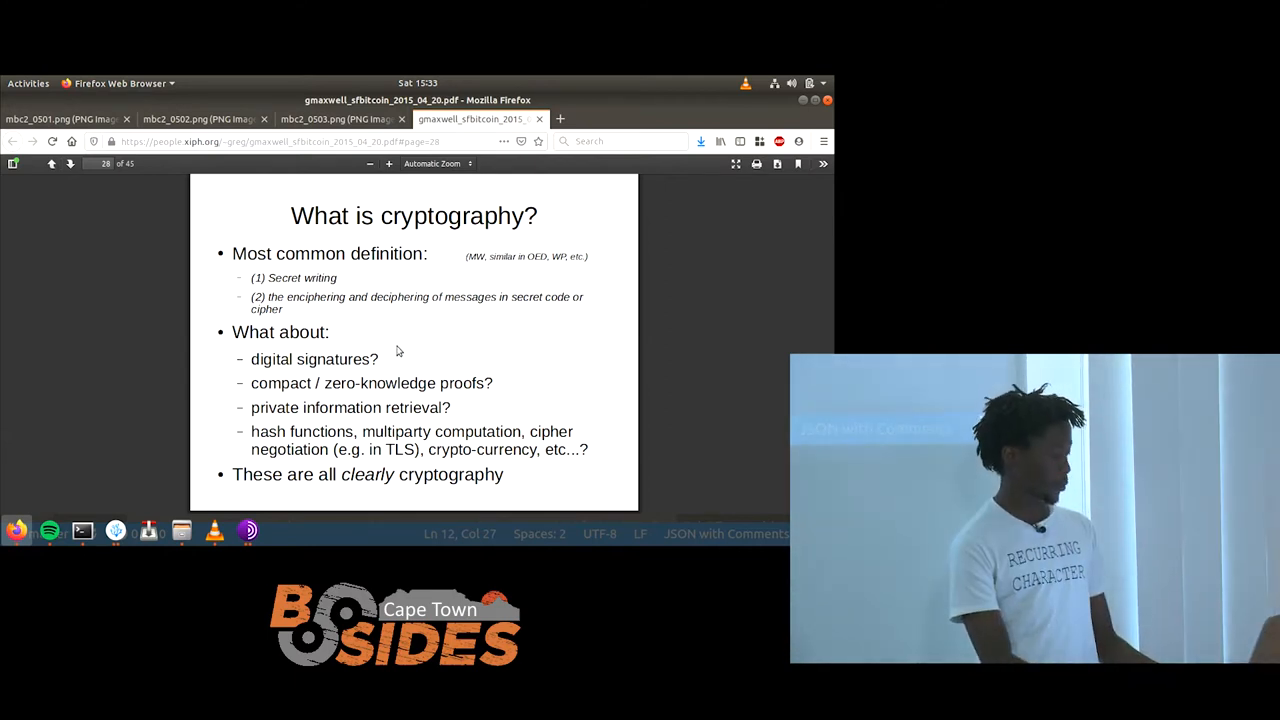
Finish on the PDF's page 28 'What is cryptography?' slide and return to hd-auth.json.
{"action": "left_click", "coordinate": [69, 163]}
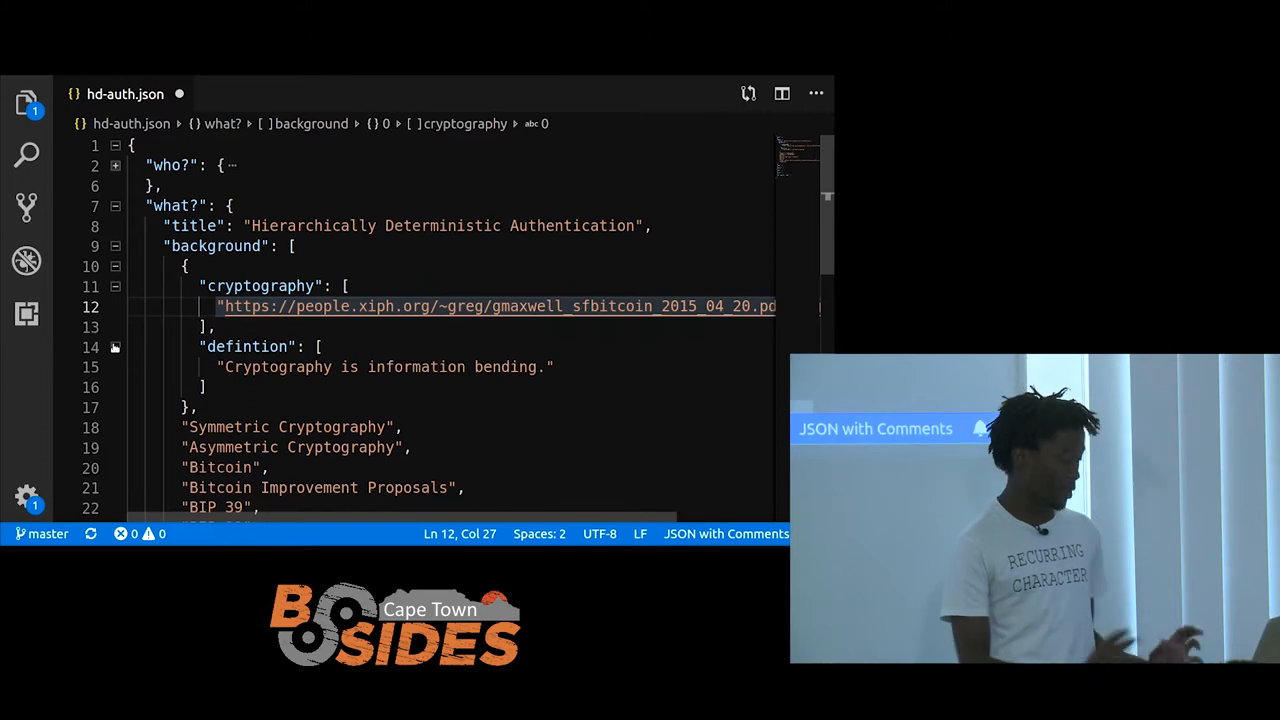
Scroll the background topics in hd-auth.json and highlight Asymmetric Cryptography.
{"action": "scroll", "scroll_direction": "down", "scroll_amount": 3}
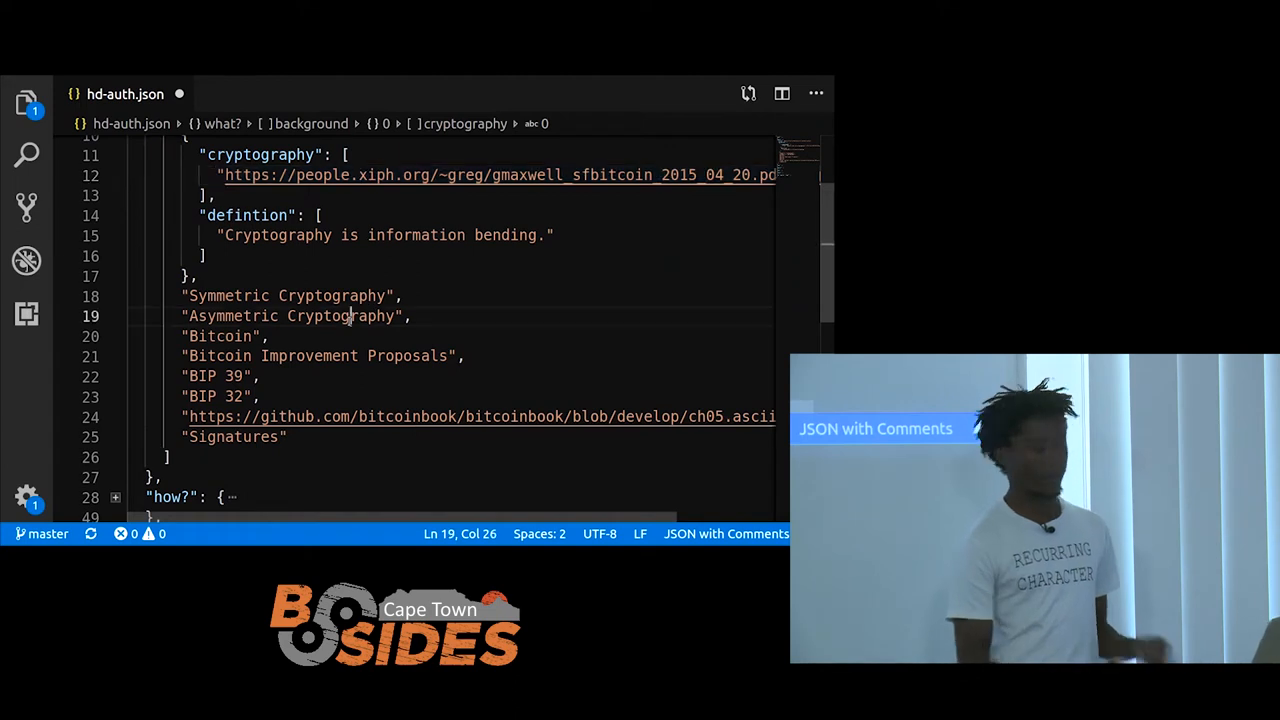
{"action": "double_click", "coordinate": [290, 316]}
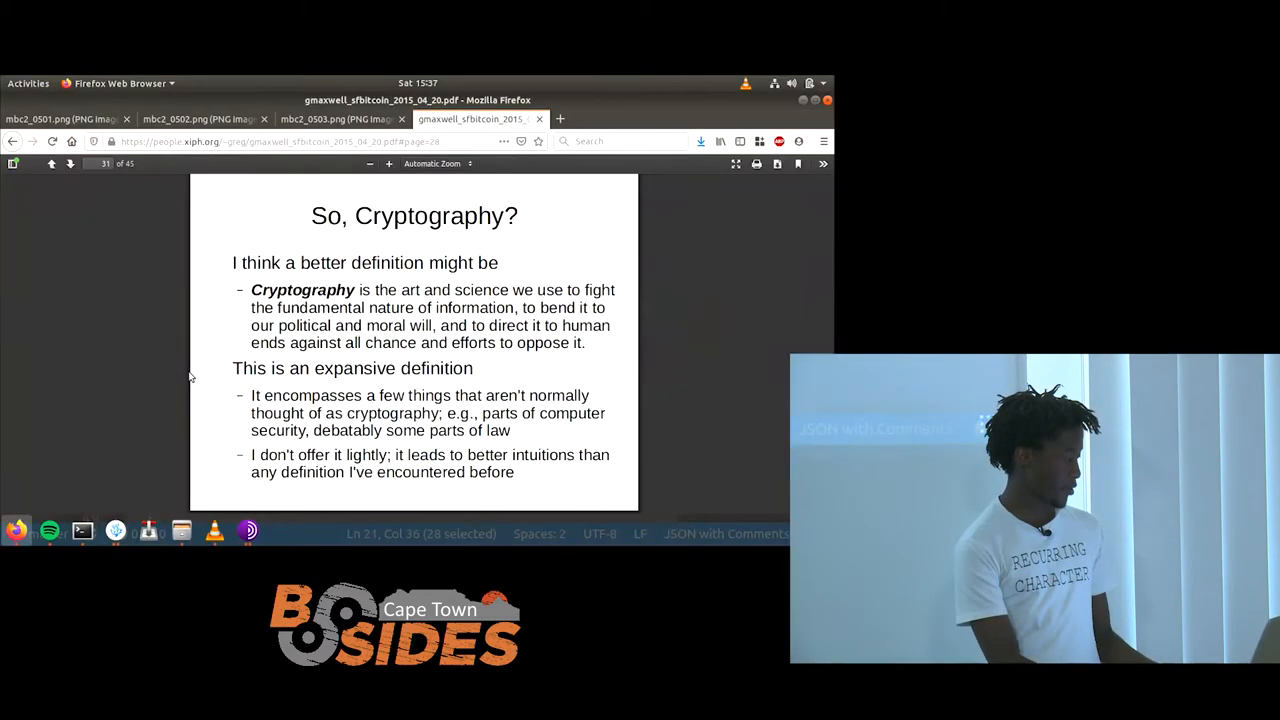
Step through the mbc2_0501, mbc2_0502 and mbc2_0503 wallet diagram tabs.
{"action": "left_click", "coordinate": [62, 119]}
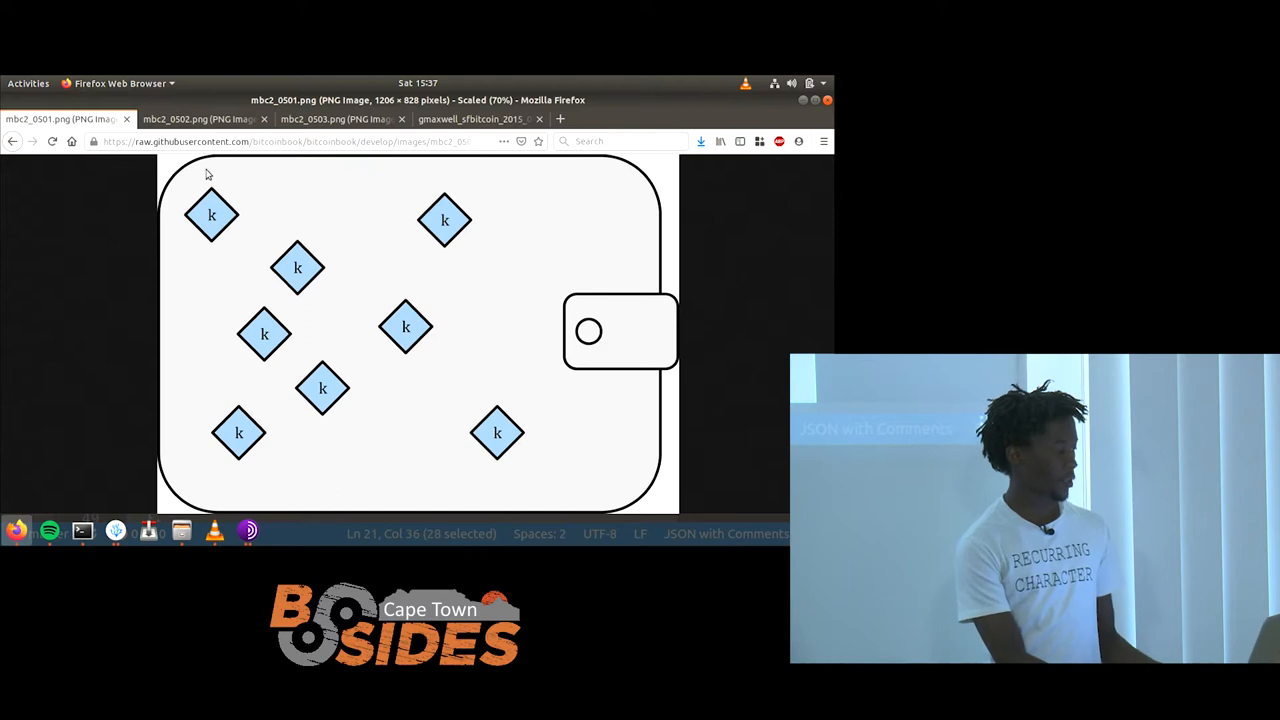
{"action": "left_click", "coordinate": [200, 119]}
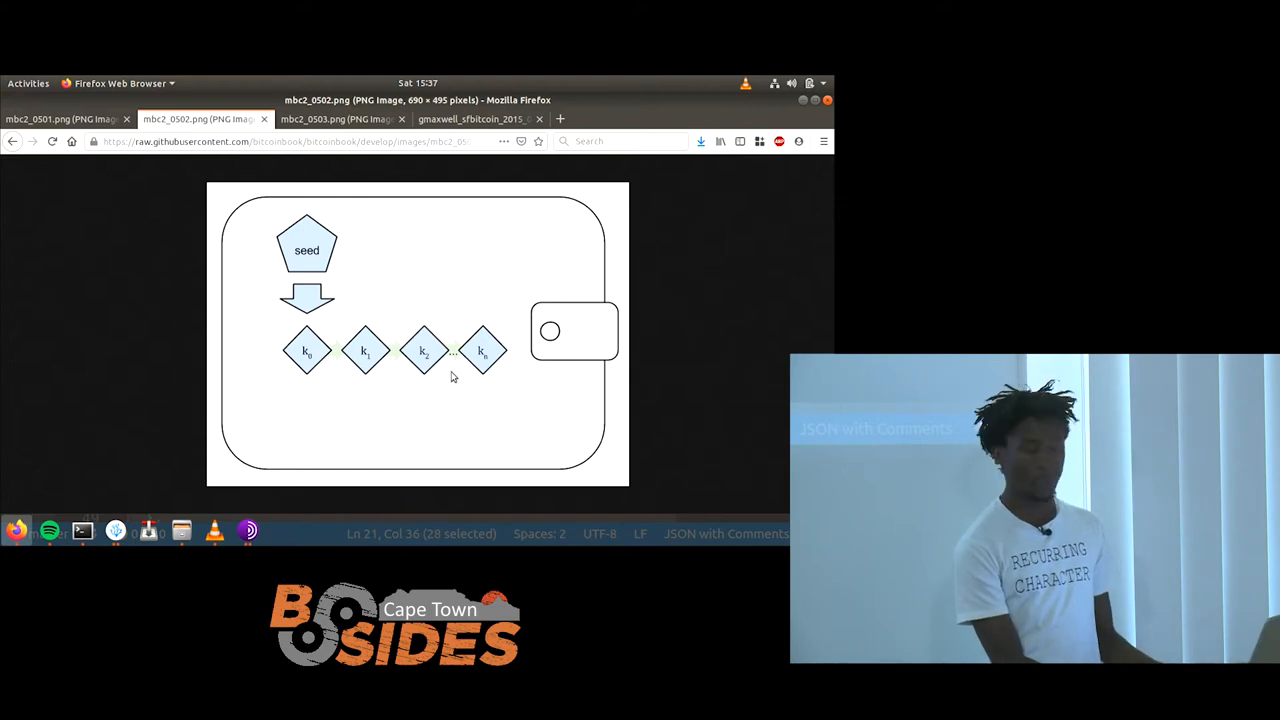
{"action": "mouse_move", "coordinate": [498, 401]}
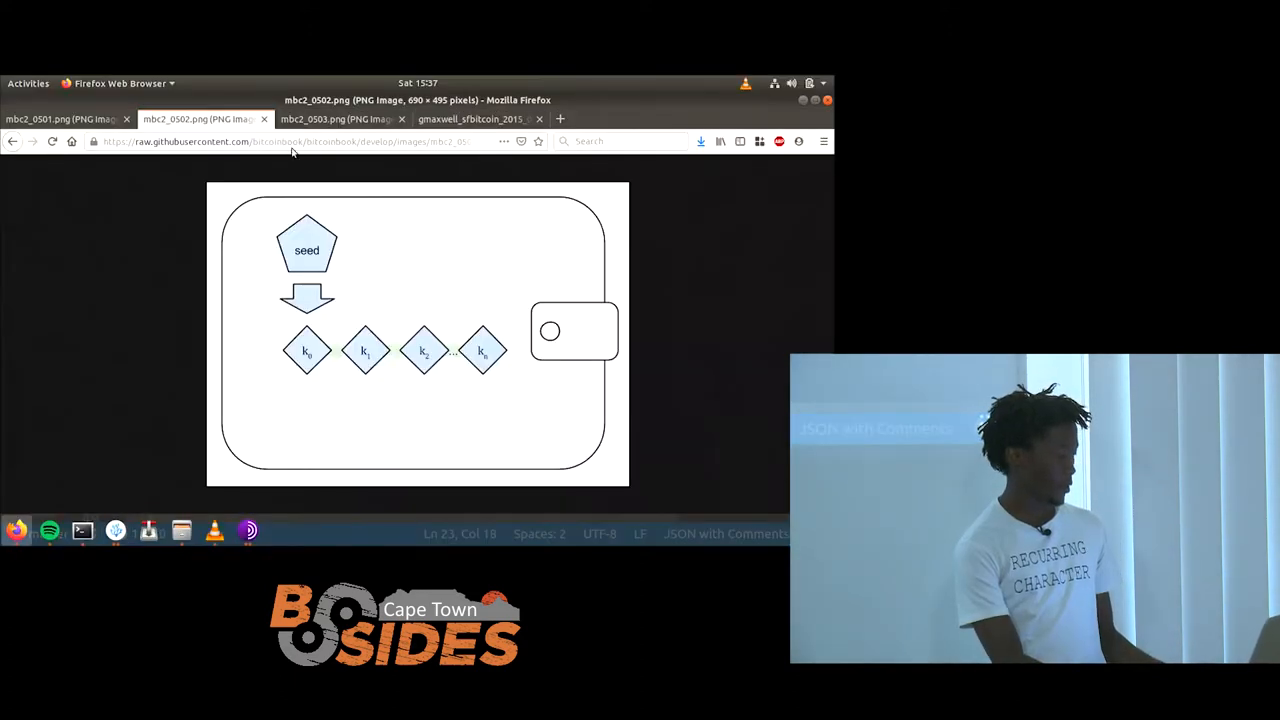
{"action": "left_click", "coordinate": [335, 119]}
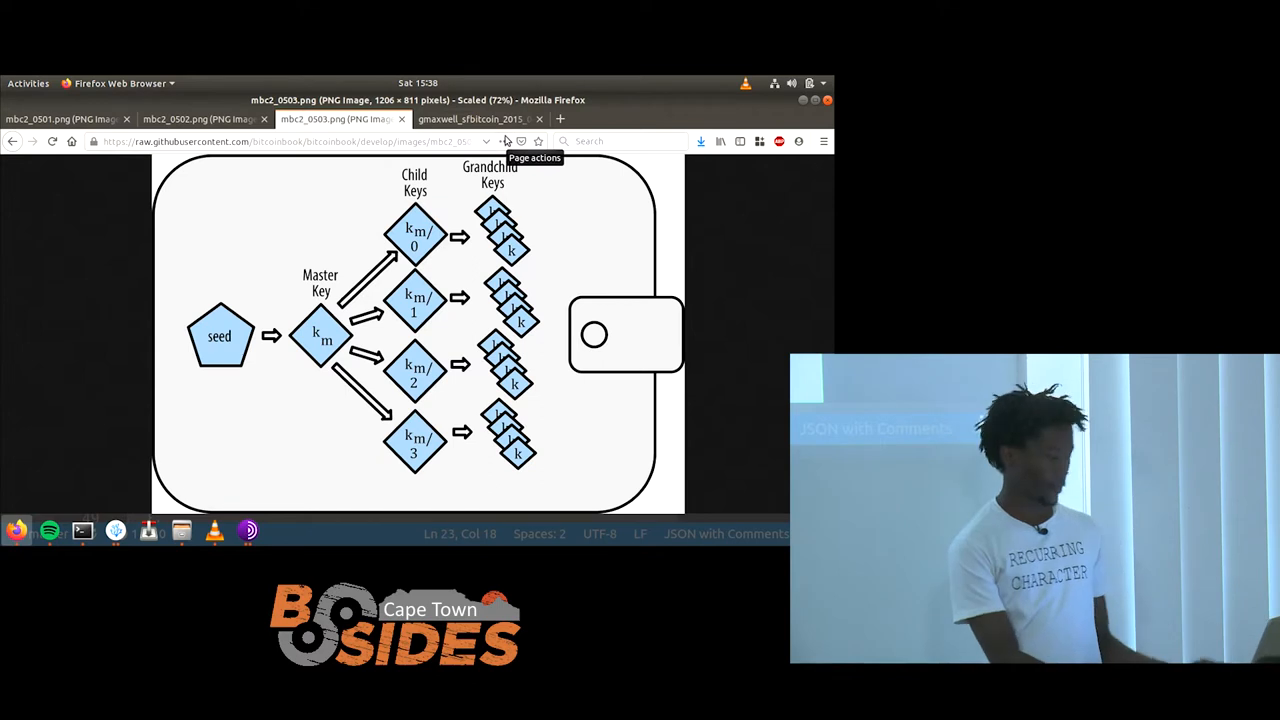
Load the bitcoinbook ch05.asciidoc page from the address bar suggestions in a new tab.
{"action": "left_click", "coordinate": [560, 119]}
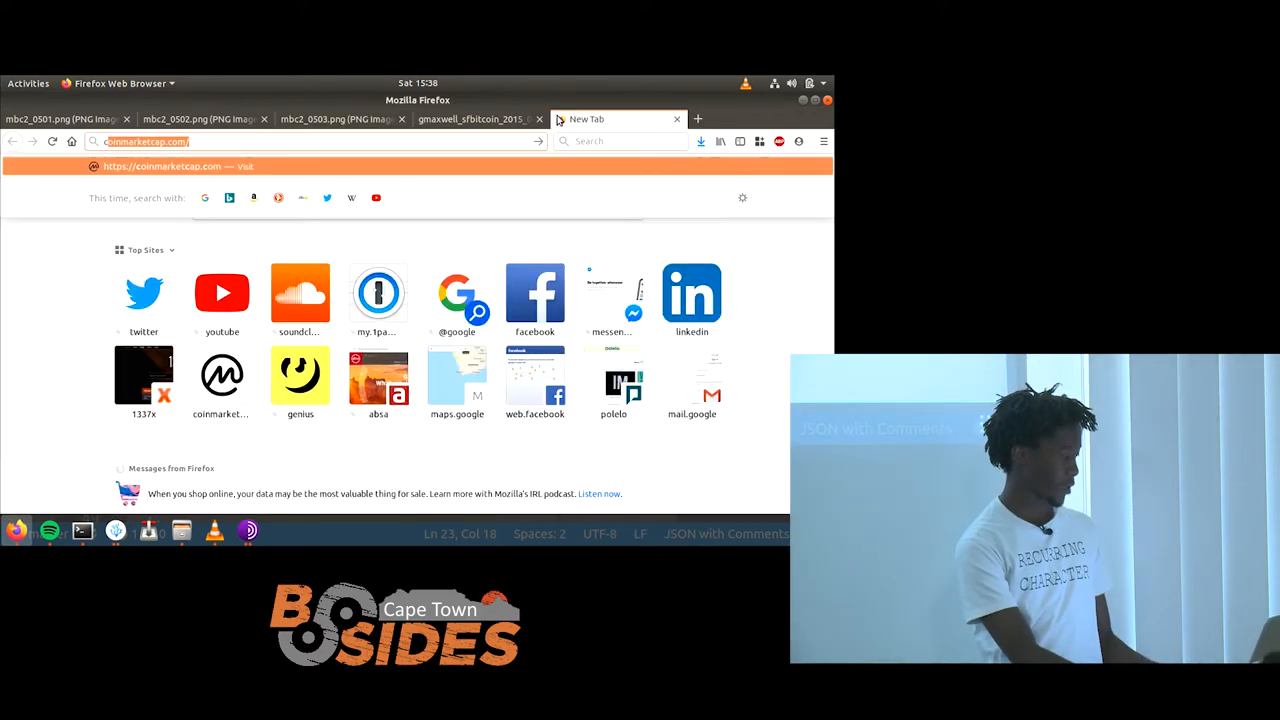
{"action": "type", "text": "chrismckenzie.com/"}
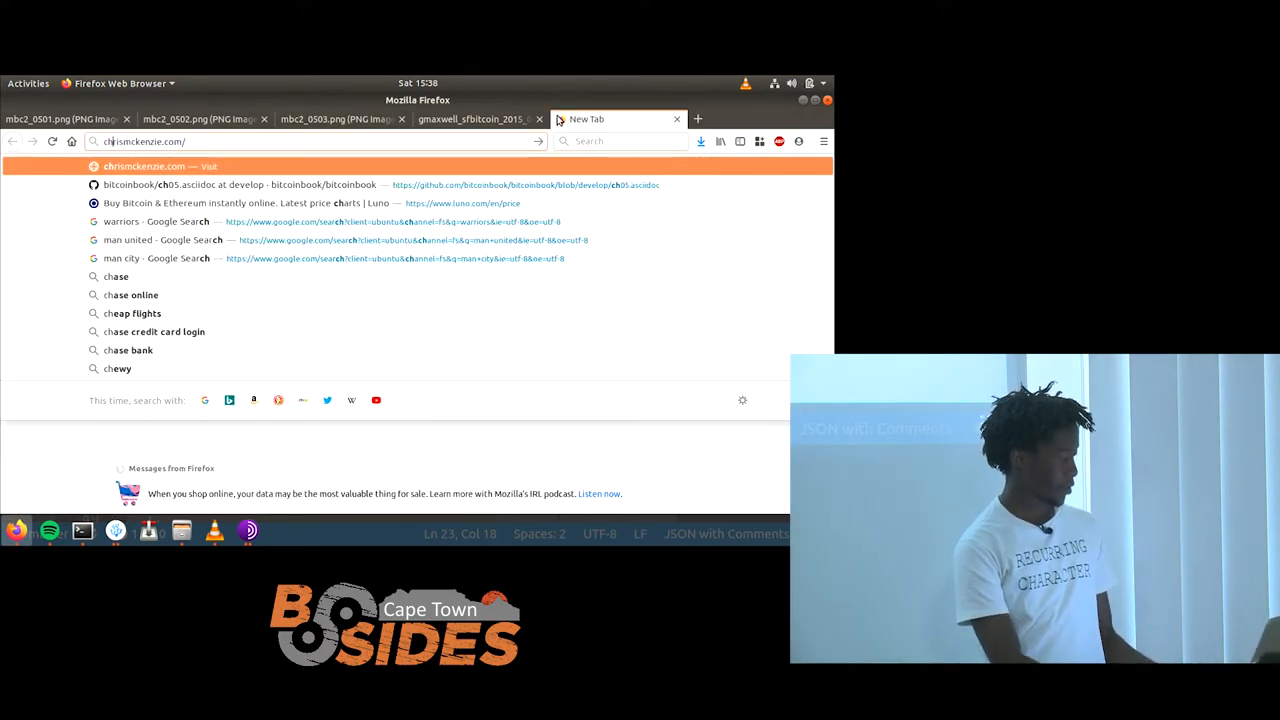
{"action": "left_click", "coordinate": [240, 185]}
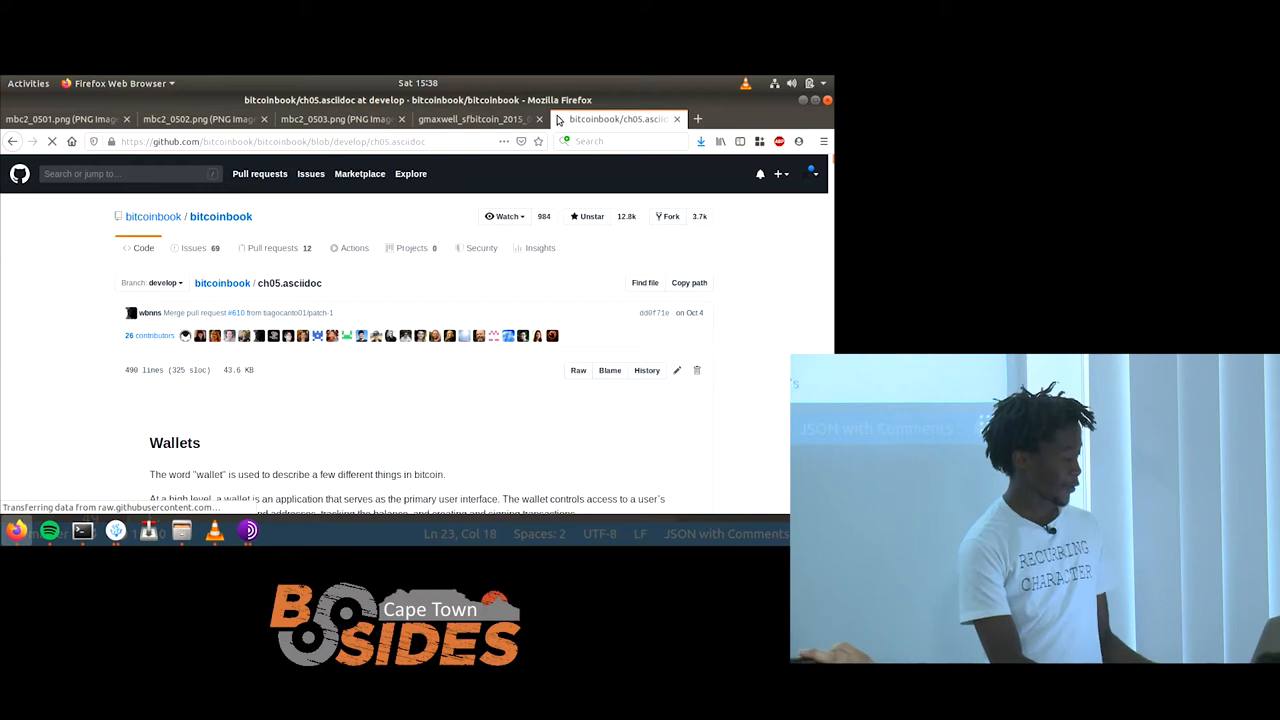
{"action": "left_click", "coordinate": [195, 119]}
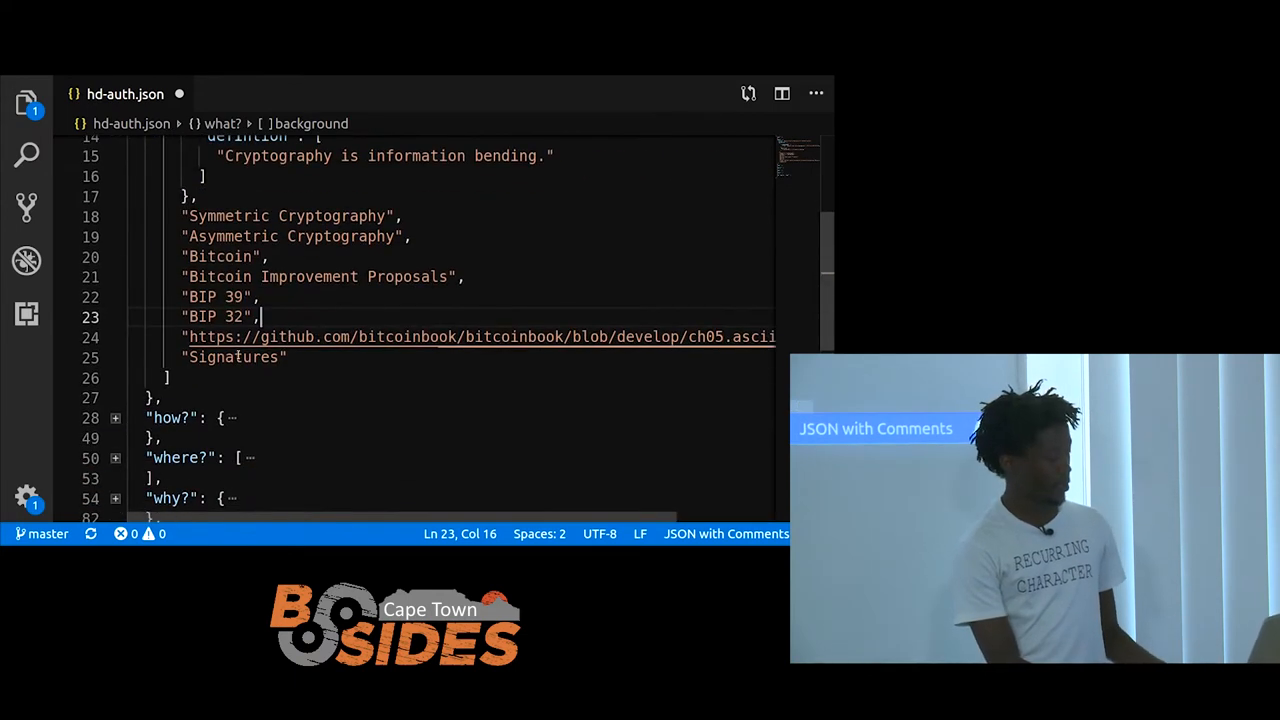
Highlight Signatures, fold the background section and expand the how? section of hd-auth.json.
{"action": "double_click", "coordinate": [233, 357]}
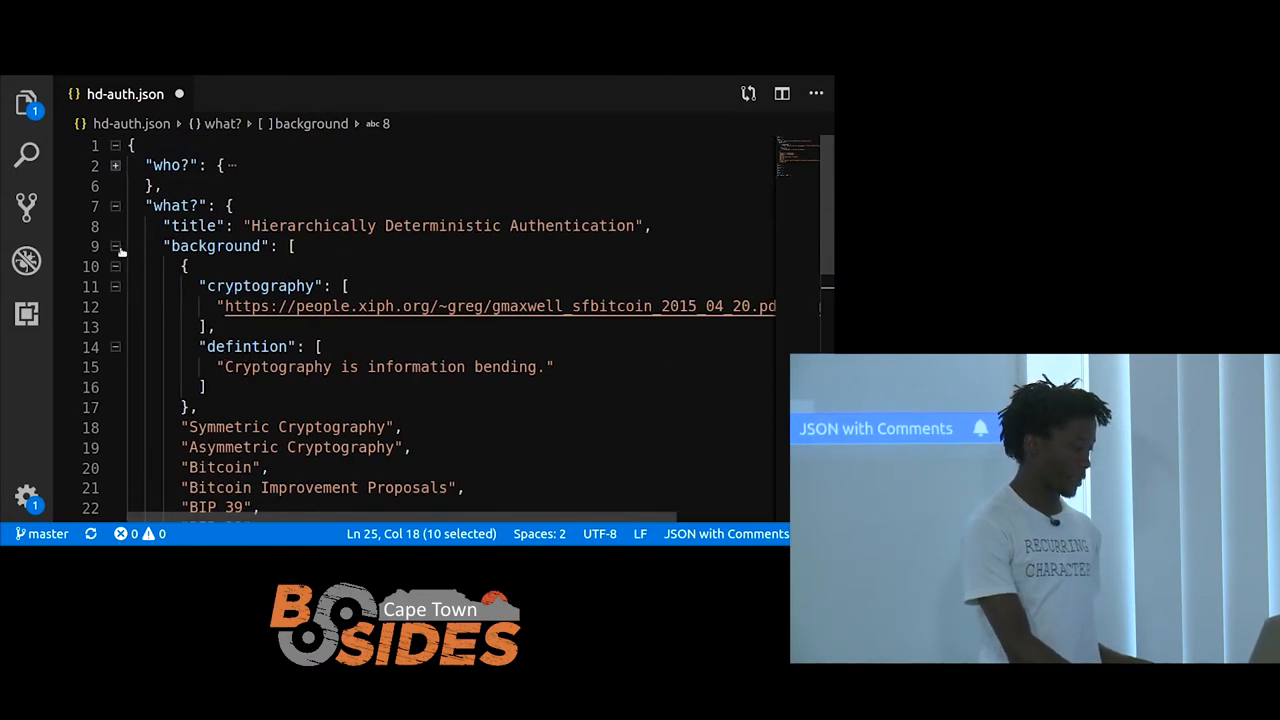
{"action": "left_click", "coordinate": [115, 246]}
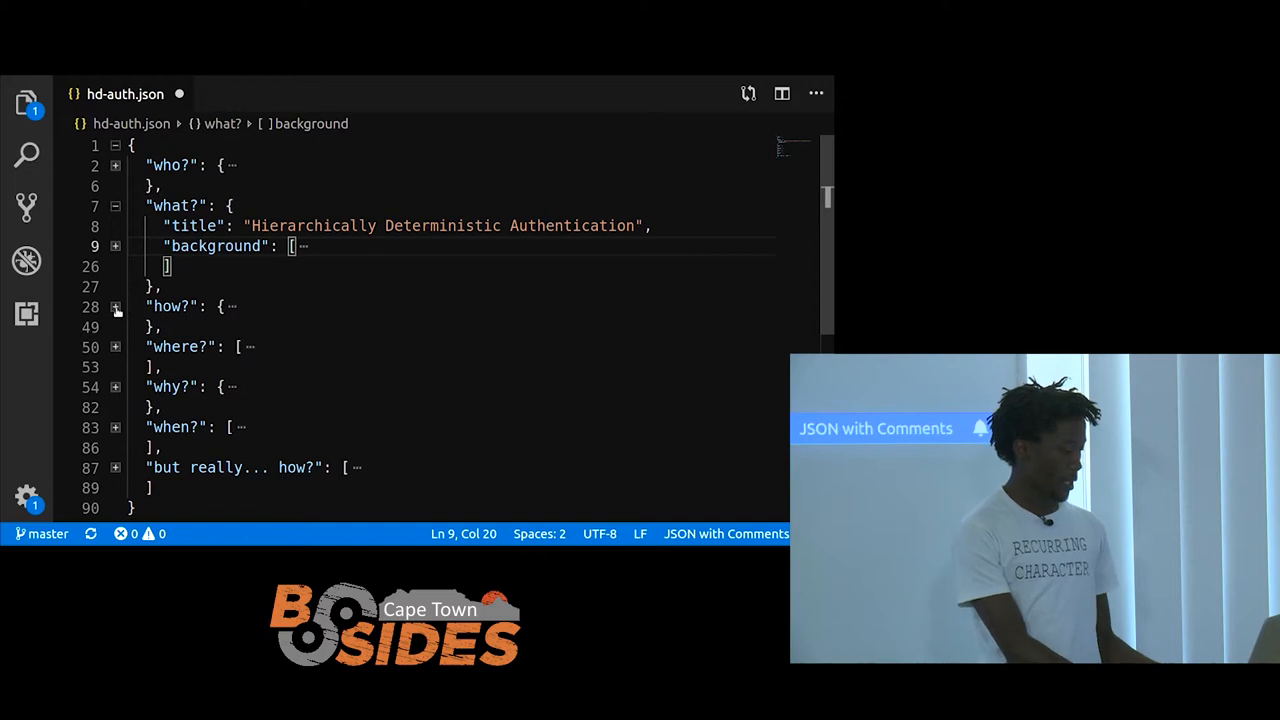
{"action": "left_click", "coordinate": [116, 307]}
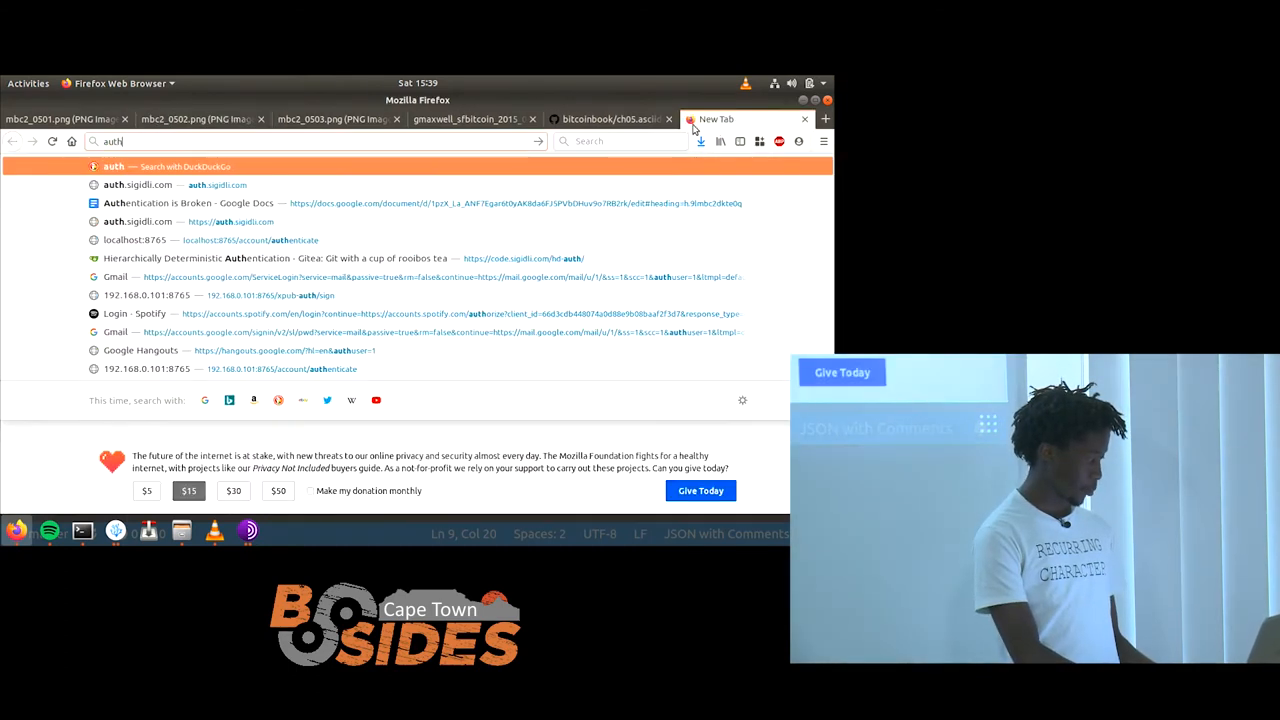
Load the HD-Auth site at auth.sigidli.com from the address bar suggestion.
{"action": "left_click", "coordinate": [135, 185]}
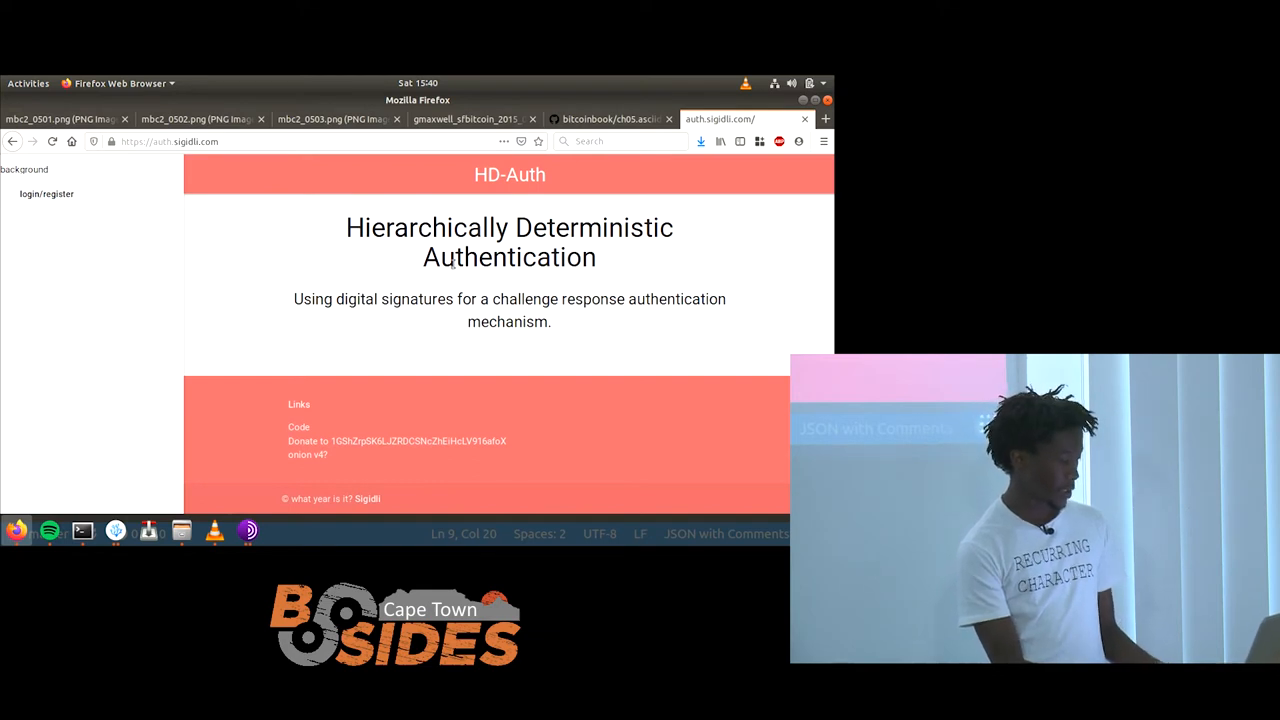
{"action": "key", "text": "alt+Tab"}
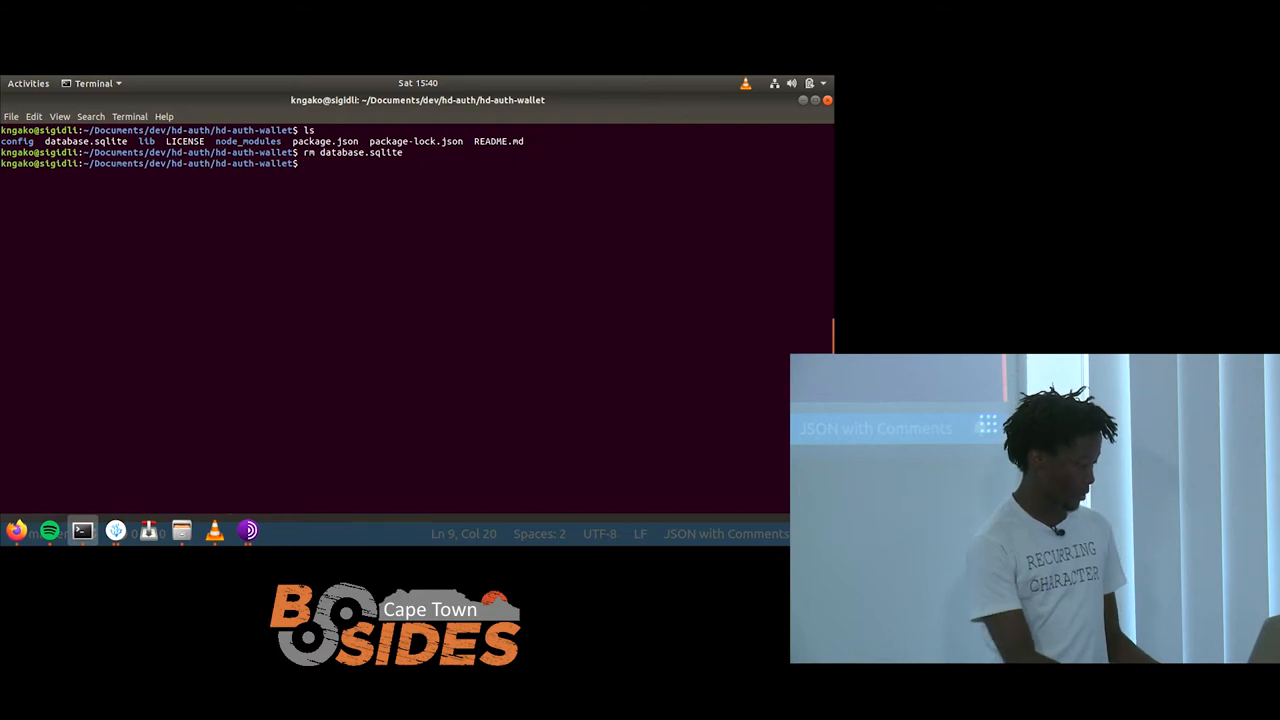
Run node lib/hd-auth-wallet.js to list its commands, then start typing create-keys.
{"action": "type", "text": "node"}
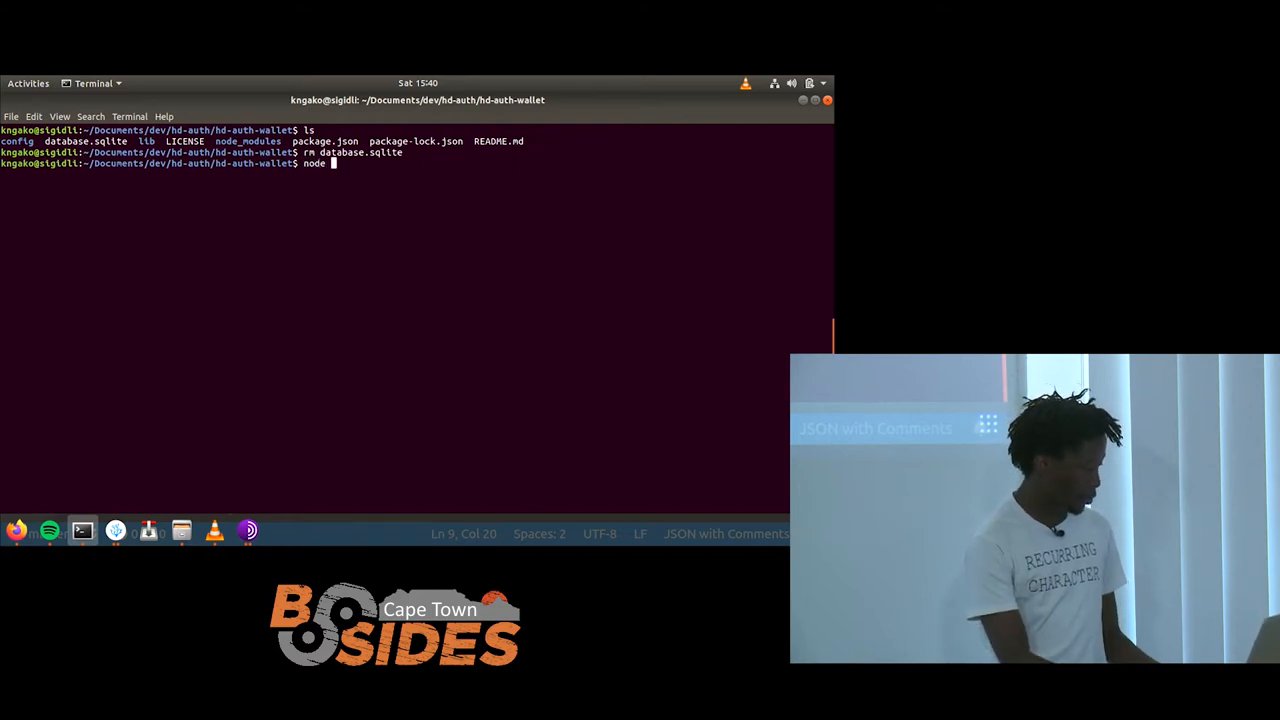
{"action": "type", "text": "lib/hd-auth-wallet.js"}
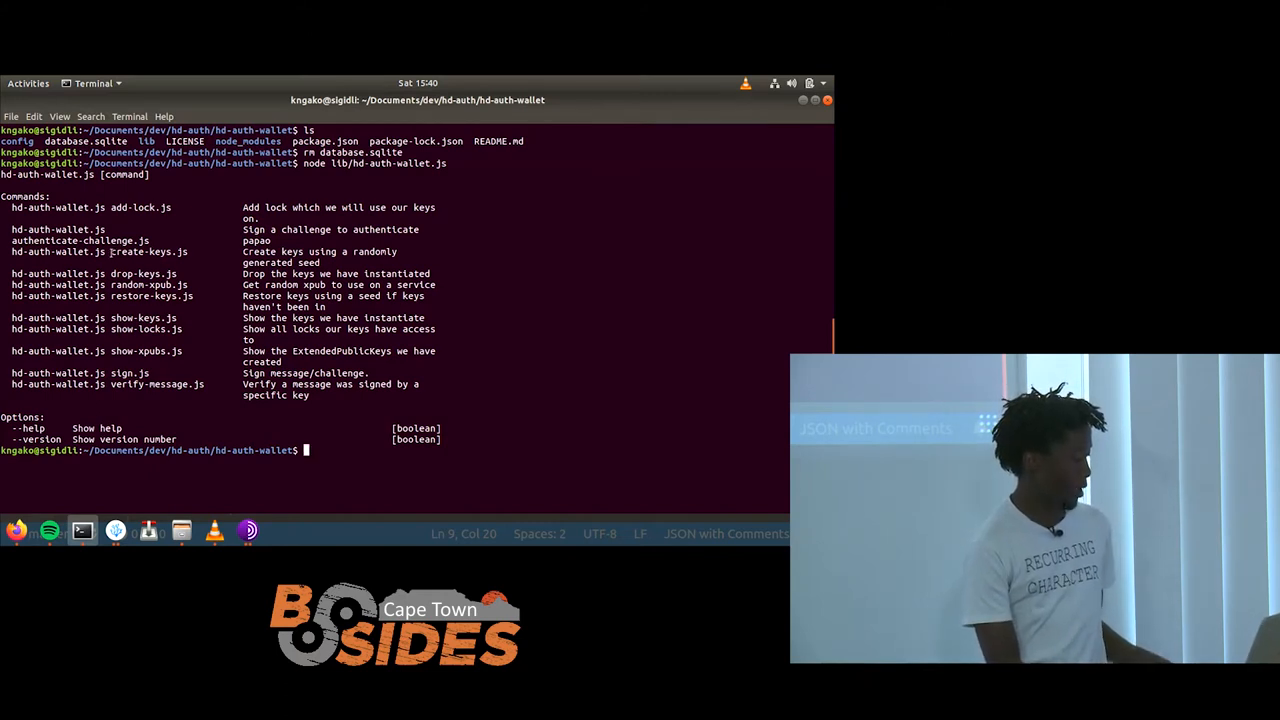
{"action": "double_click", "coordinate": [148, 252]}
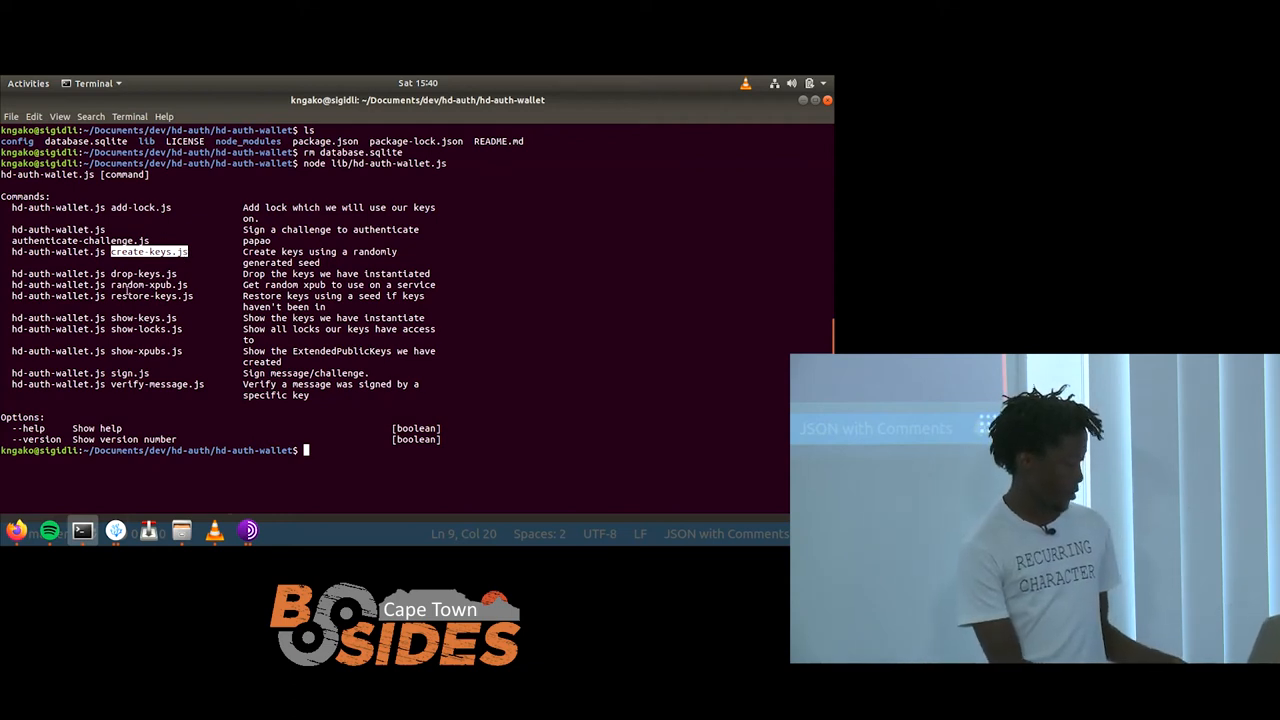
{"action": "type", "text": "node lib/hd-auth-wallet.js"}
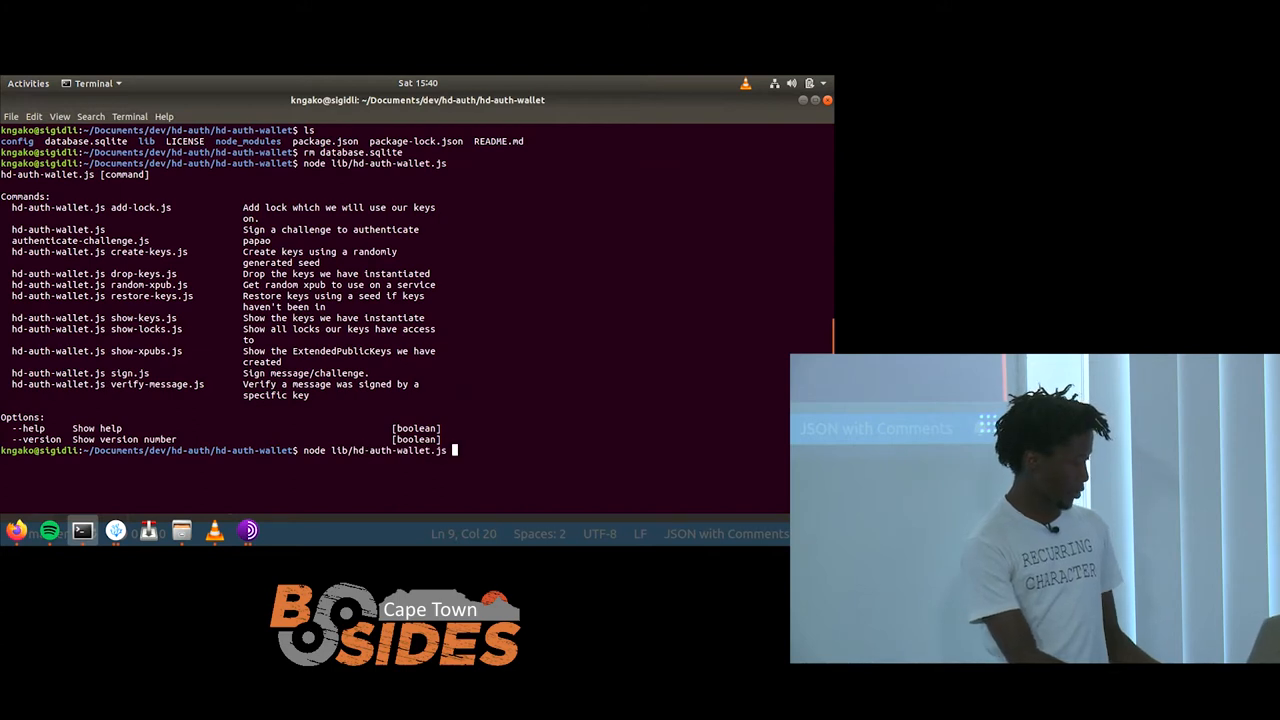
{"action": "type", "text": "create-ke"}
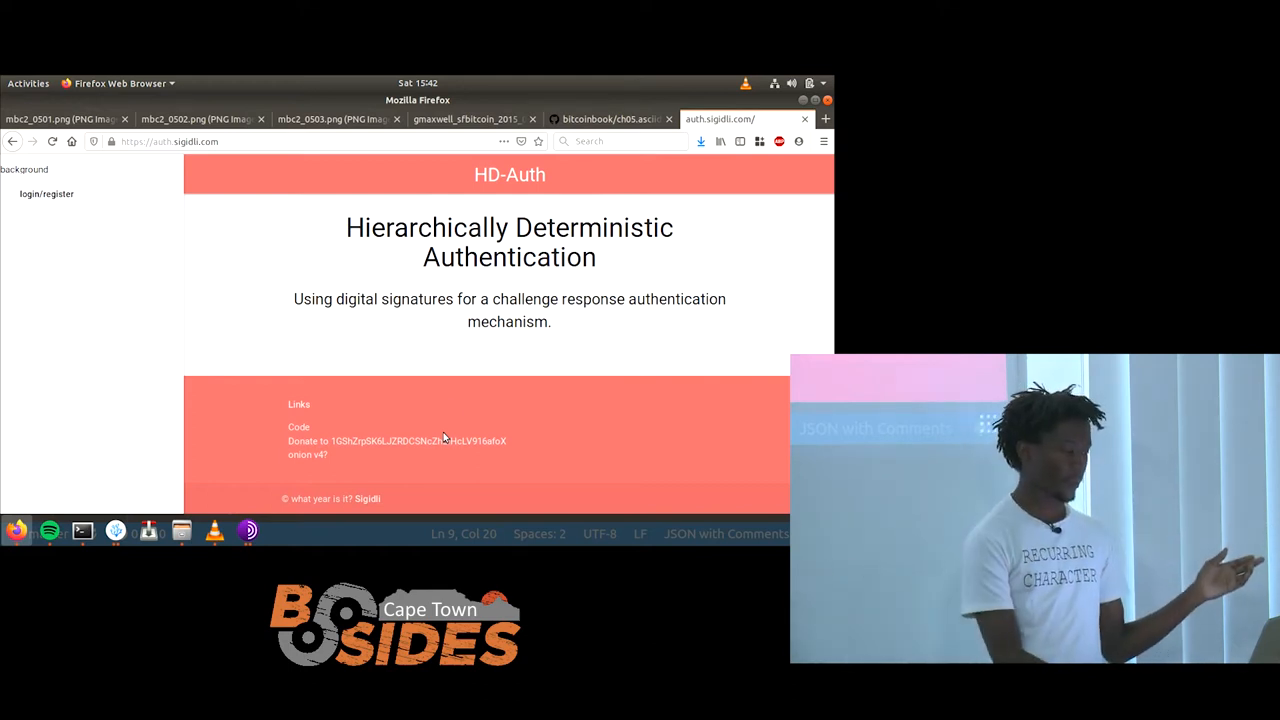
Show the bitcoinbook ch05.asciidoc tab and scroll to the deterministic wallets section.
{"action": "left_click", "coordinate": [610, 119]}
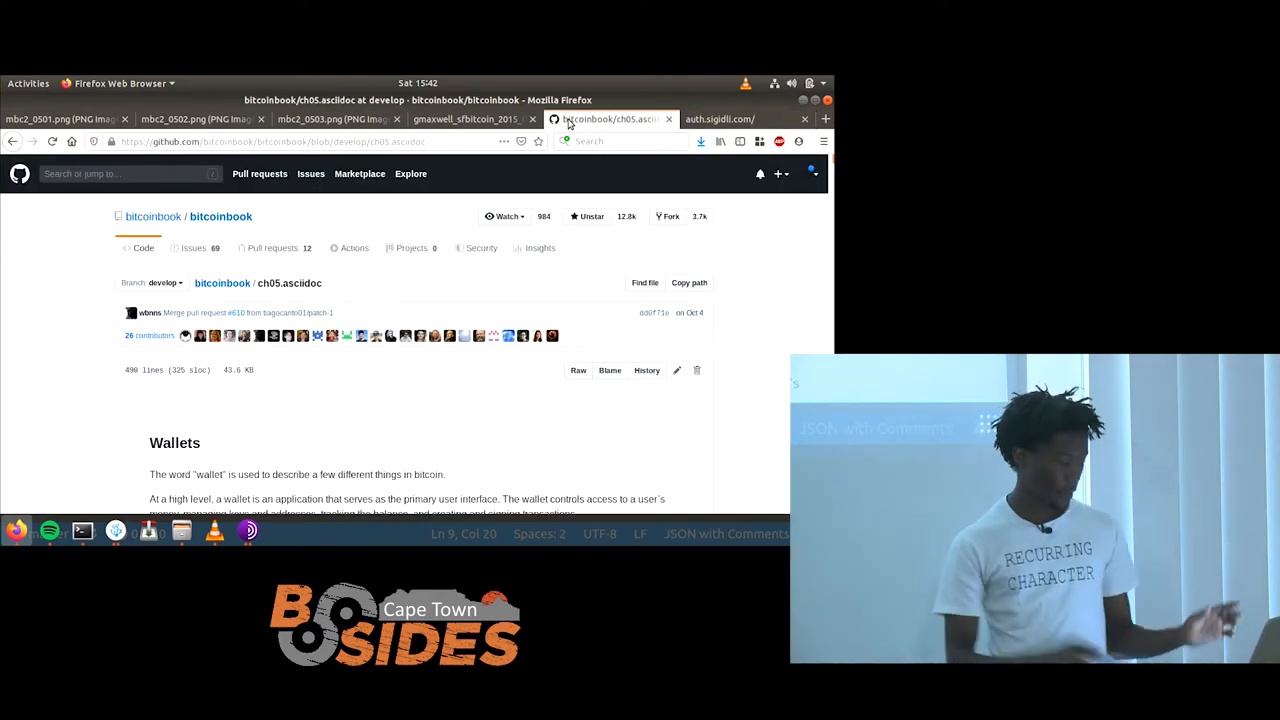
{"action": "scroll", "scroll_direction": "down", "scroll_amount": 3}
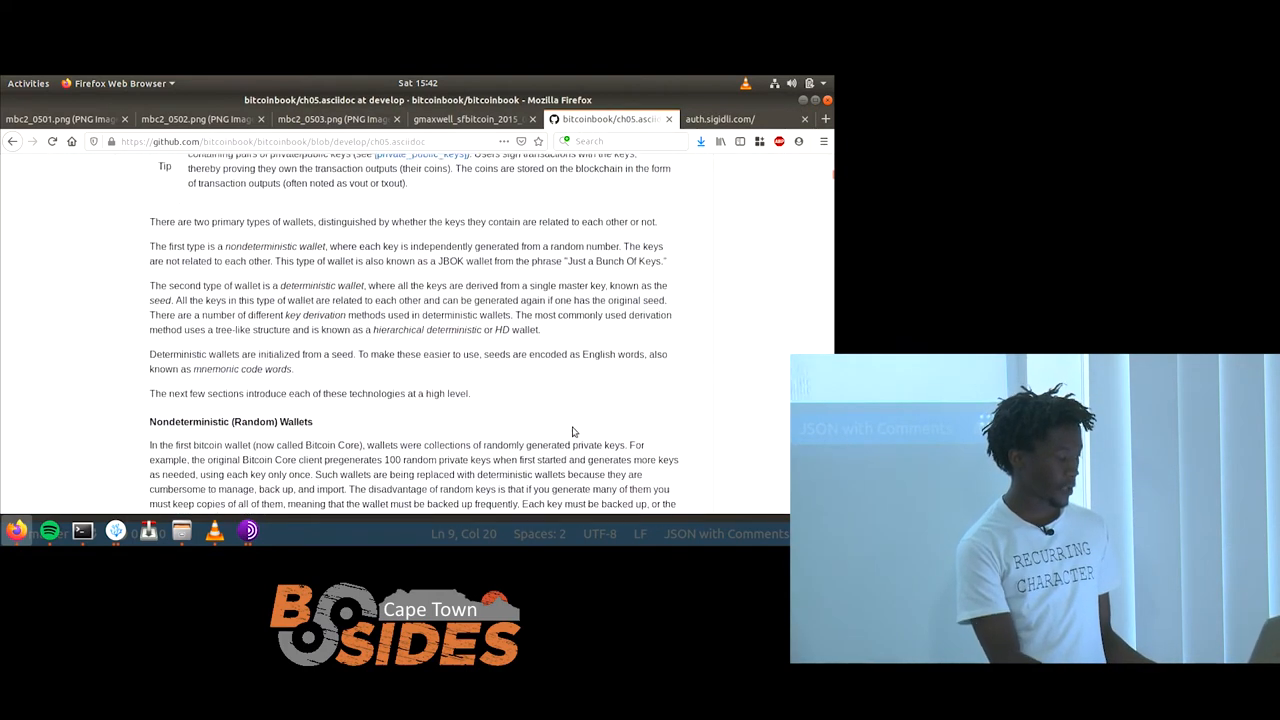
{"action": "scroll", "scroll_direction": "down", "scroll_amount": 3}
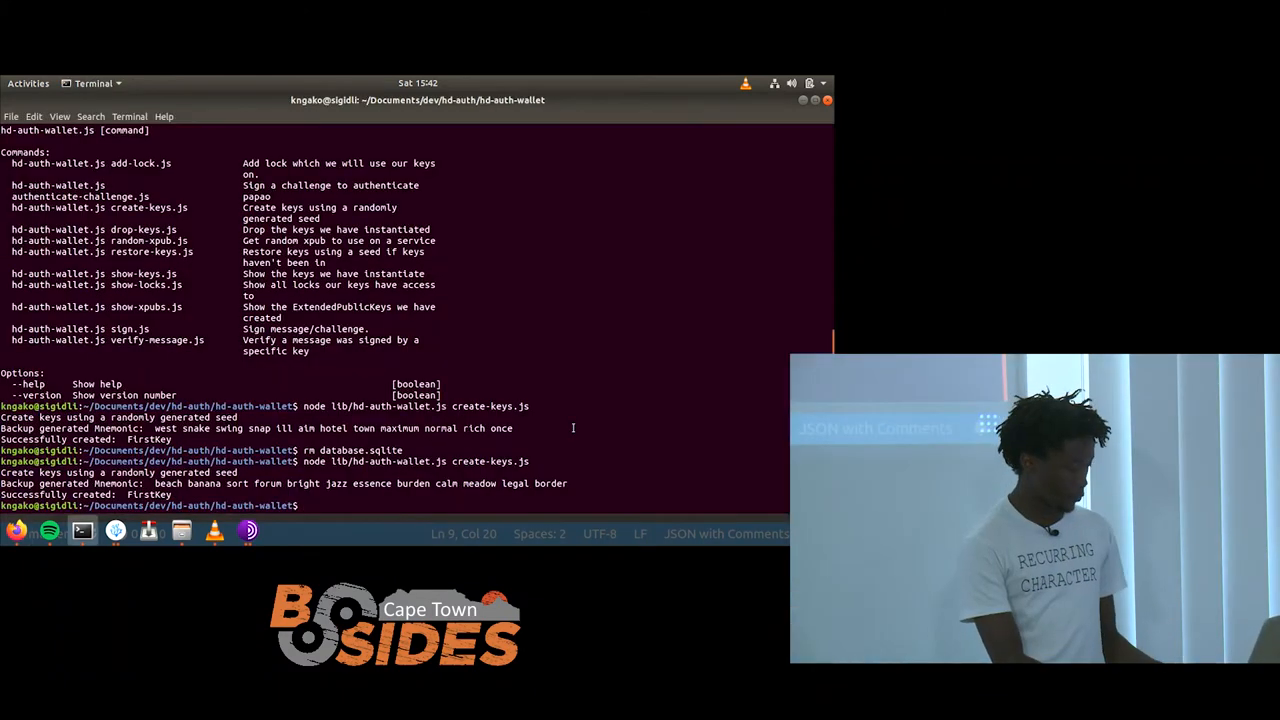
Run hd-auth-wallet.js random-xpub and select the printed extended public key.
{"action": "type", "text": "node lib/hd-auth-wallet.js create-key"}
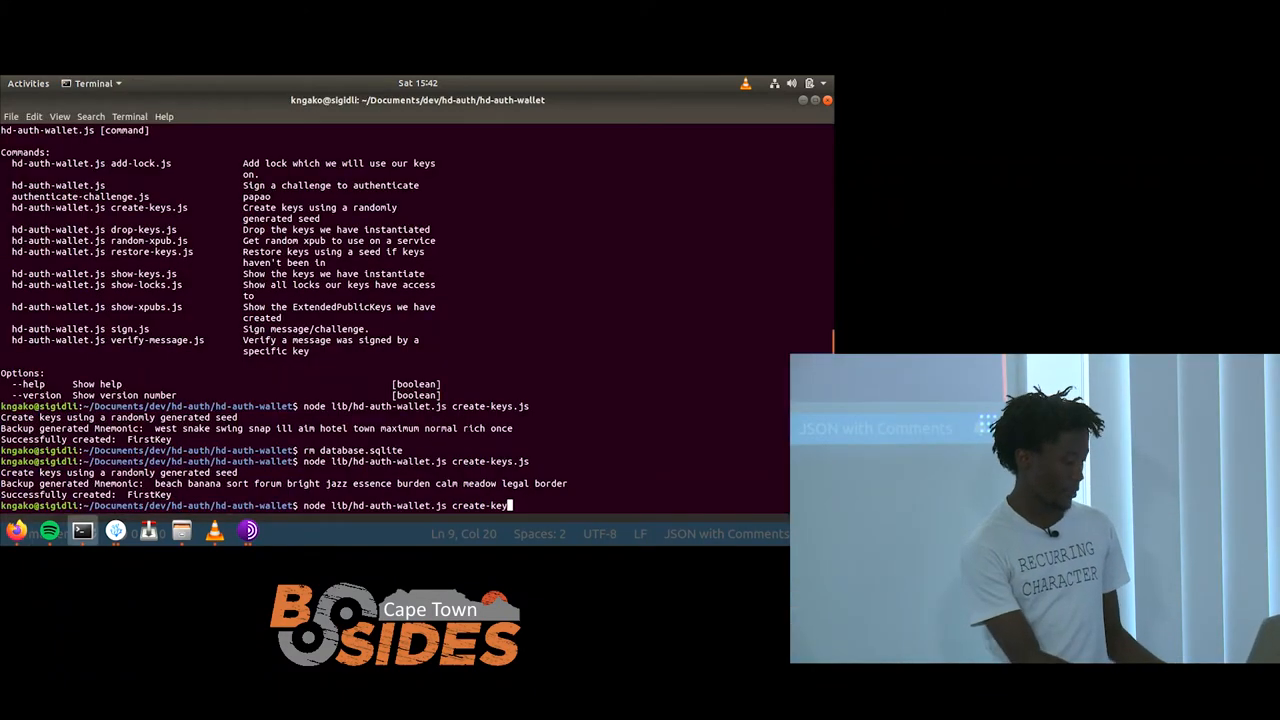
{"action": "type", "text": "random"}
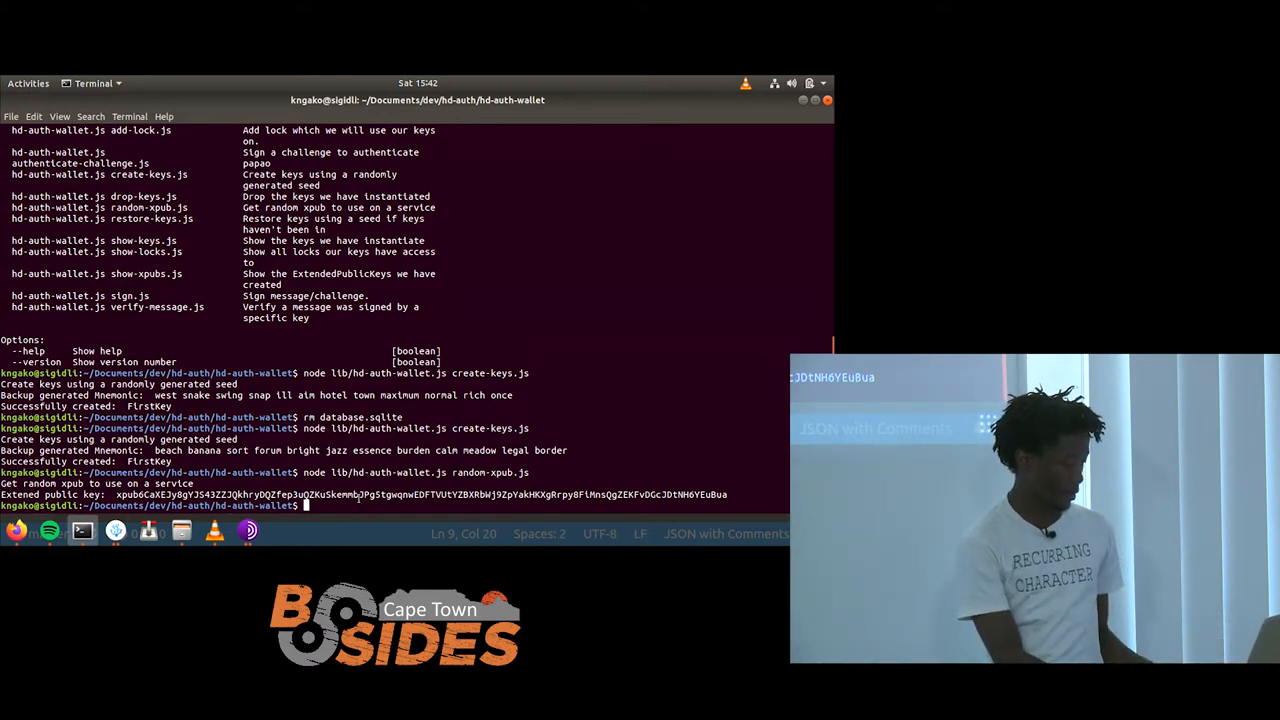
{"action": "left_click_drag", "start_coordinate": [117, 494], "coordinate": [728, 494]}
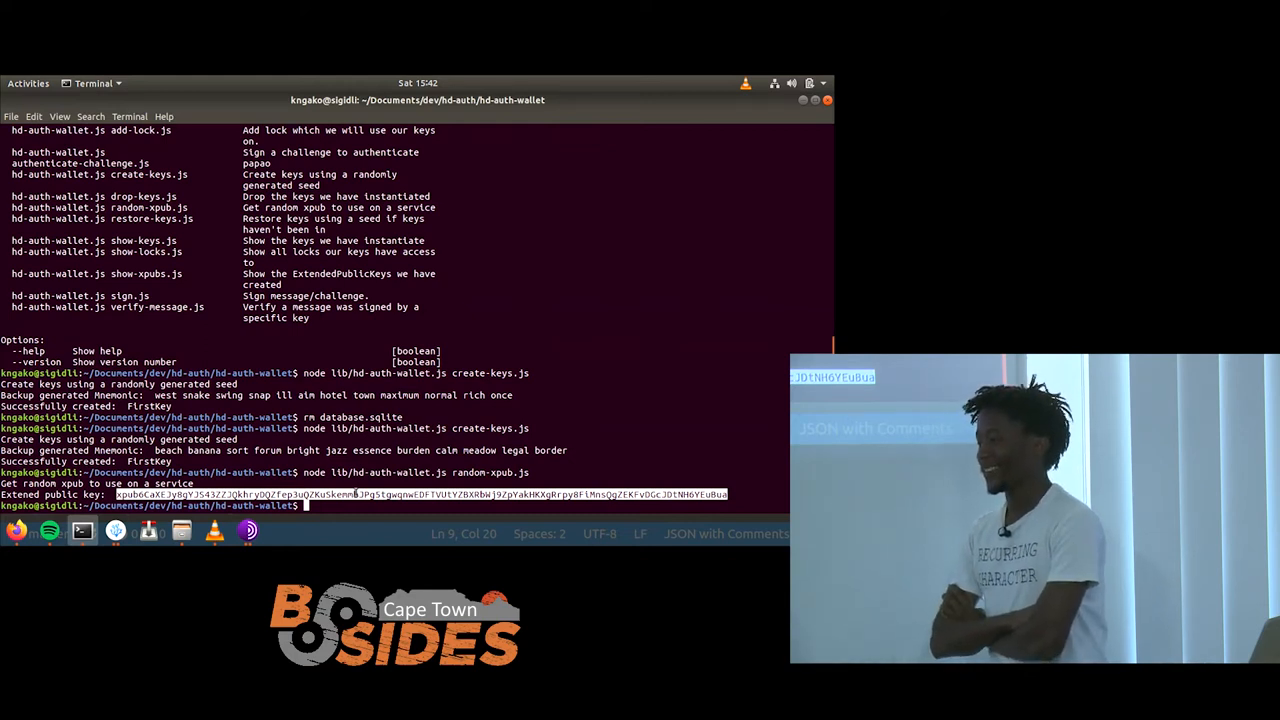
{"action": "key", "text": "alt+Tab"}
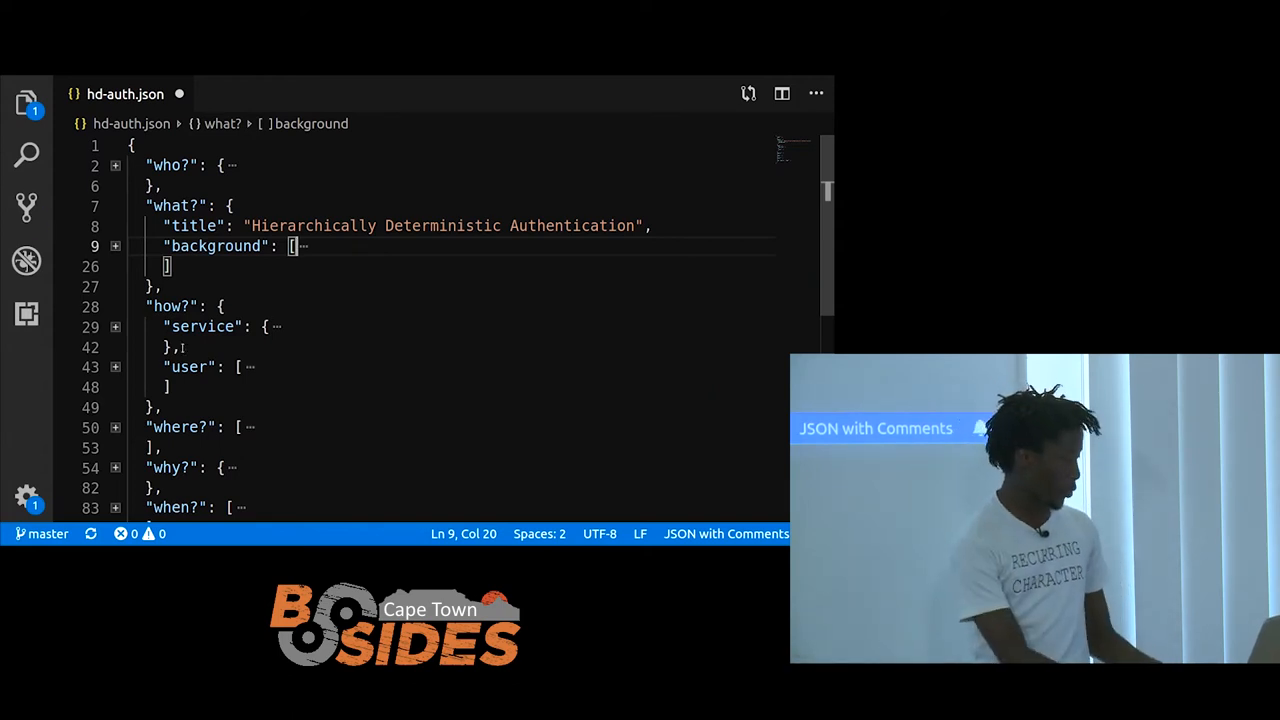
Open hd-auth-wallet's models/extendedPublicKey.js and highlight the xpub field's unique: true.
{"action": "left_click", "coordinate": [26, 103]}
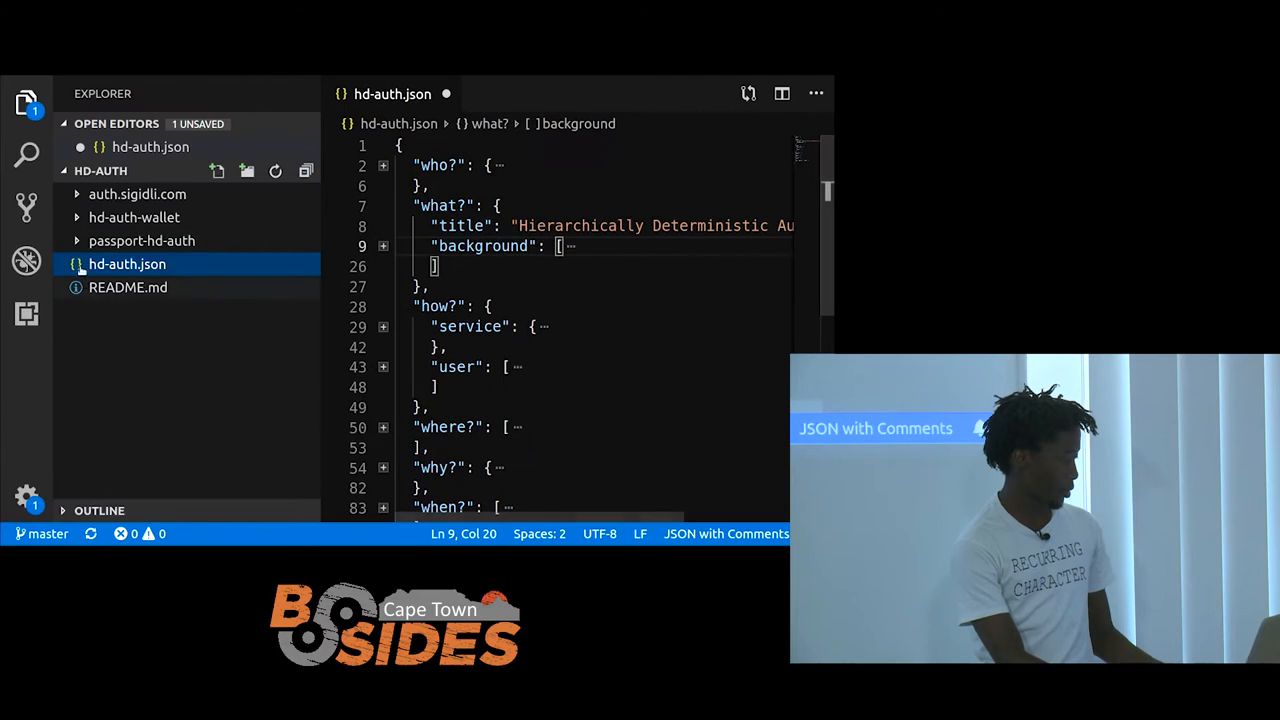
{"action": "left_click", "coordinate": [134, 217]}
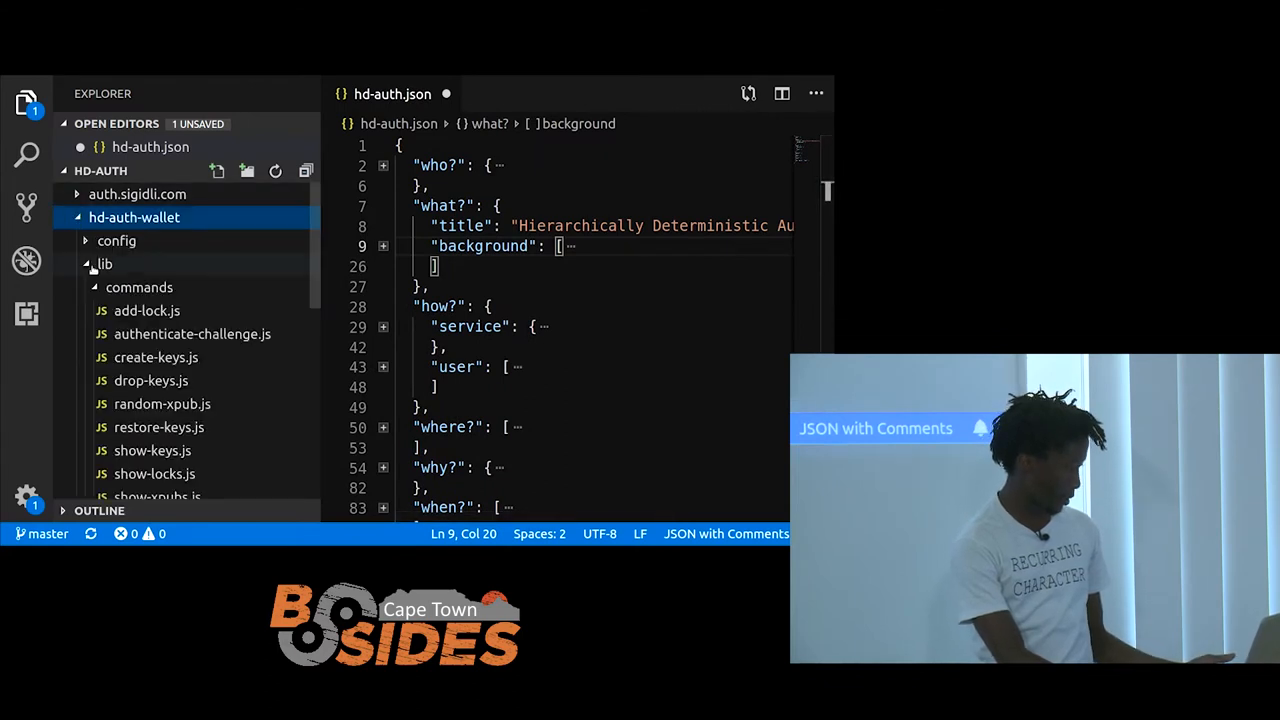
{"action": "left_click", "coordinate": [139, 287]}
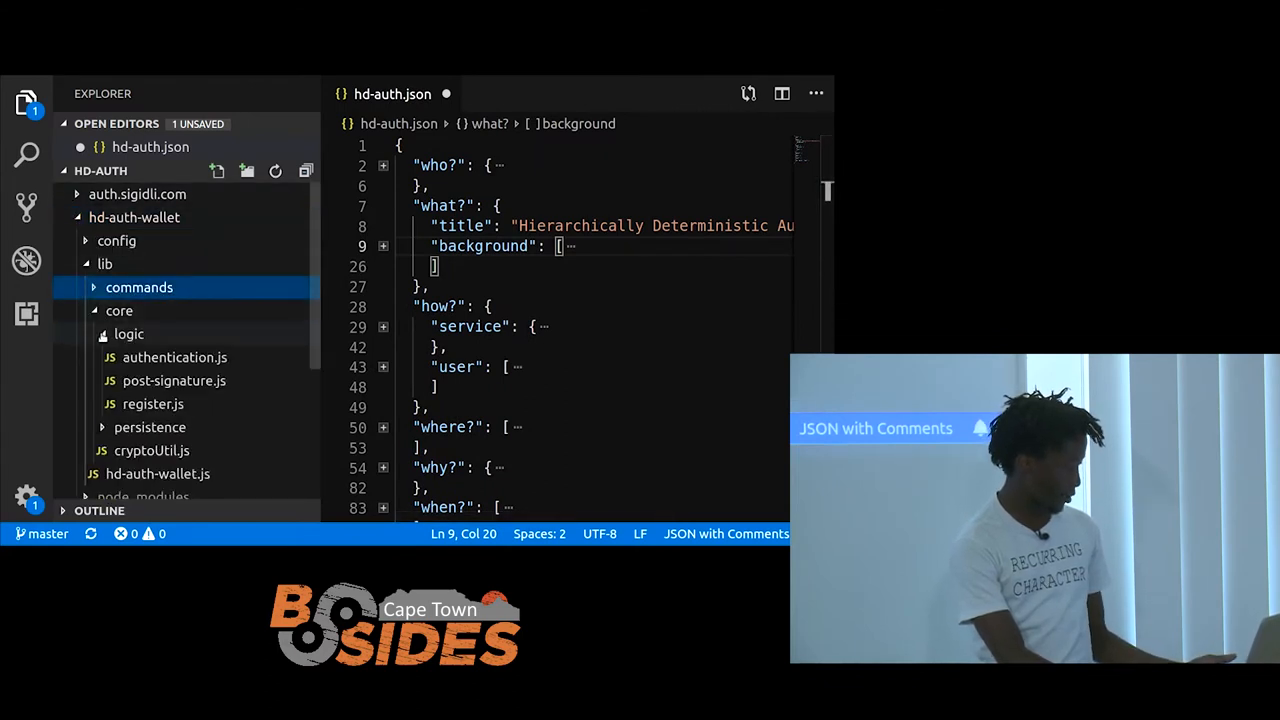
{"action": "left_click", "coordinate": [150, 427]}
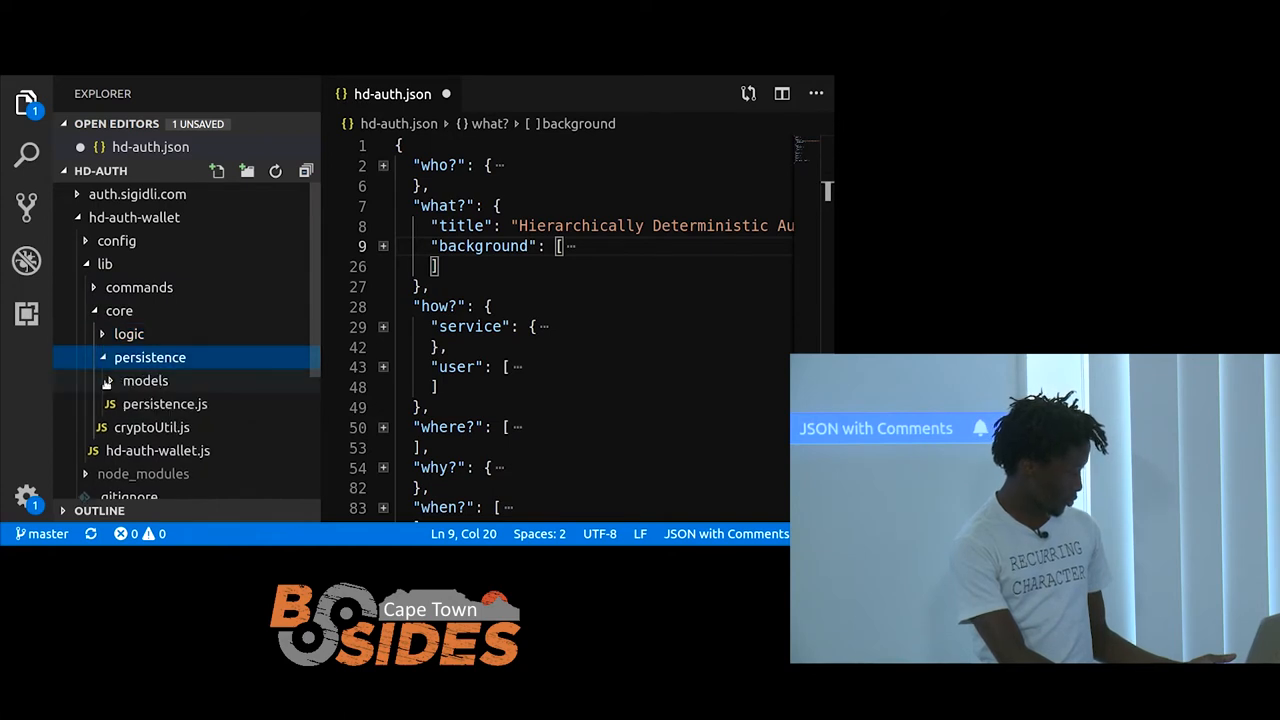
{"action": "left_click", "coordinate": [145, 380]}
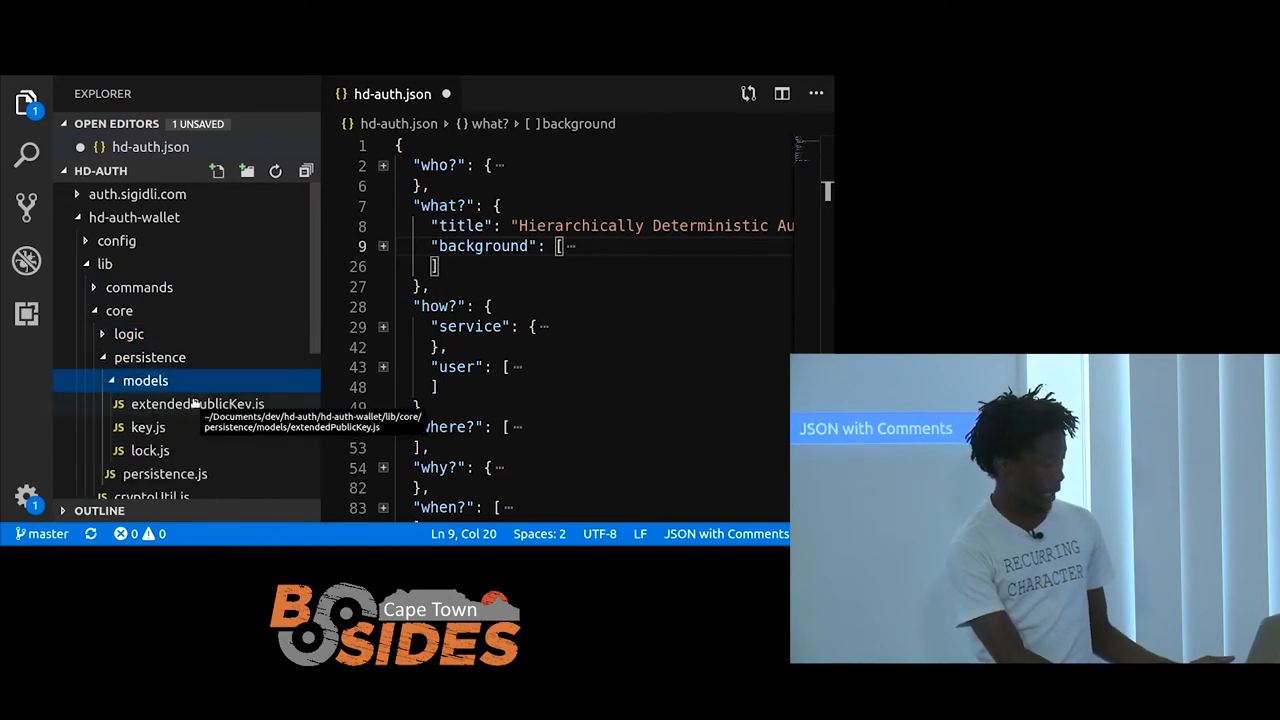
{"action": "left_click", "coordinate": [197, 403]}
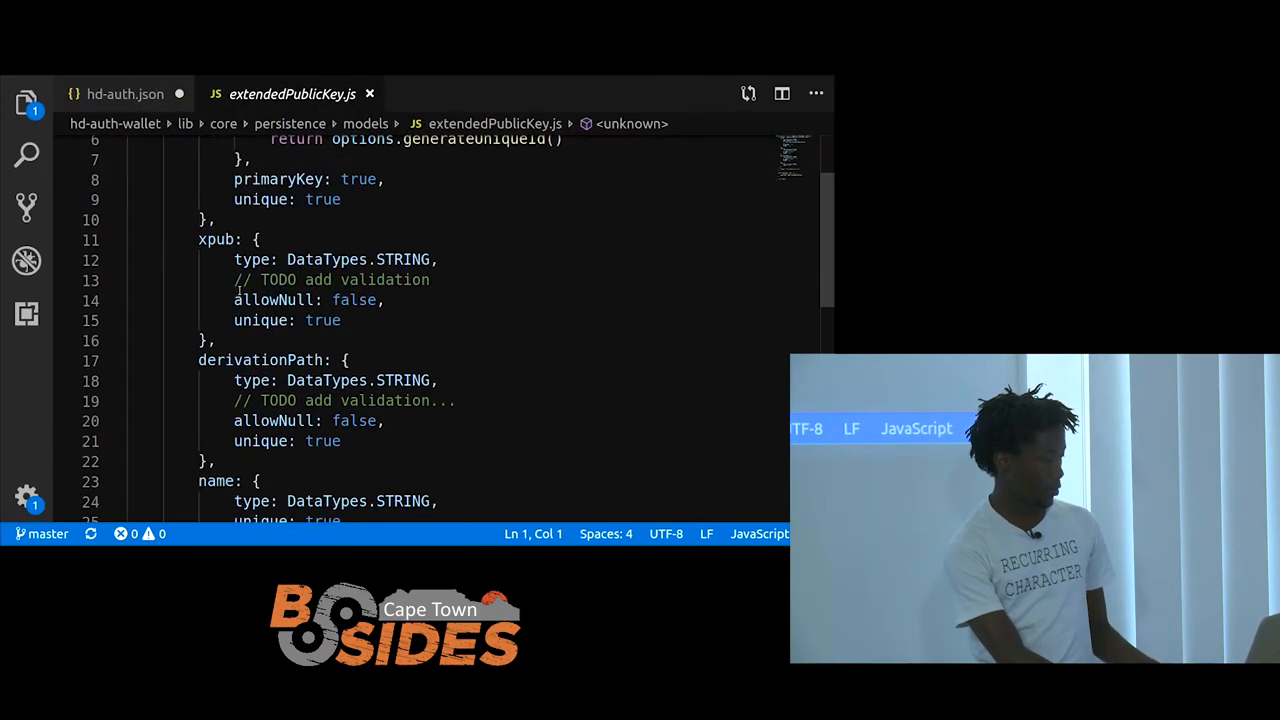
{"action": "double_click", "coordinate": [216, 239]}
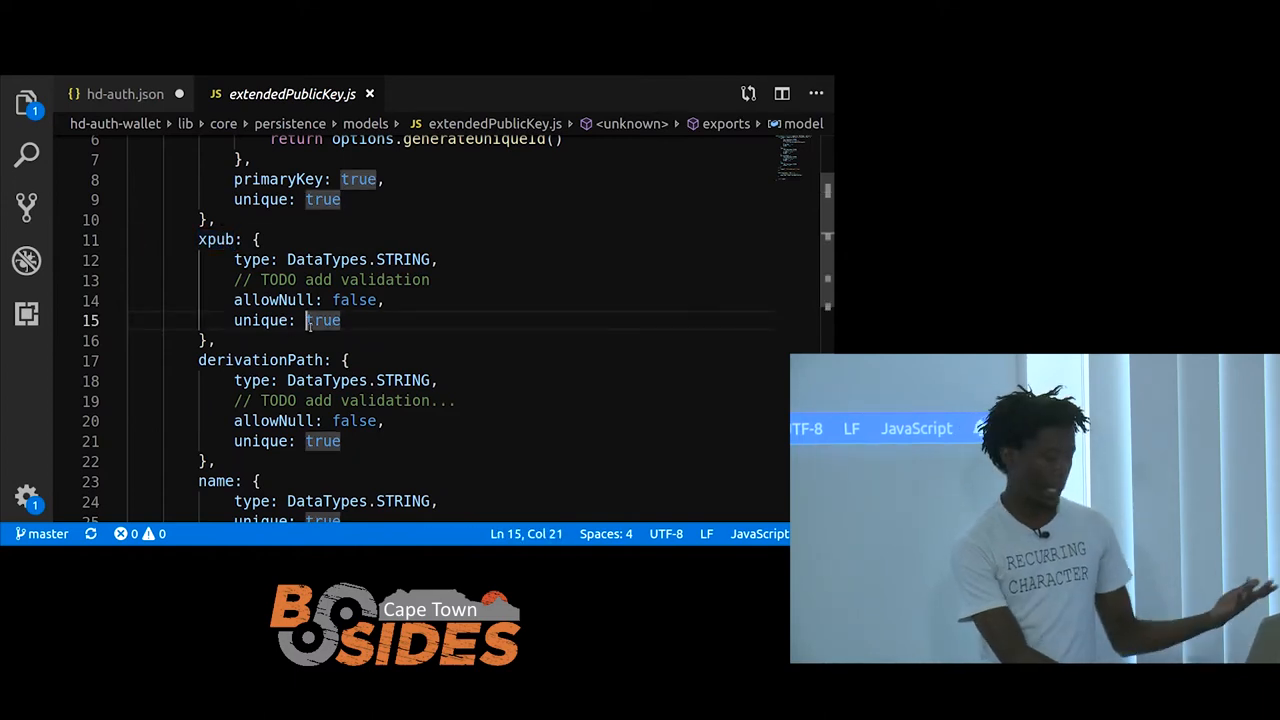
{"action": "scroll", "scroll_direction": "down", "scroll_amount": 3}
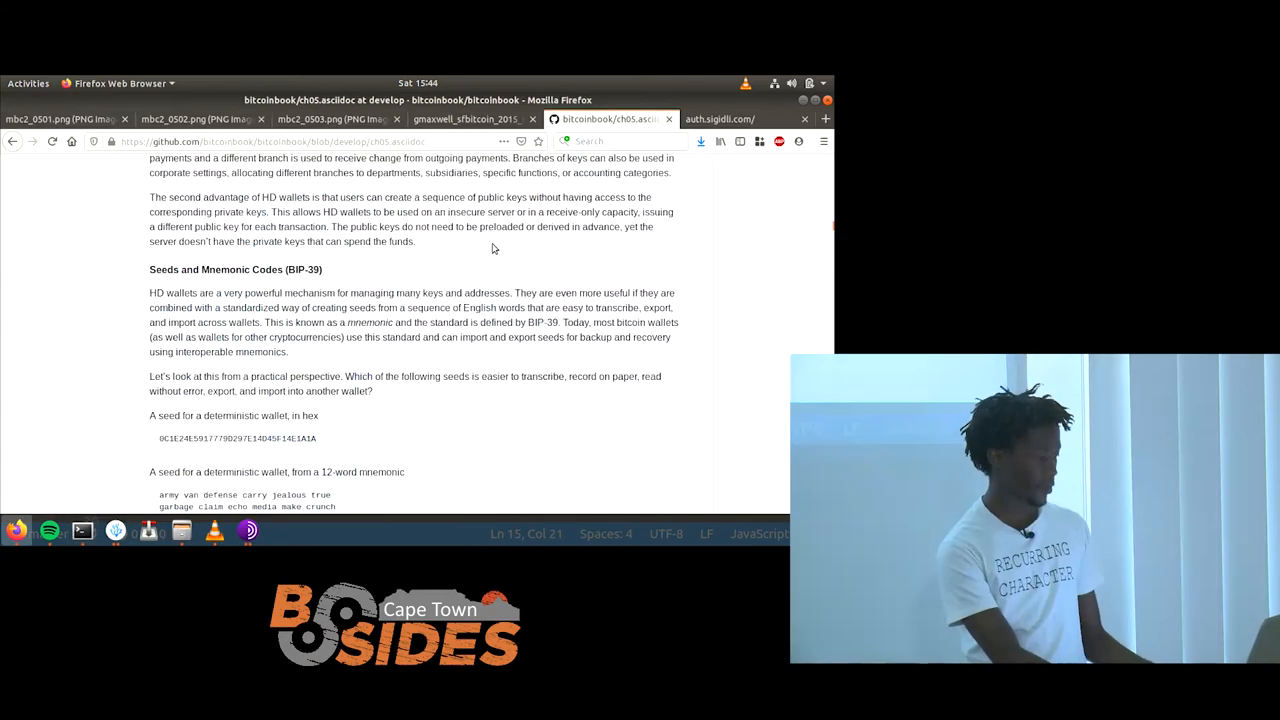
Submit display name 'bsides' on auth.sigidli.com login/register; it isn't linked to an account yet.
{"action": "left_click", "coordinate": [720, 119]}
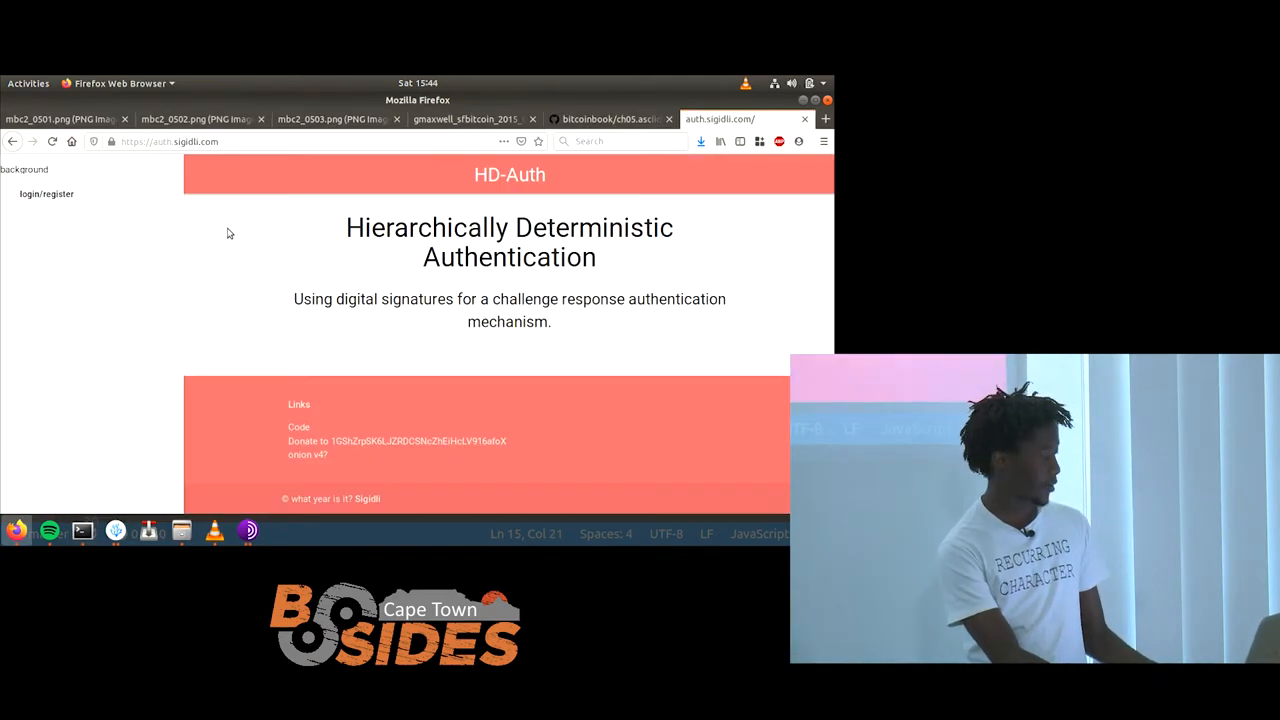
{"action": "left_click", "coordinate": [46, 193]}
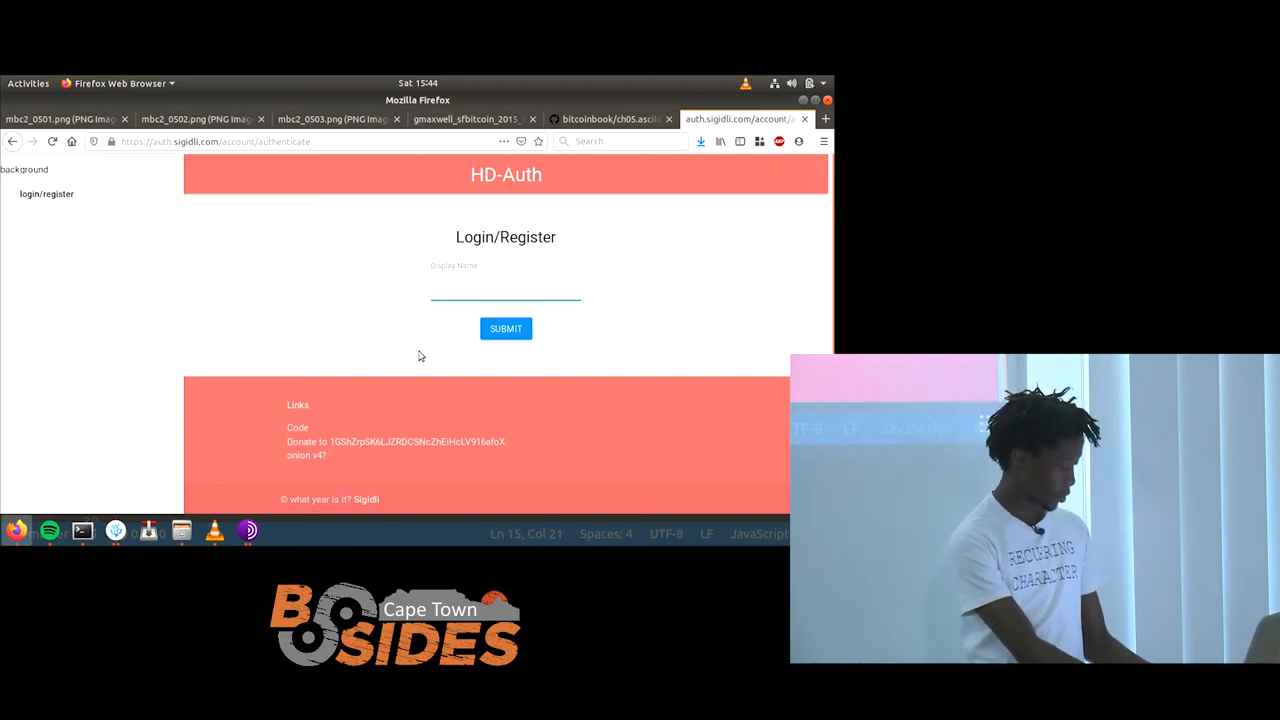
{"action": "type", "text": "bsides"}
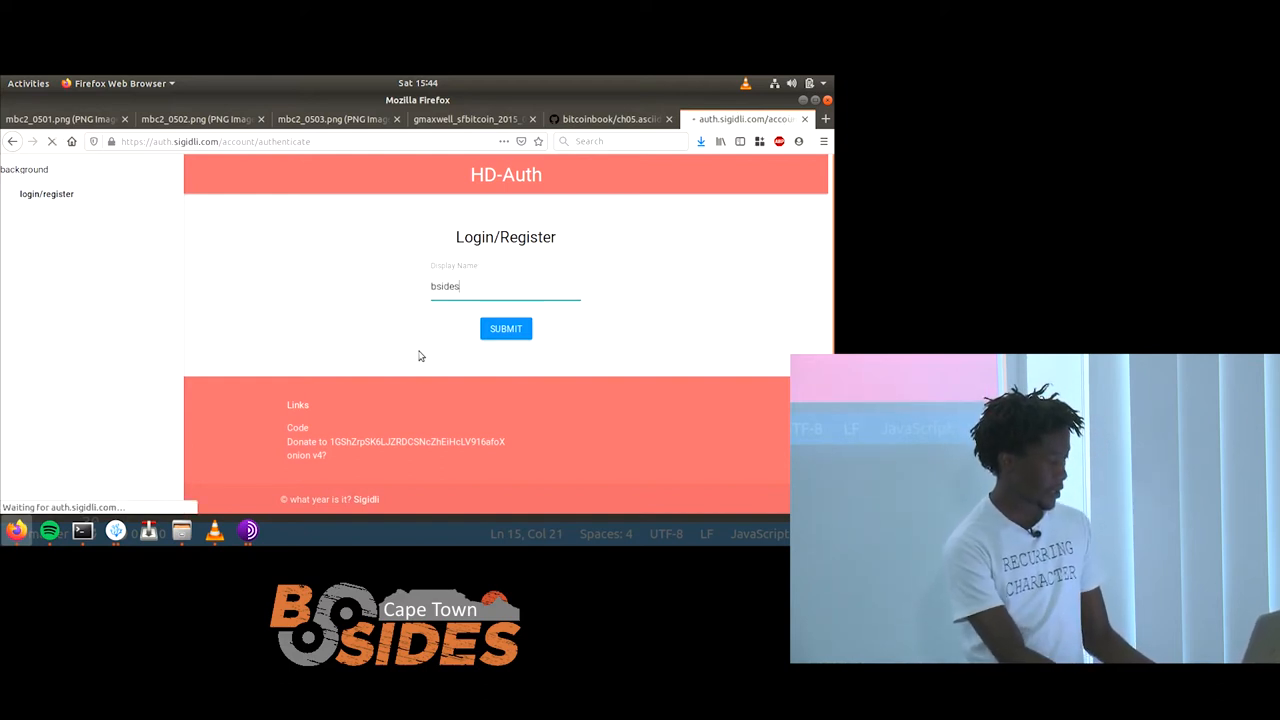
{"action": "left_click", "coordinate": [505, 328]}
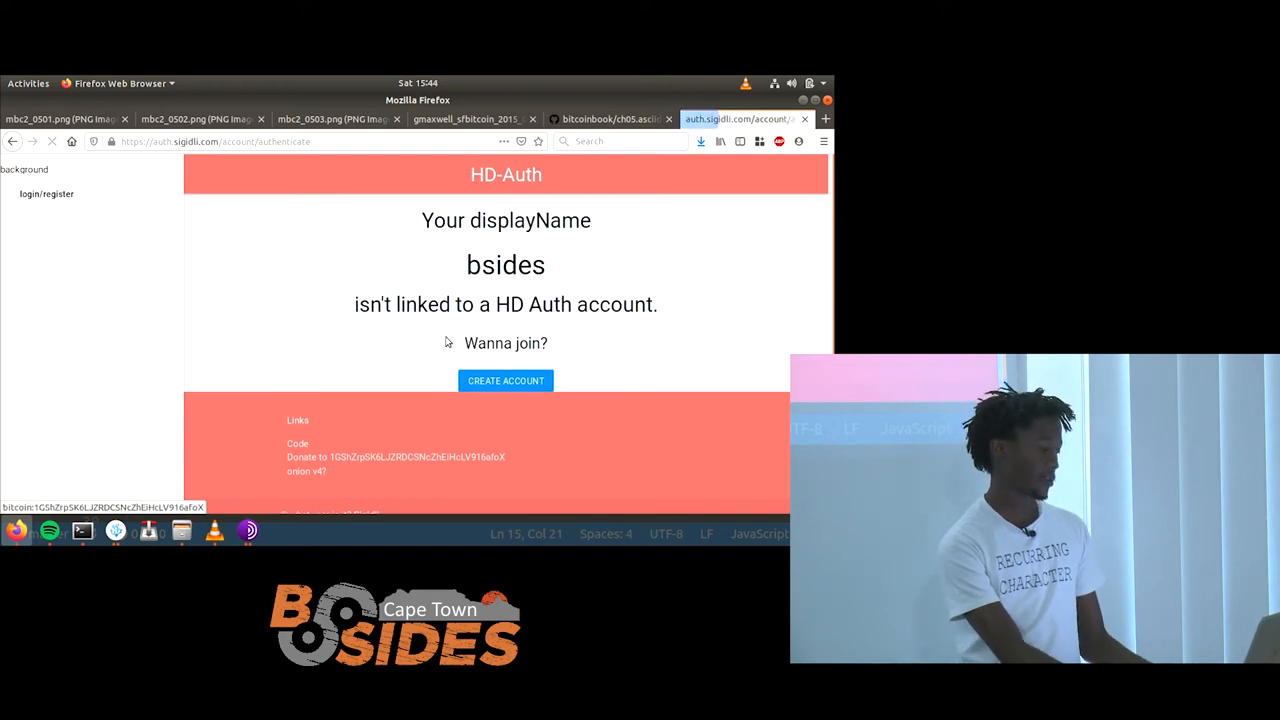
{"action": "left_click", "coordinate": [506, 381]}
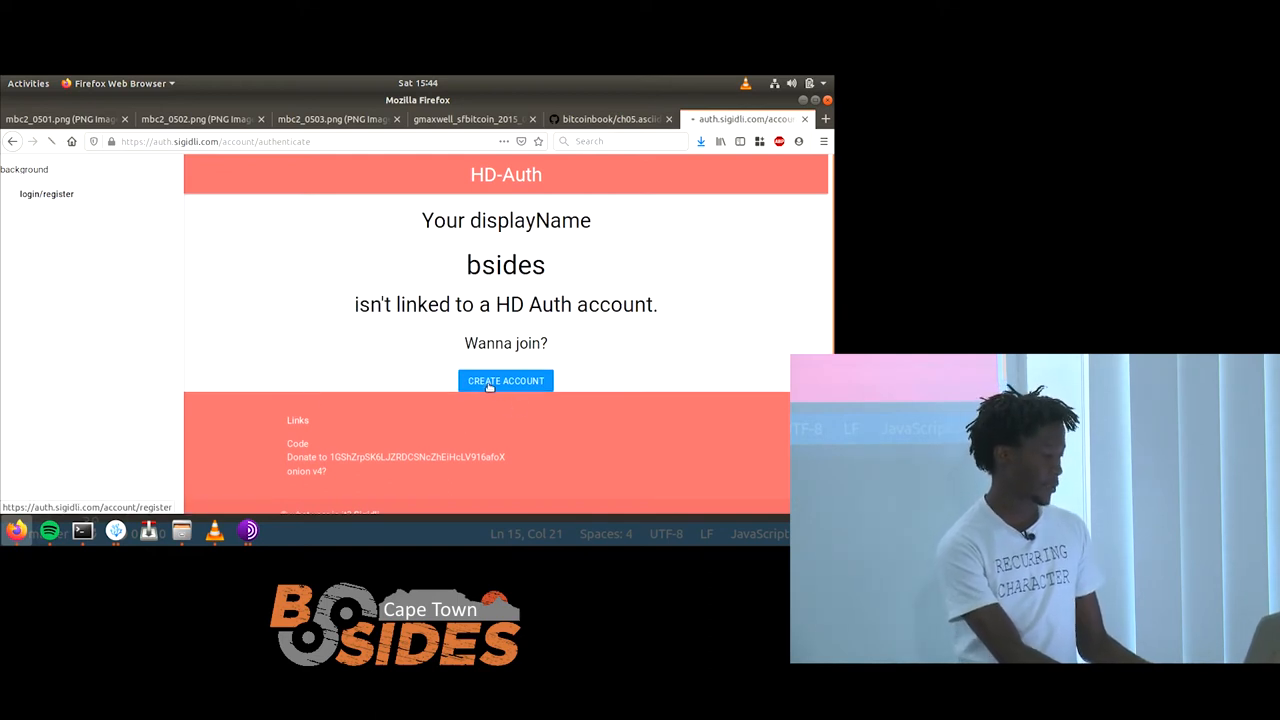
Register 'bsides' with the vXp34Nhu… extended public key to get an authentication challenge.
{"action": "left_click", "coordinate": [506, 380]}
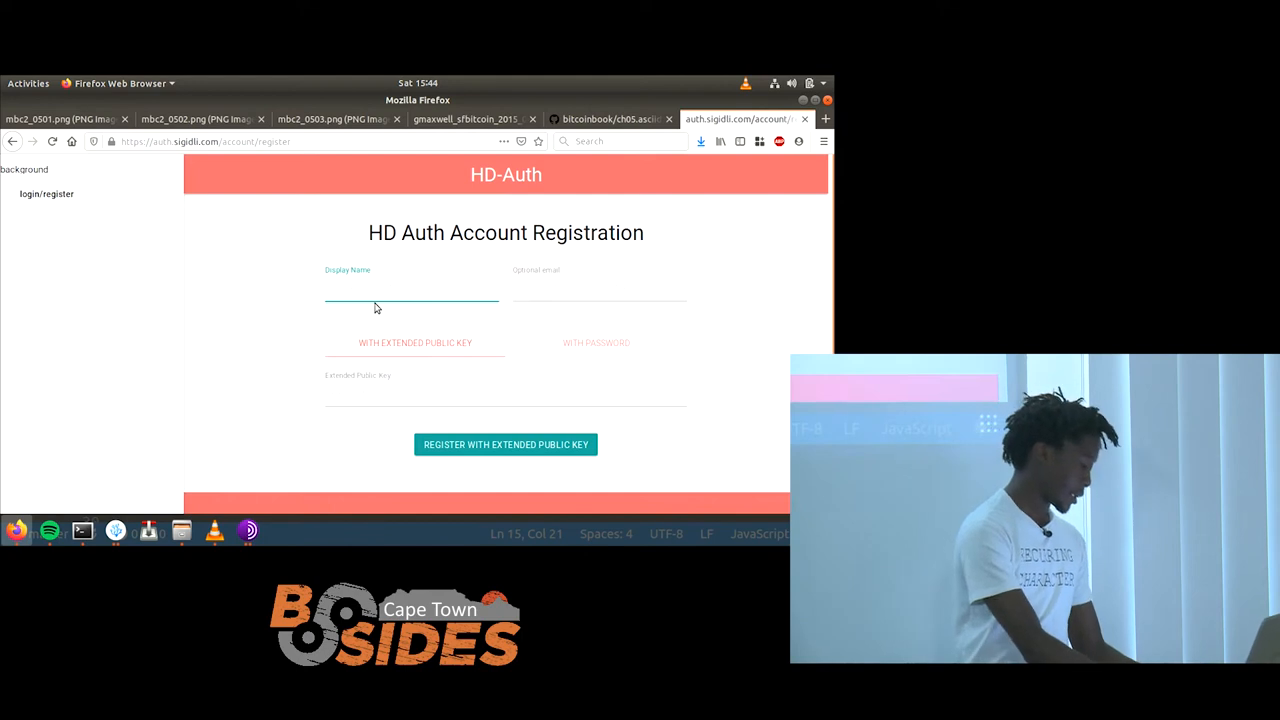
{"action": "type", "text": "bsides"}
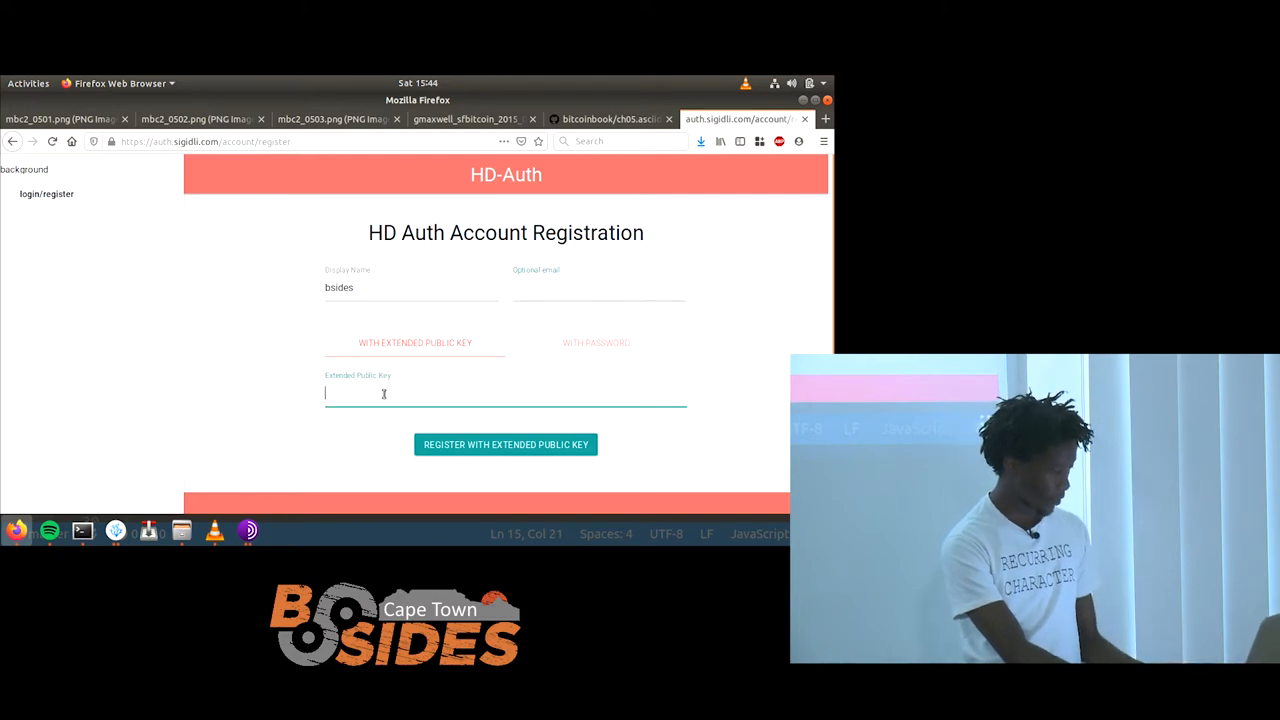
{"action": "type", "text": "vXp34NhuNgaV4xH2b7zMtqLUxSmQNxtUXgRcAXryjv6gYMSfQy2iWicm1pZX1tQcT"}
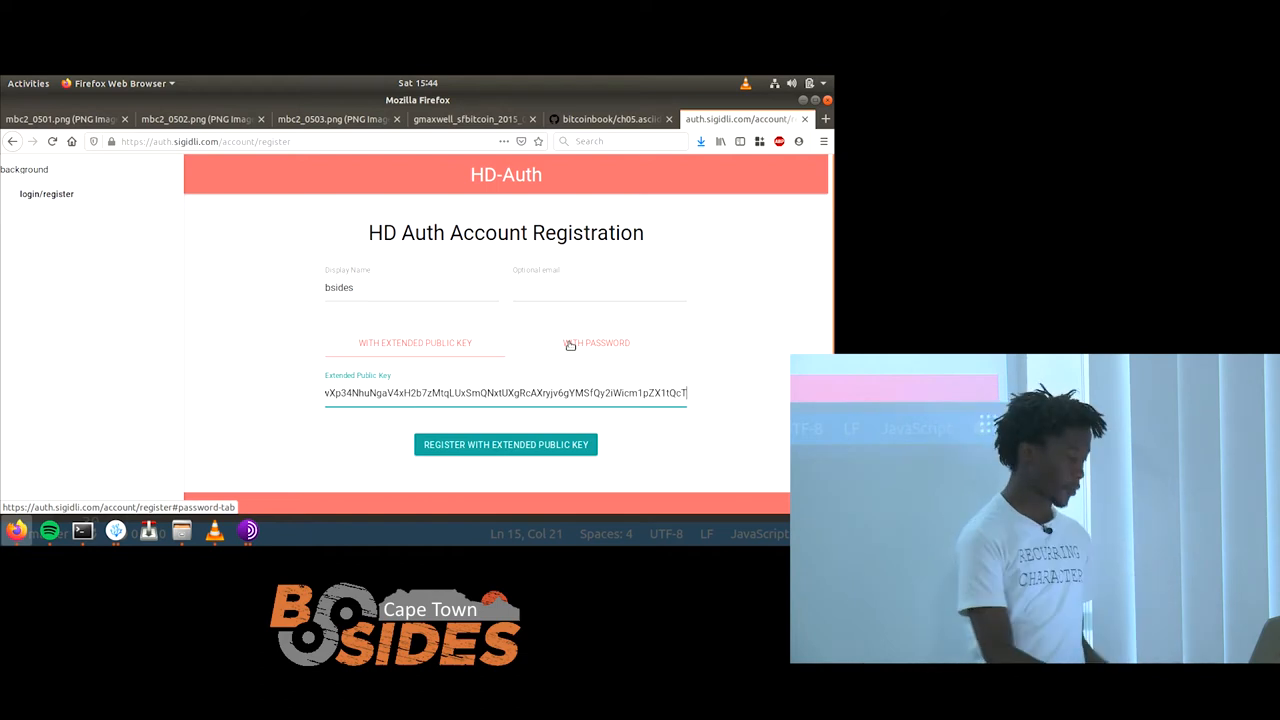
{"action": "left_click", "coordinate": [506, 444]}
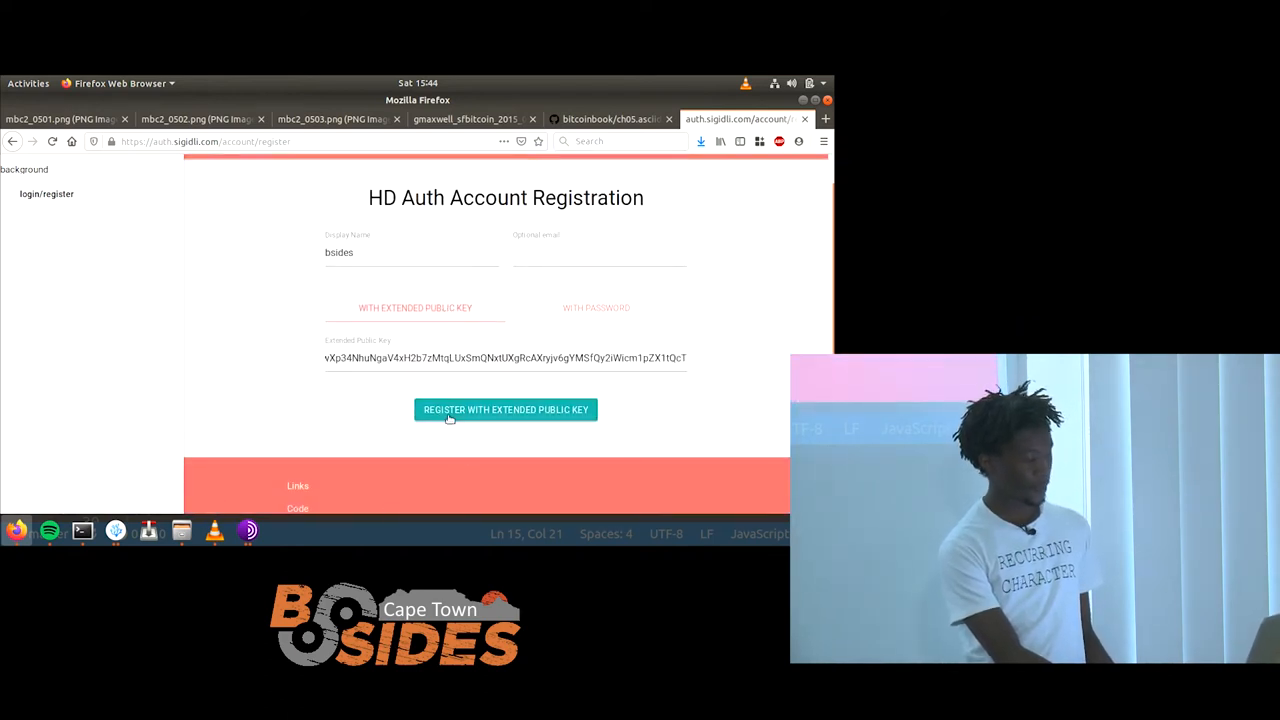
{"action": "left_click", "coordinate": [505, 409]}
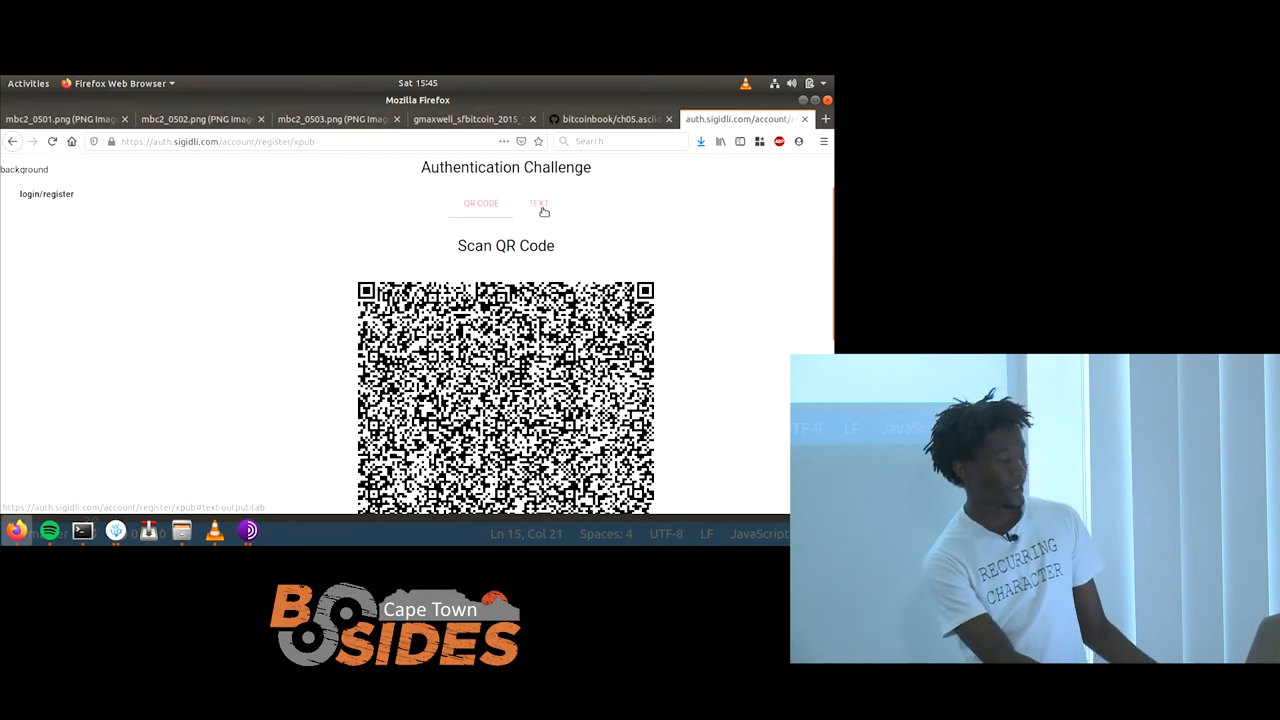
Show the Authentication Challenge as text and scroll through the derivation path and xpub.
{"action": "left_click", "coordinate": [538, 203]}
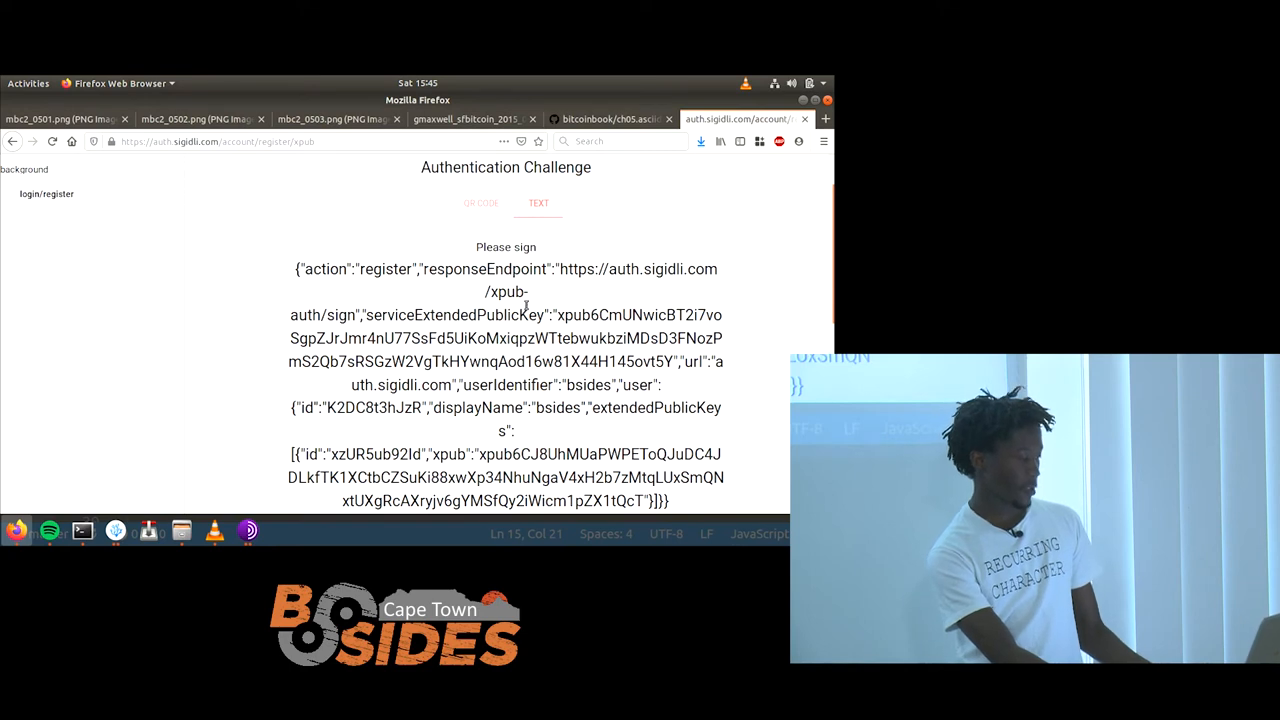
{"action": "scroll", "scroll_direction": "down", "scroll_amount": 3}
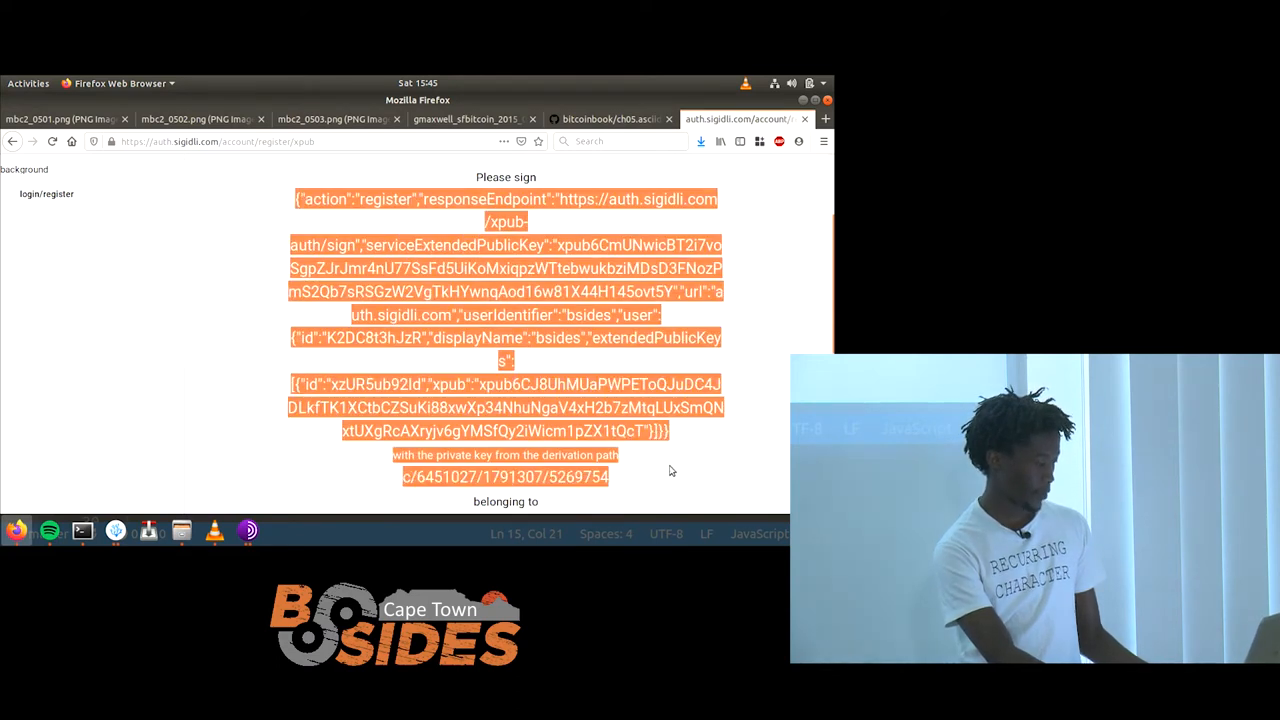
{"action": "scroll", "scroll_direction": "down", "scroll_amount": 3}
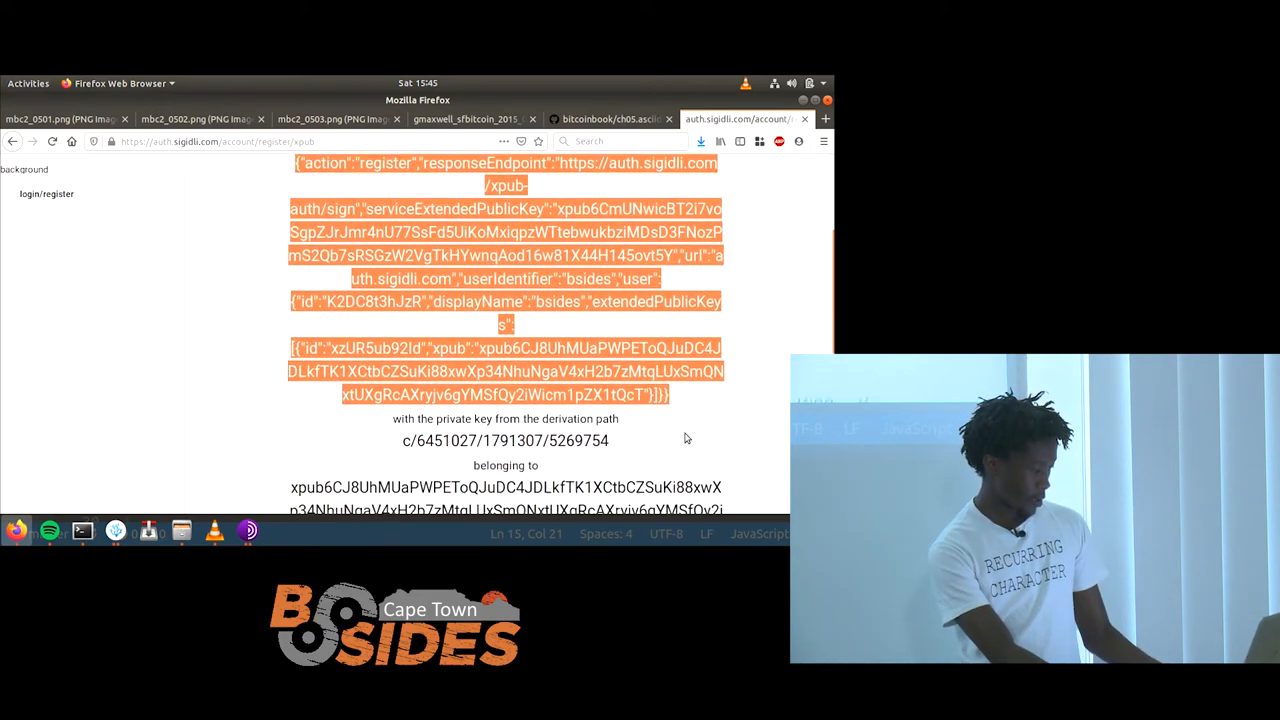
{"action": "scroll", "scroll_direction": "down", "scroll_amount": 3}
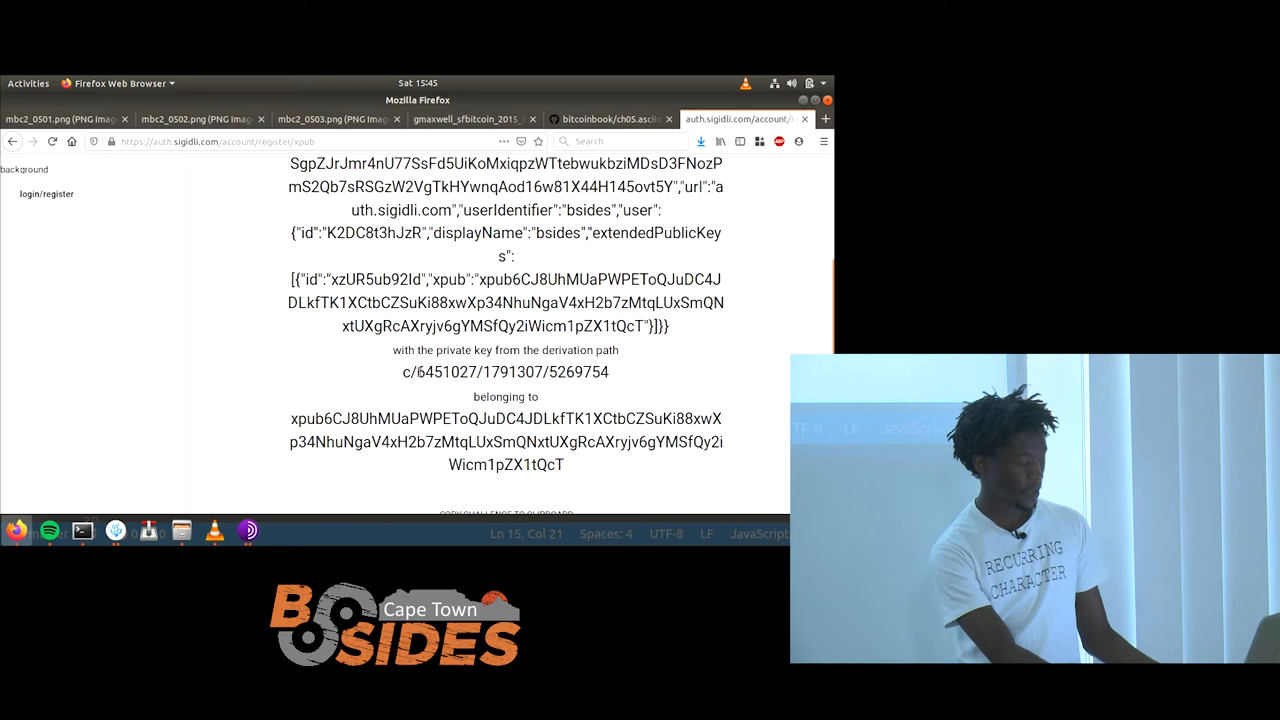
{"action": "double_click", "coordinate": [446, 372]}
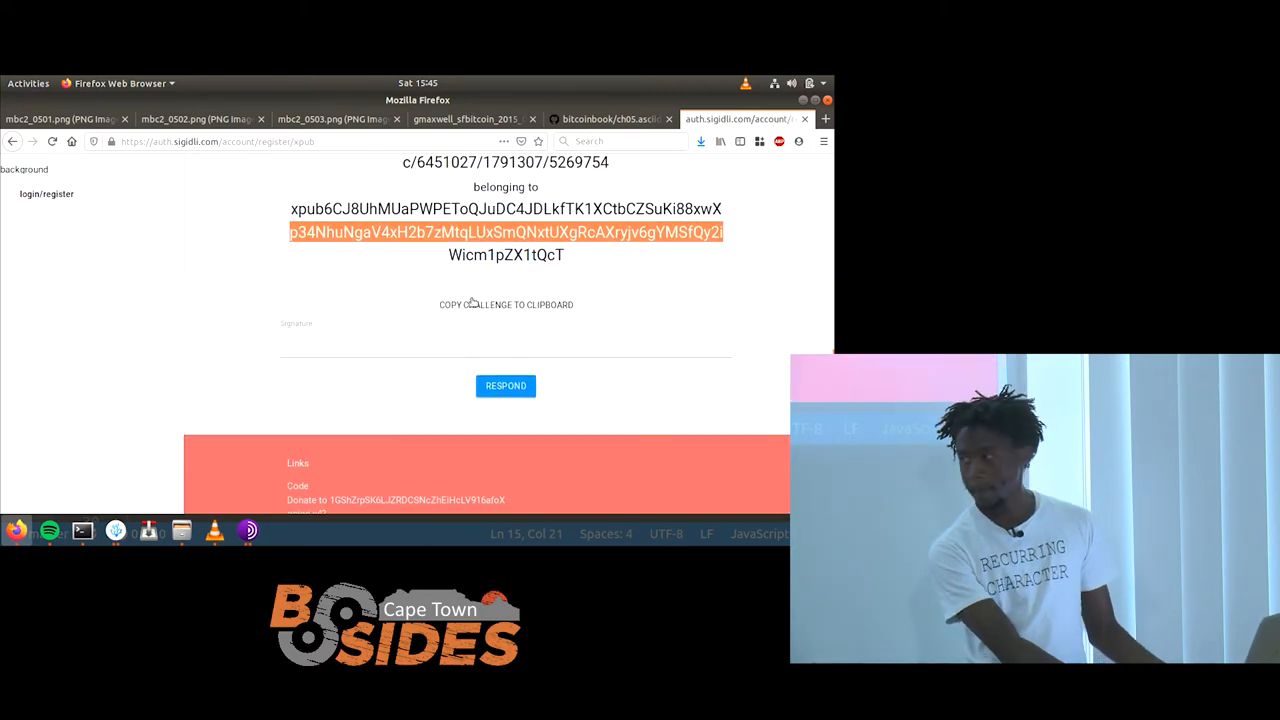
{"action": "scroll", "scroll_direction": "down", "scroll_amount": 3}
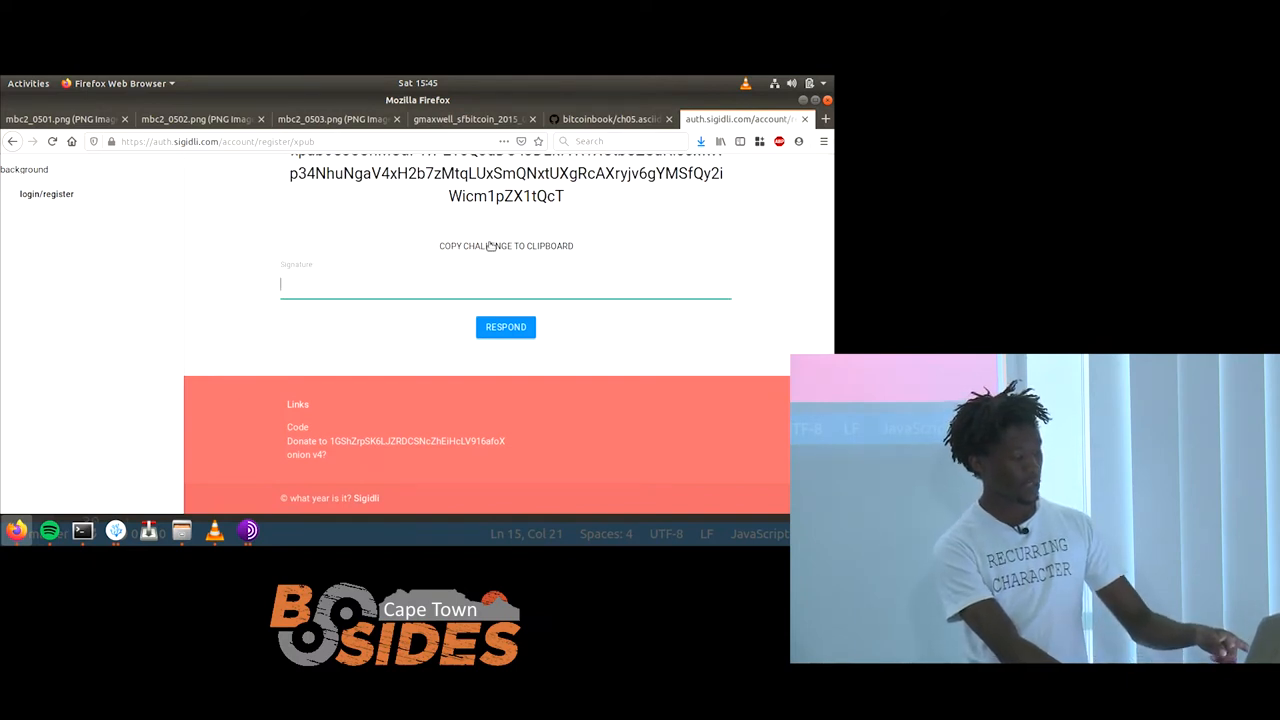
Copy the challenge and type a node lib/hd-auth-wallet.js command with --challenge in Terminal.
{"action": "left_click", "coordinate": [506, 245]}
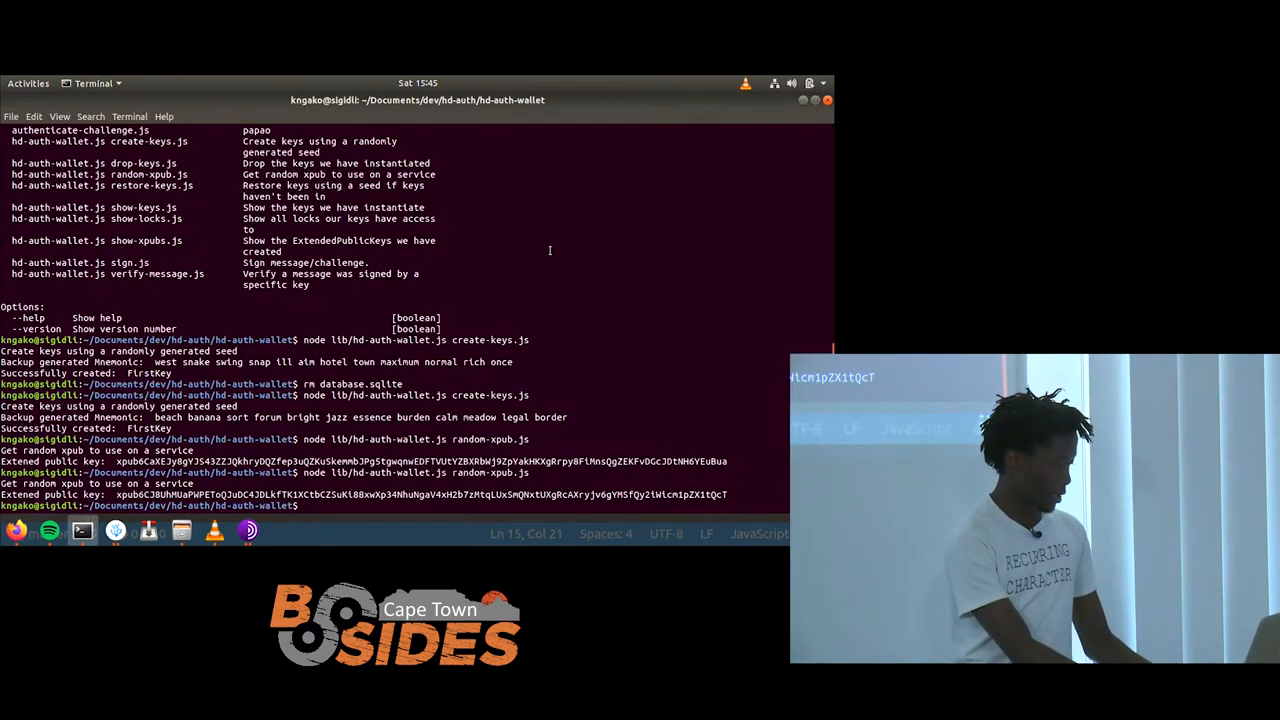
{"action": "type", "text": "node lib/hd-auth-wallet.js random-"}
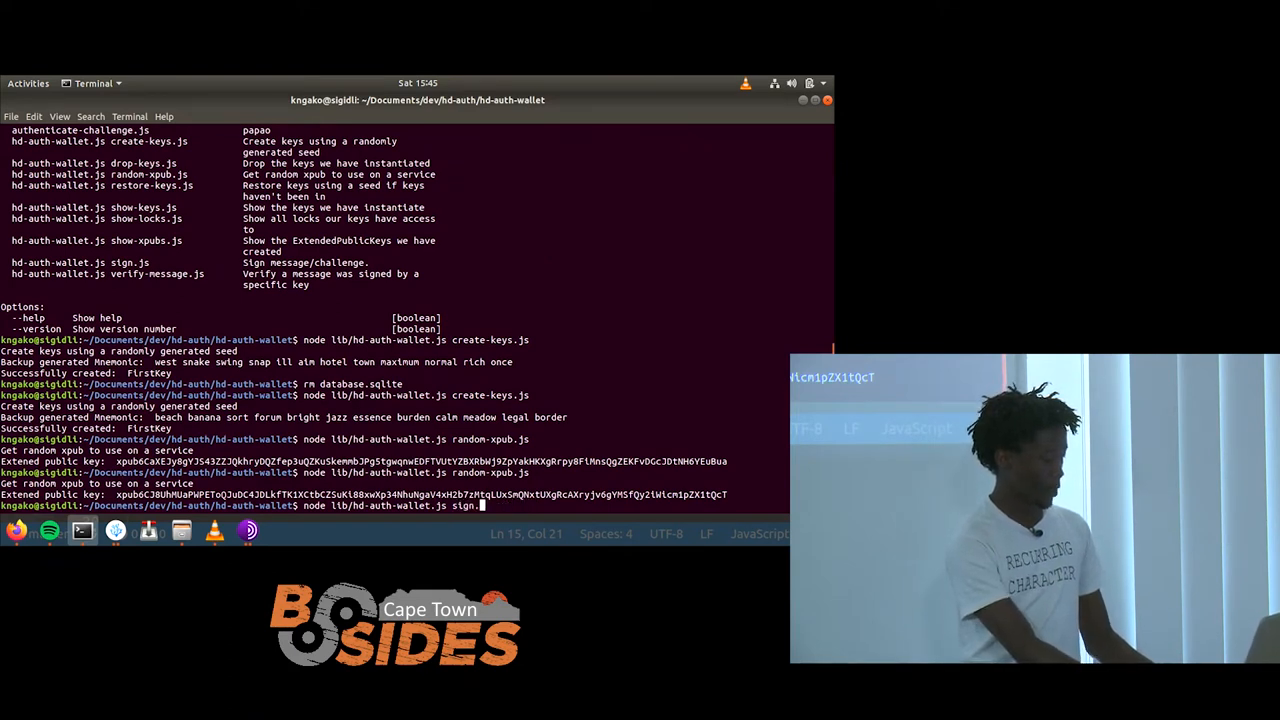
{"action": "type", "text": "--cha"}
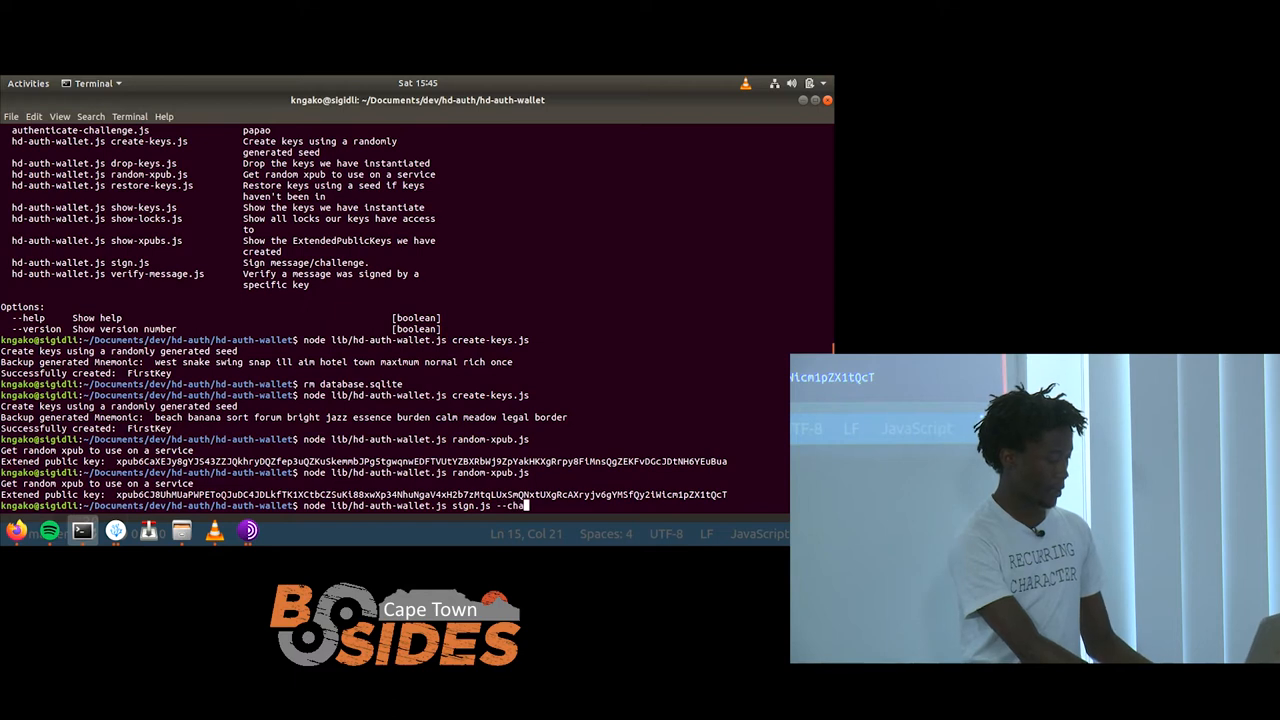
{"action": "type", "text": "llenge"}
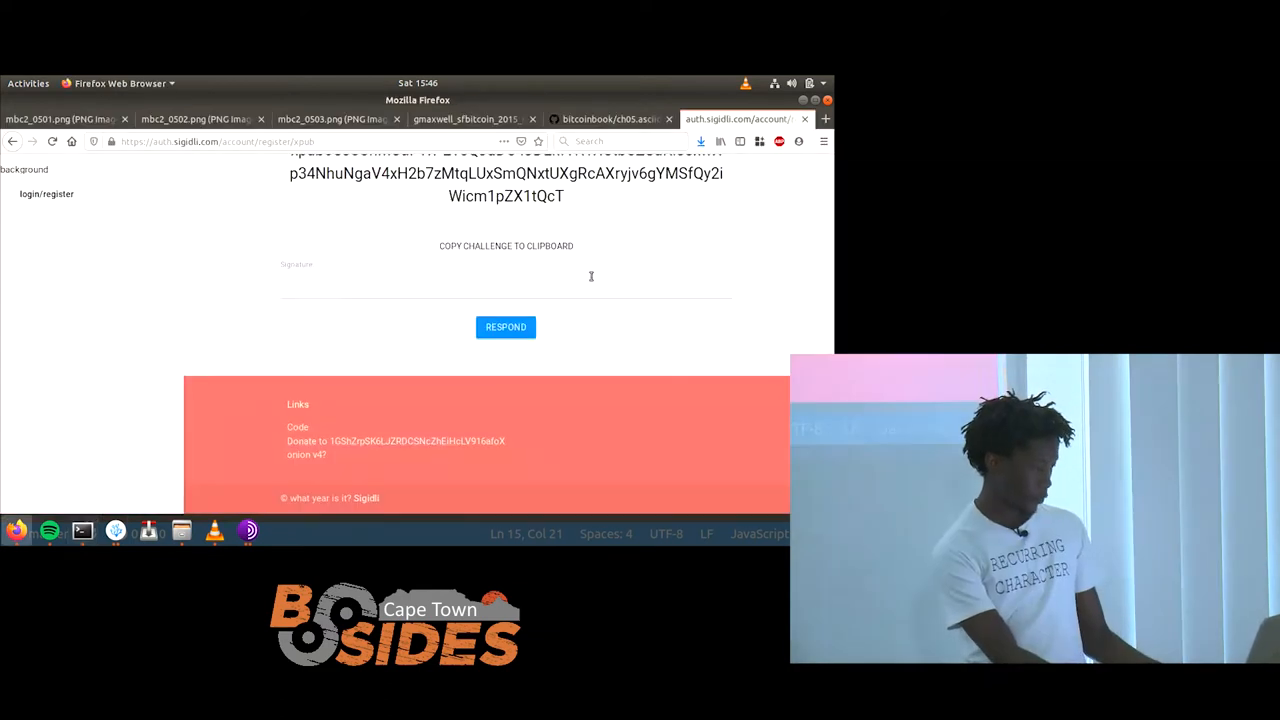
{"action": "left_click", "coordinate": [505, 326]}
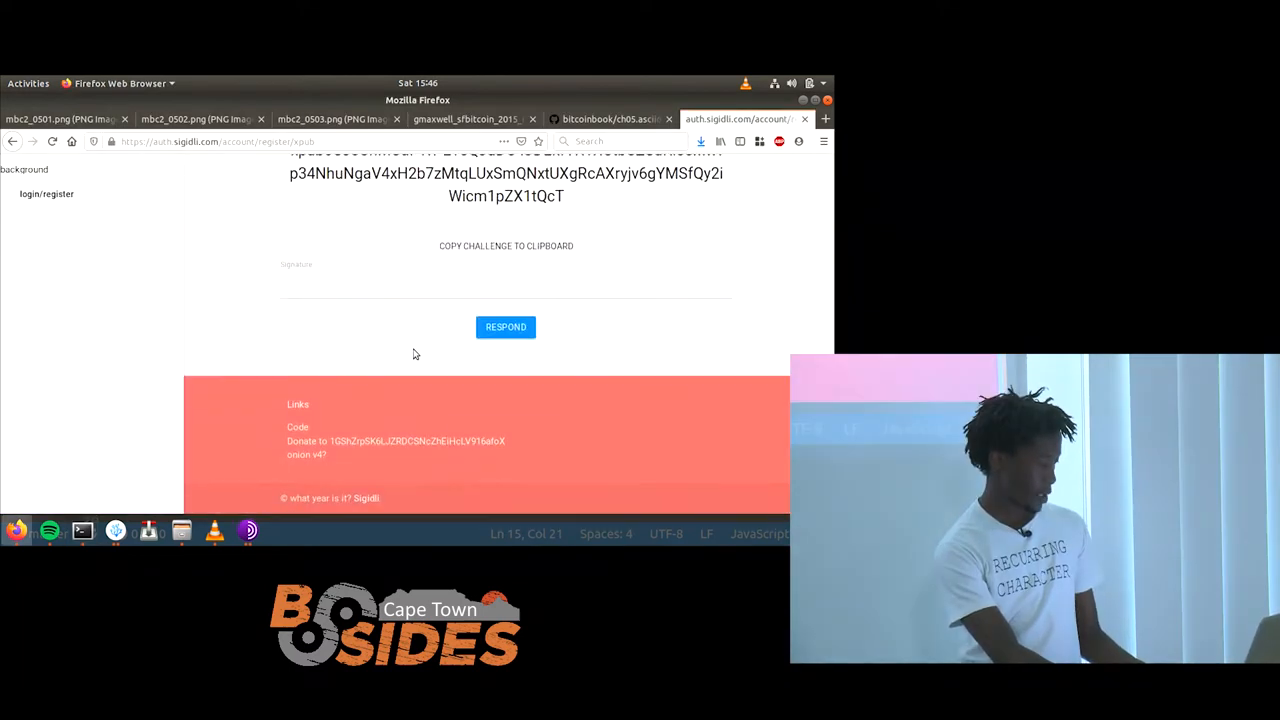
{"action": "type", "text": "a3ab770d64b8bf1bd35c4650bfefb77c859d5bacaee1eca3be5faa40dc579c4656abd1a391b4320e568e9"}
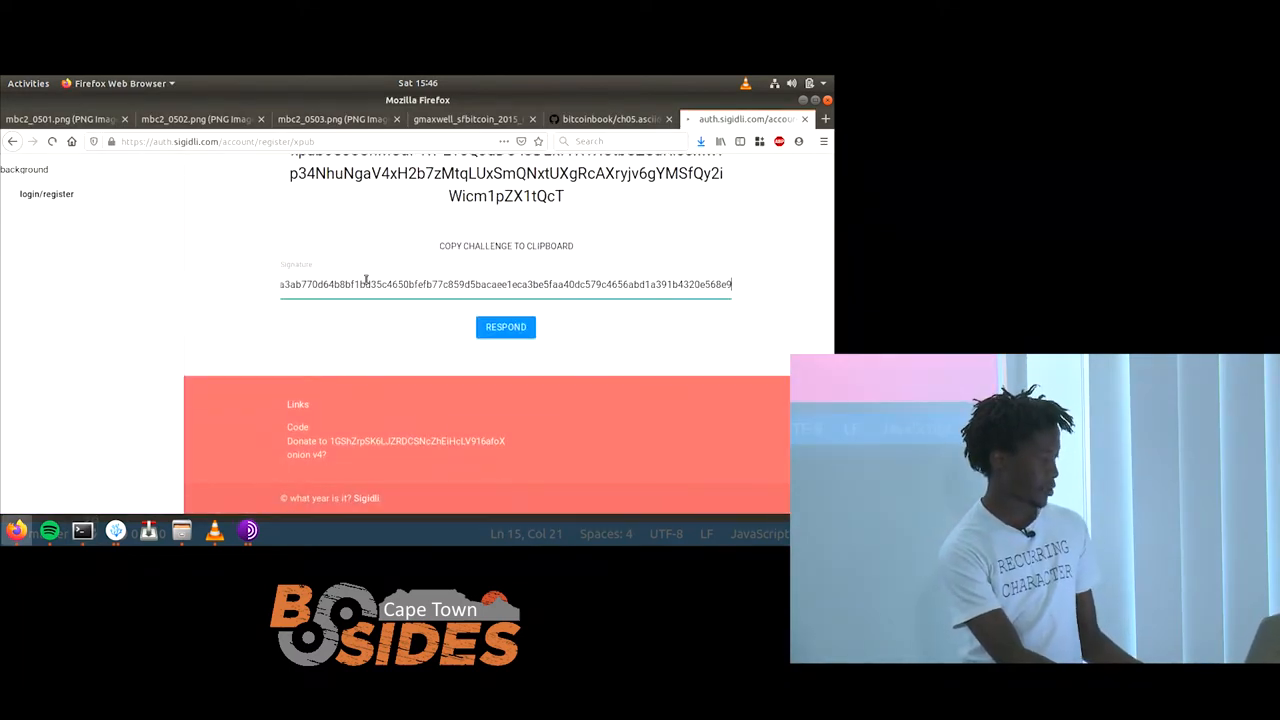
{"action": "left_click", "coordinate": [505, 327]}
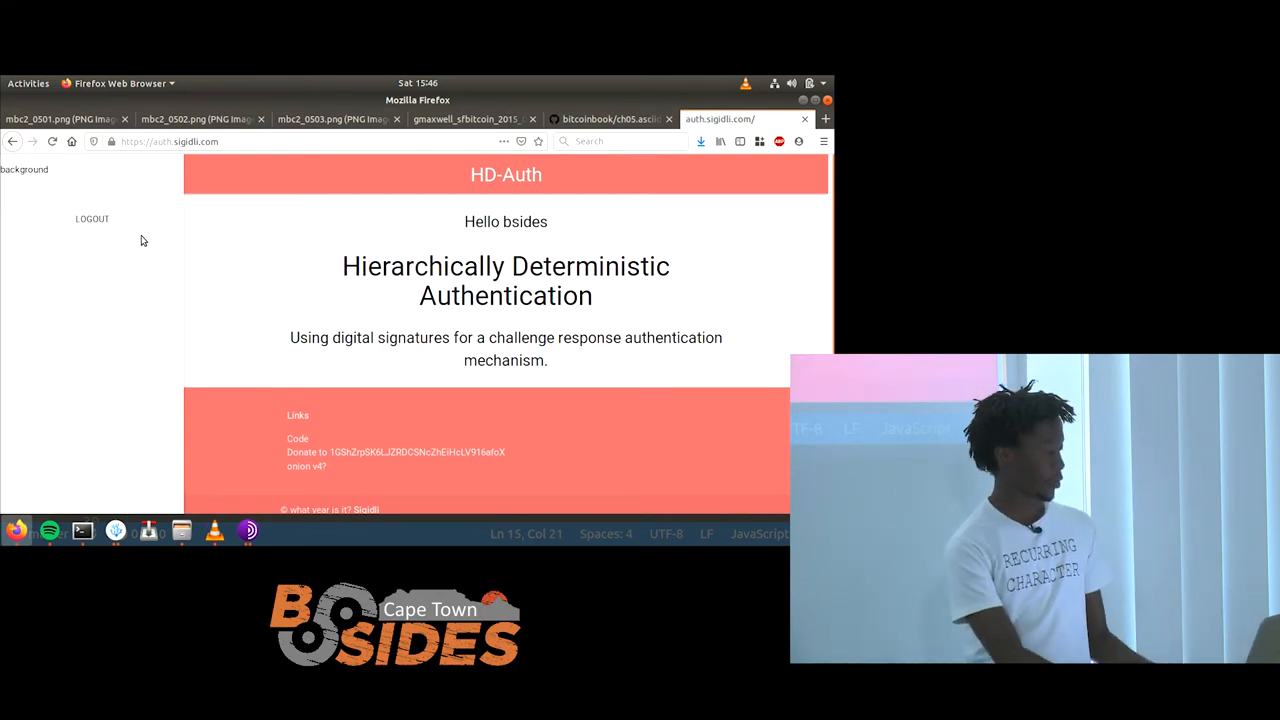
Reload HD-Auth, open login/register and fill in 'bsides' as the display name.
{"action": "left_click", "coordinate": [92, 218]}
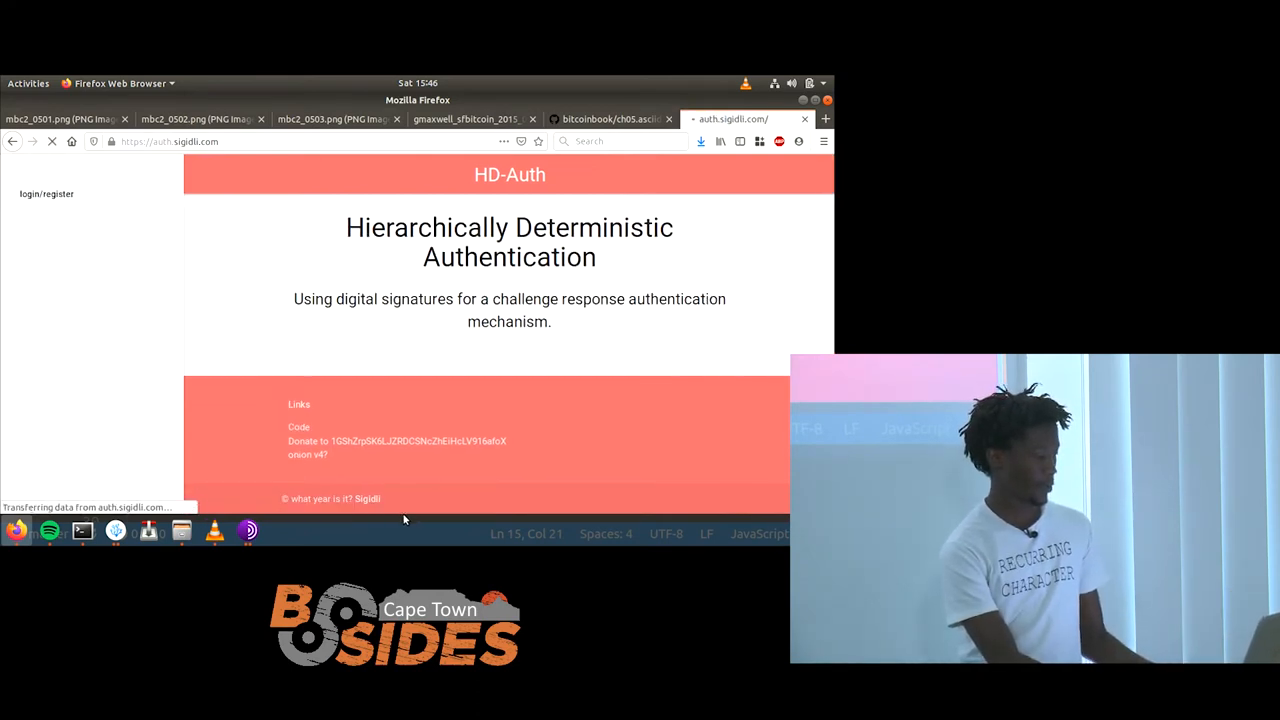
{"action": "mouse_move", "coordinate": [46, 194]}
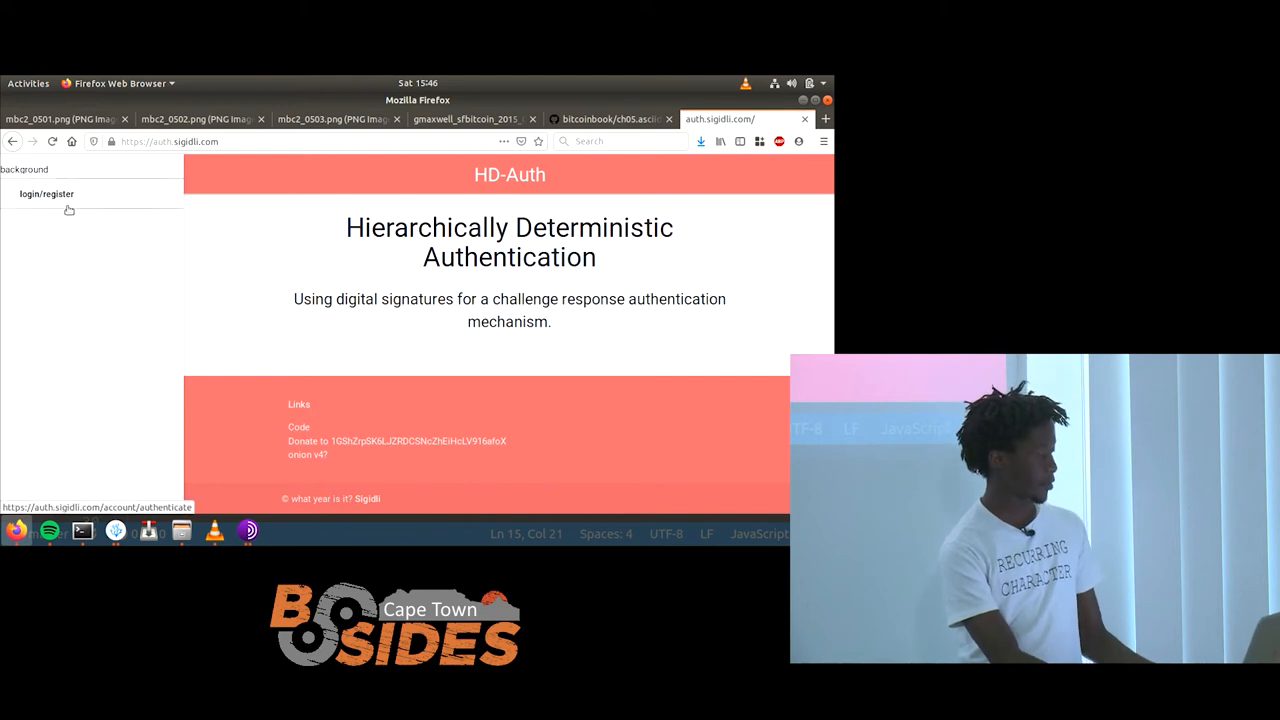
{"action": "left_click", "coordinate": [46, 193]}
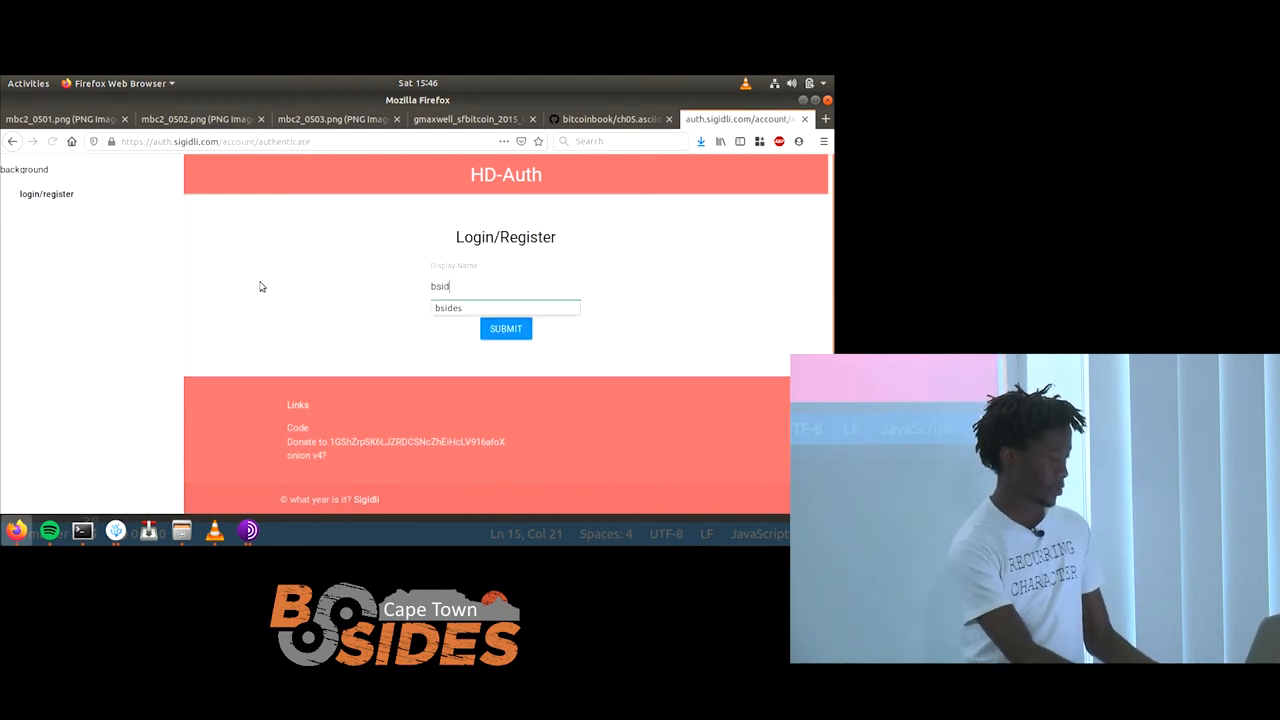
{"action": "left_click", "coordinate": [505, 328]}
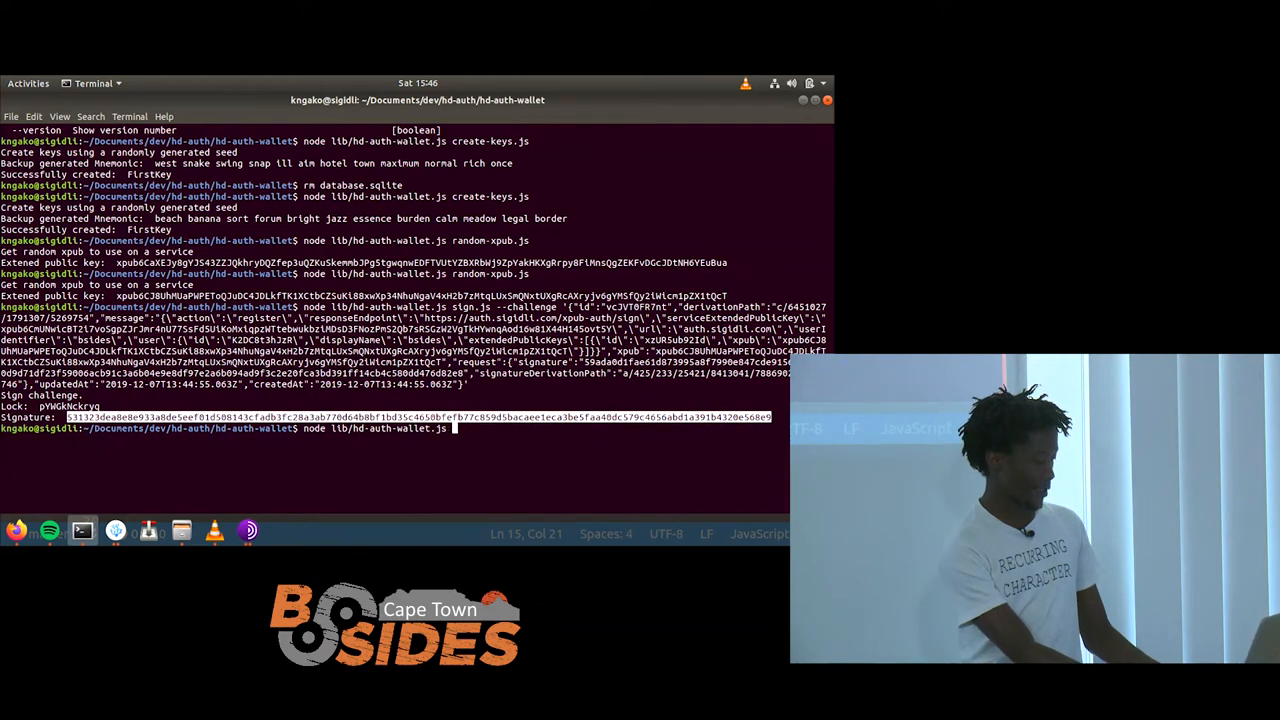
Run the hd-auth-wallet sign.js command with the pasted authenticate challenge.
{"action": "type", "text": "sign.js"}
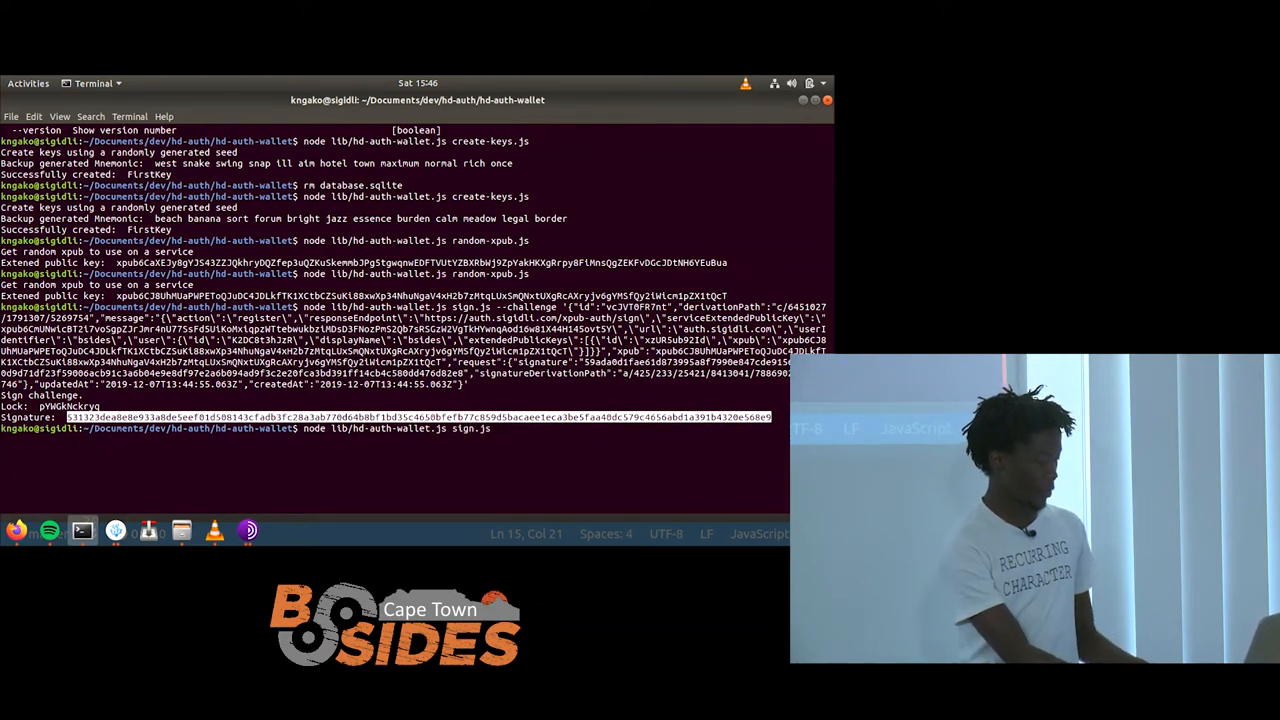
{"action": "type", "text": "--cja"}
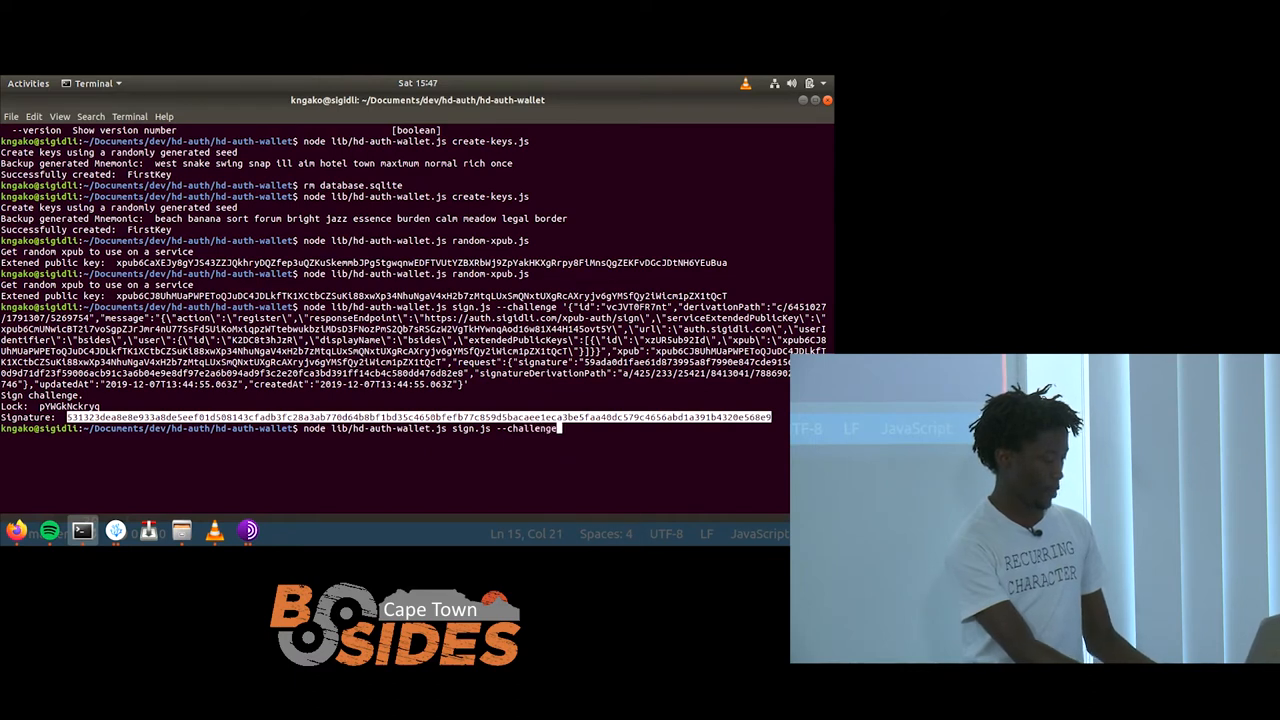
{"action": "key", "text": "Return"}
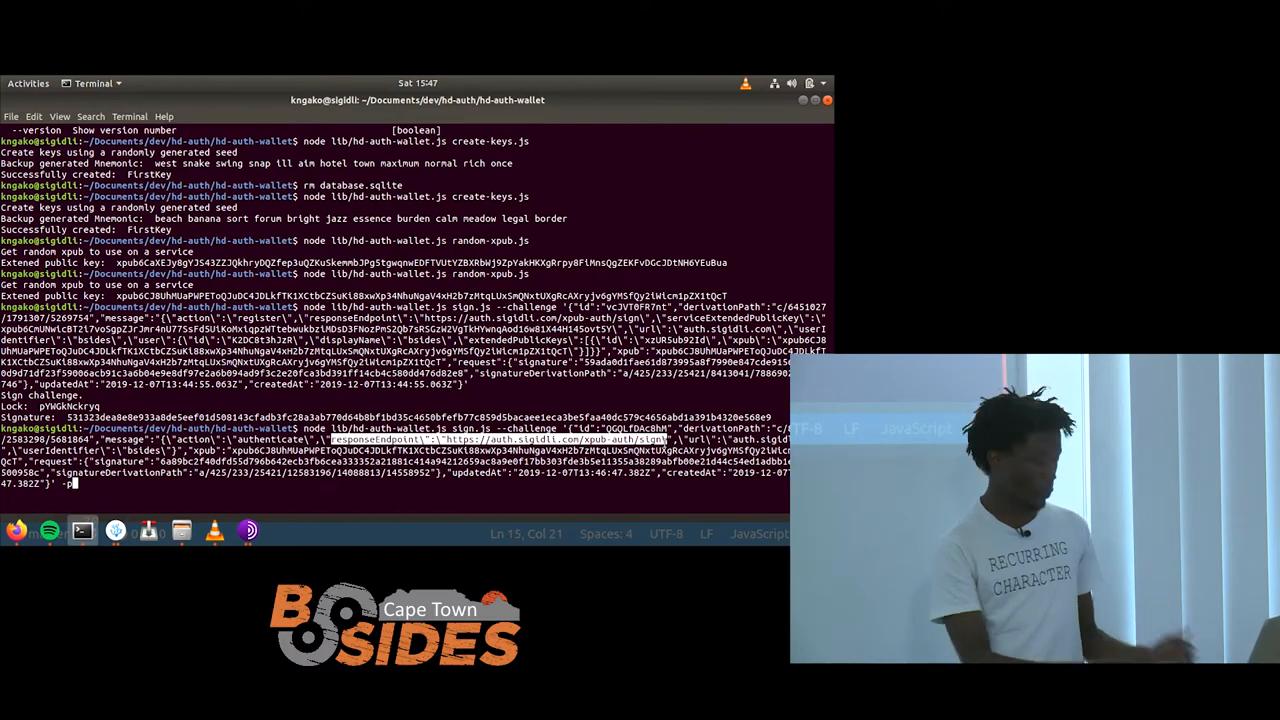
{"action": "key", "text": "Return"}
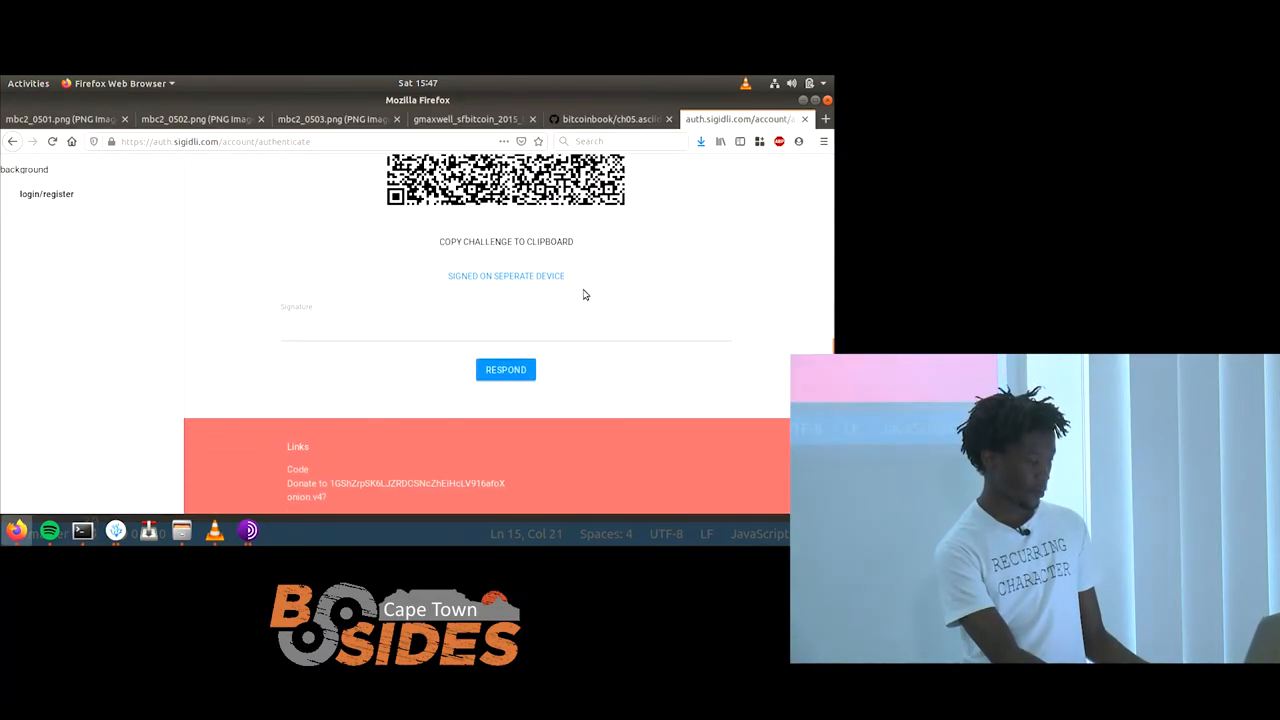
{"action": "mouse_move", "coordinate": [488, 276]}
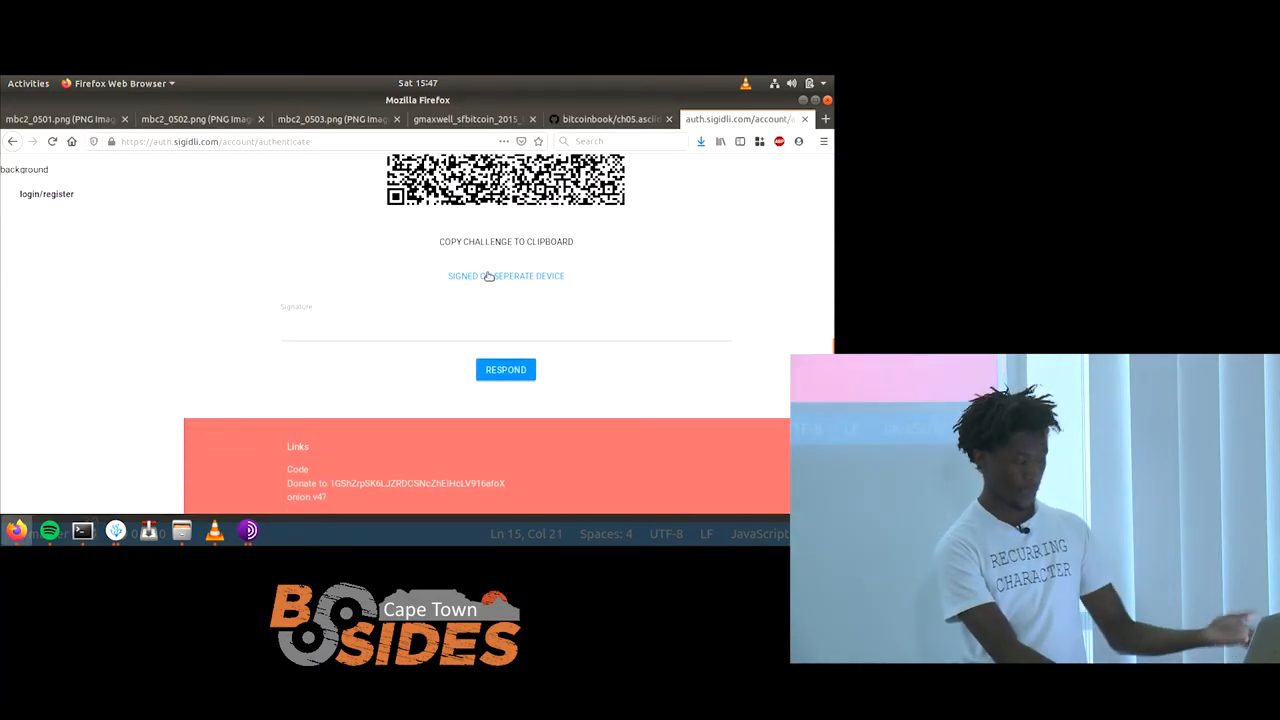
Confirm 'Signed on separate device' so HD-Auth logs in and greets bsides.
{"action": "left_click", "coordinate": [505, 276]}
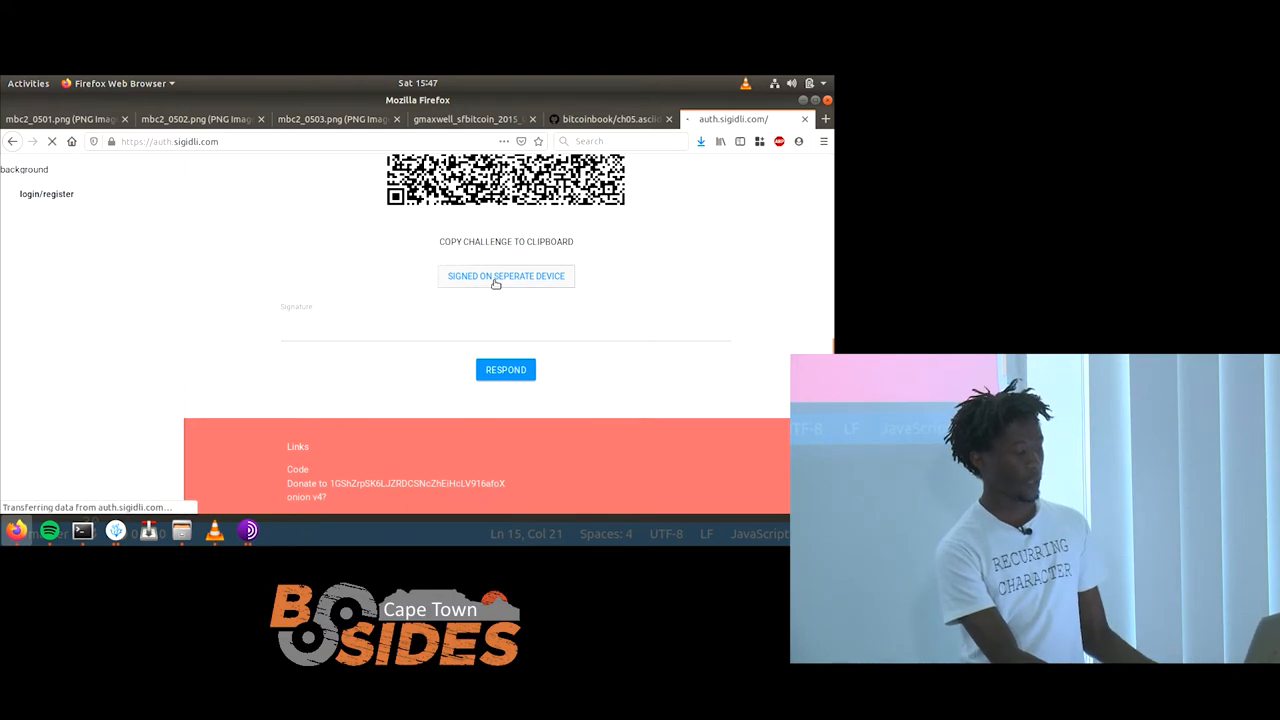
{"action": "left_click", "coordinate": [505, 369]}
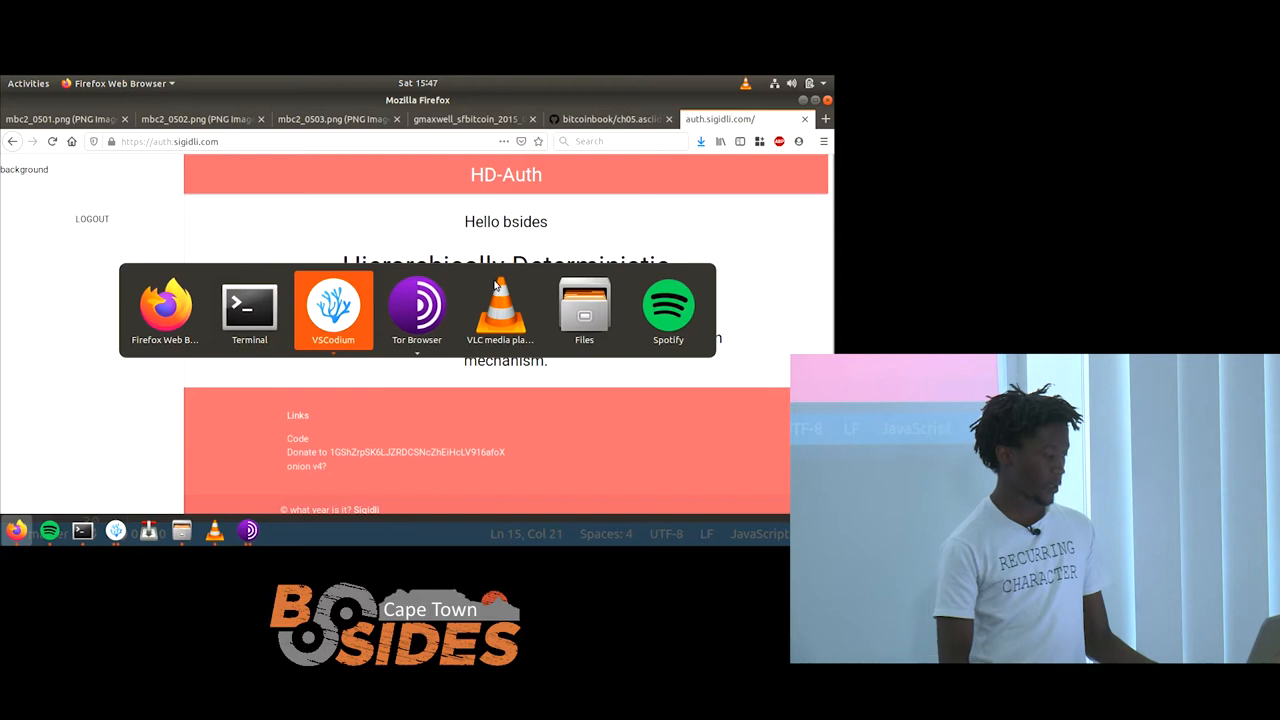
Show hd-auth.json in VSCodium with the how? service and setup sections expanded.
{"action": "left_click", "coordinate": [333, 305]}
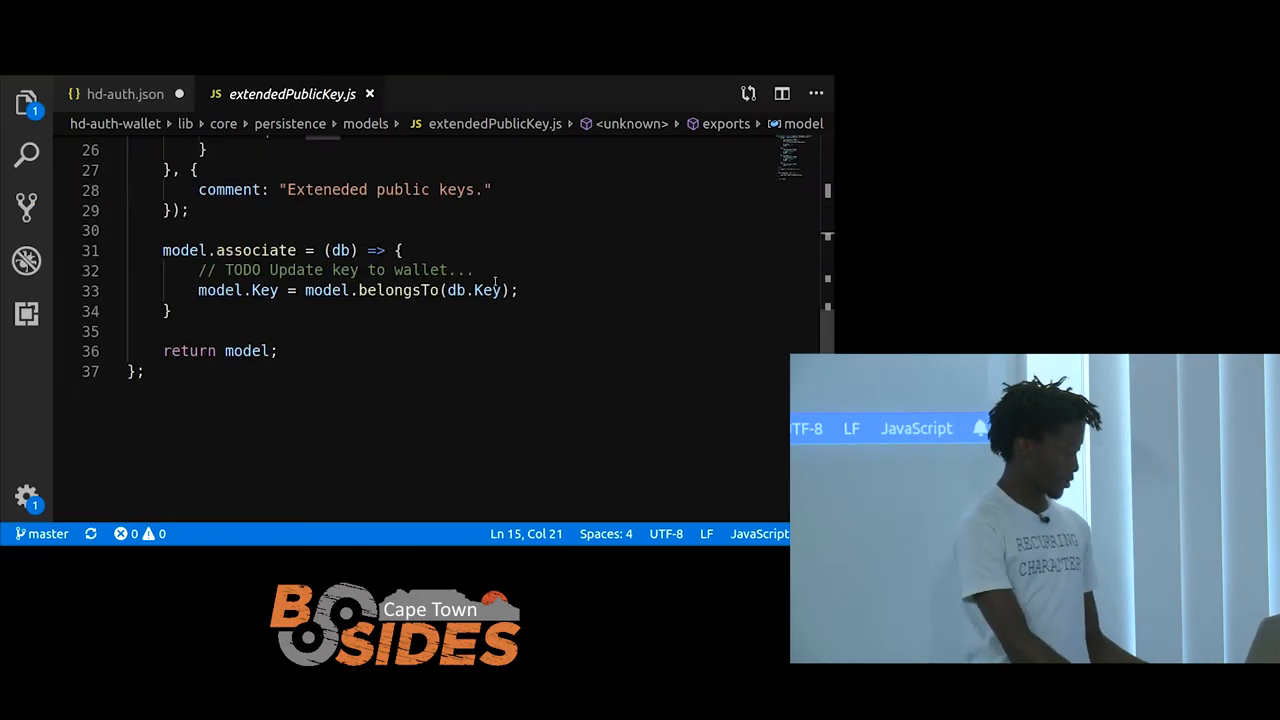
{"action": "left_click", "coordinate": [125, 93]}
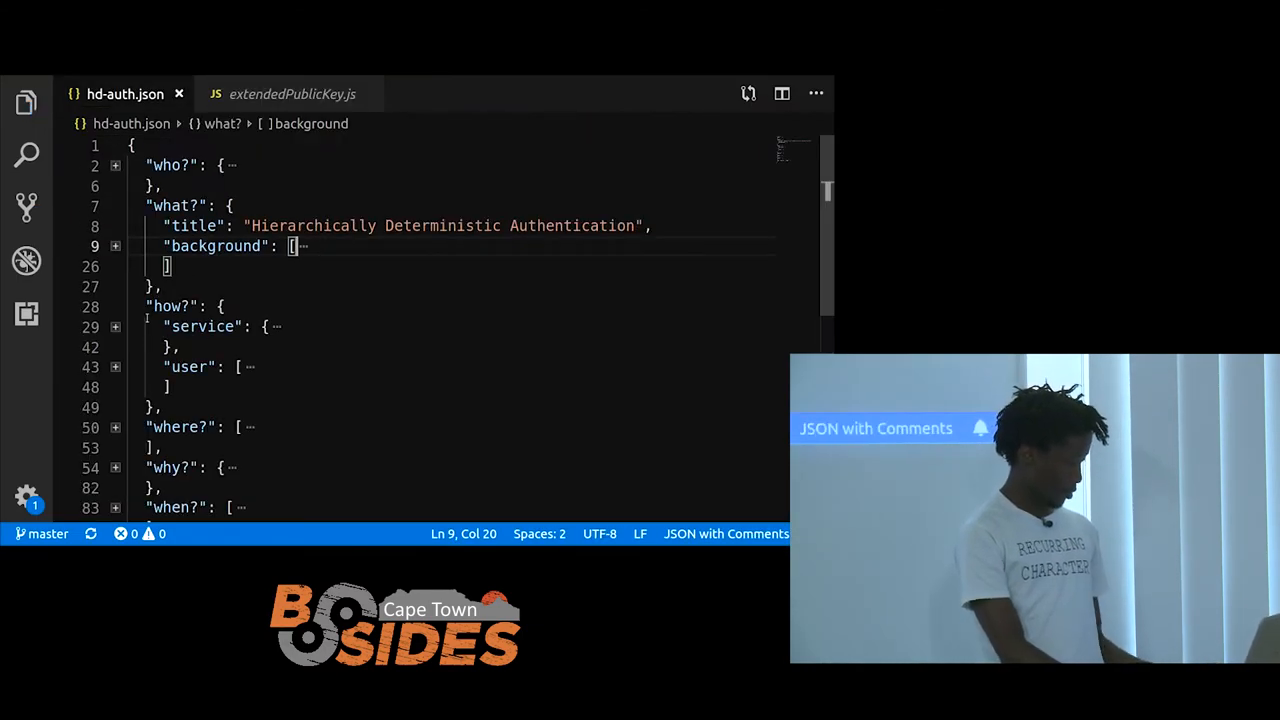
{"action": "left_click", "coordinate": [115, 326]}
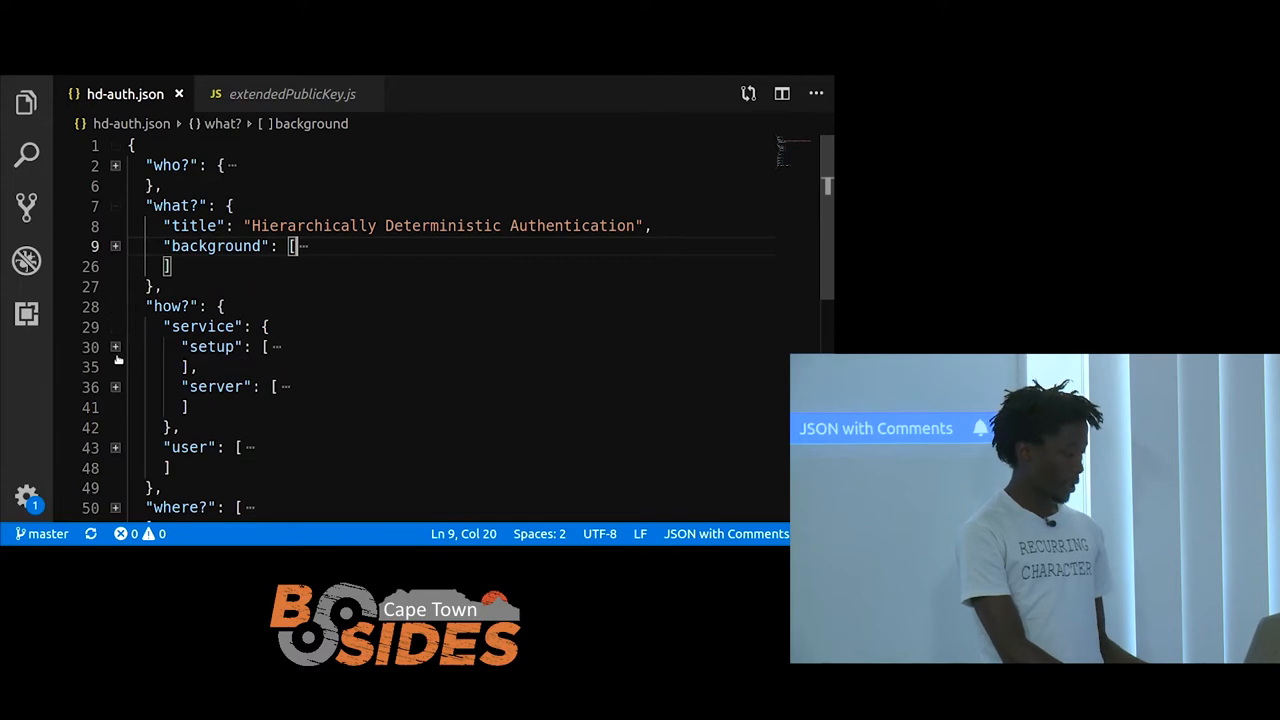
{"action": "left_click", "coordinate": [115, 347]}
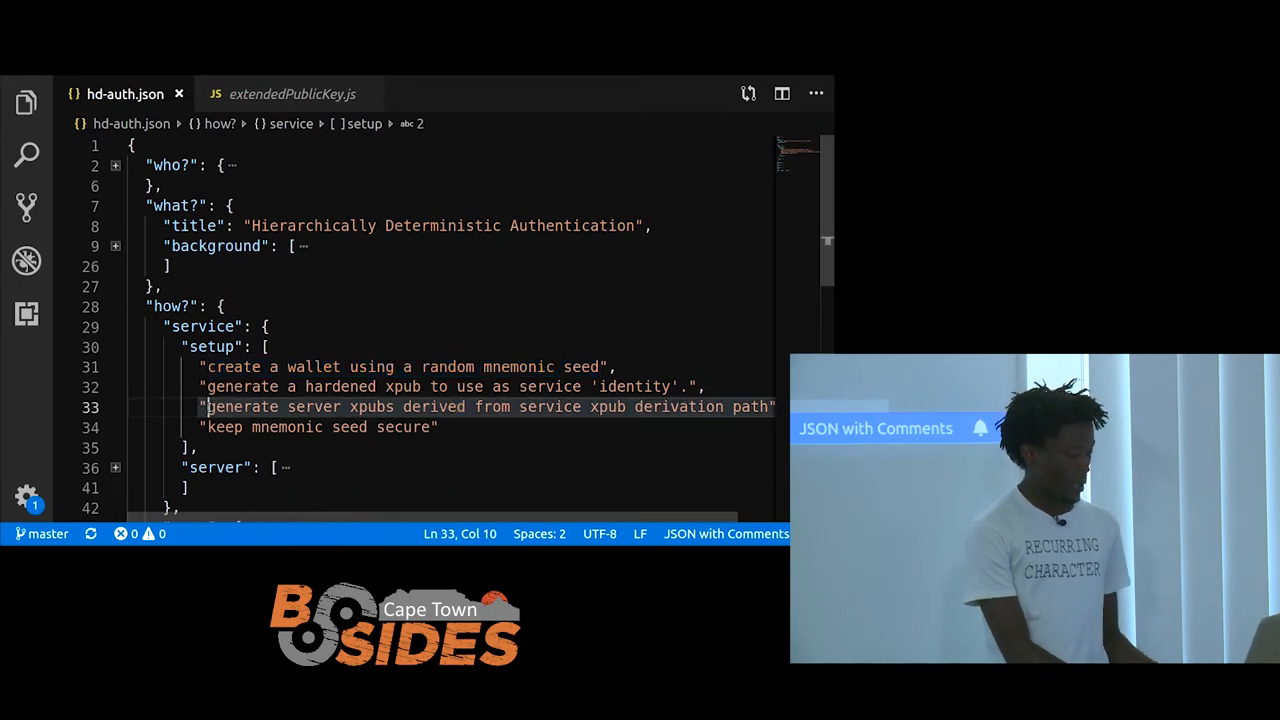
Fold the setup steps, expand the server steps, and highlight 'keep xpriv secure'.
{"action": "left_click_drag", "start_coordinate": [207, 407], "coordinate": [397, 407]}
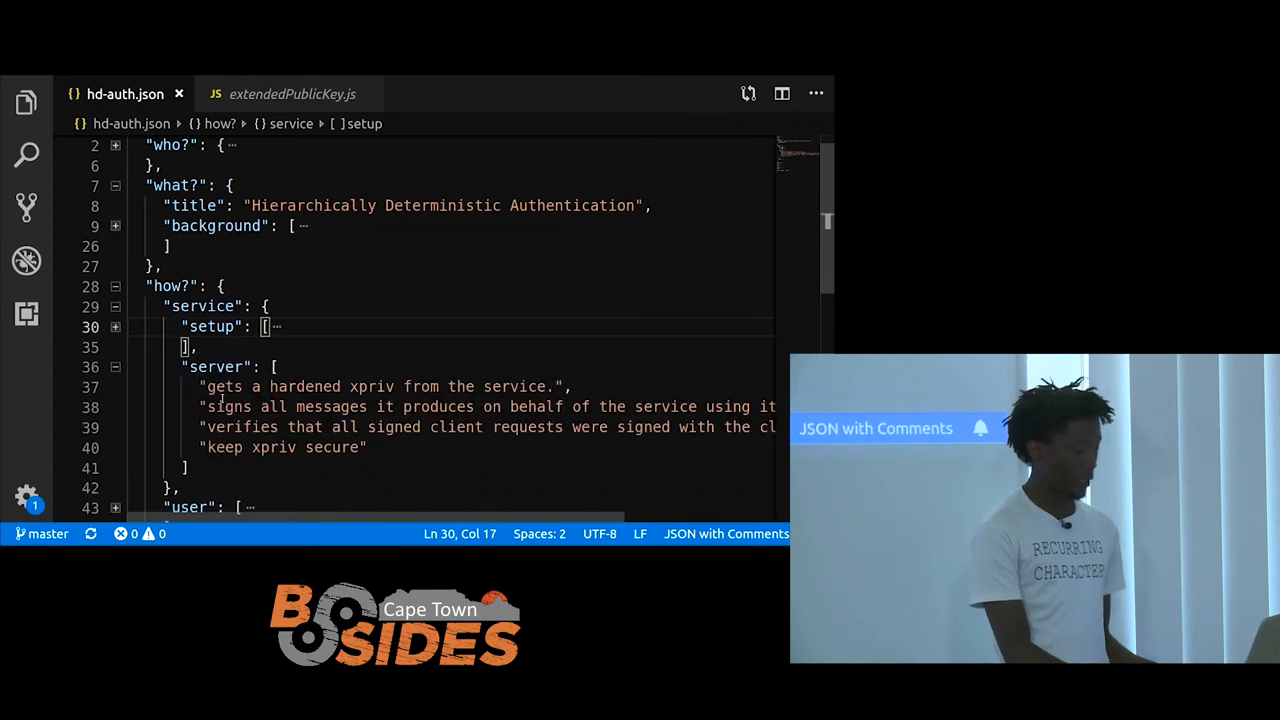
{"action": "scroll", "scroll_direction": "down", "scroll_amount": 3}
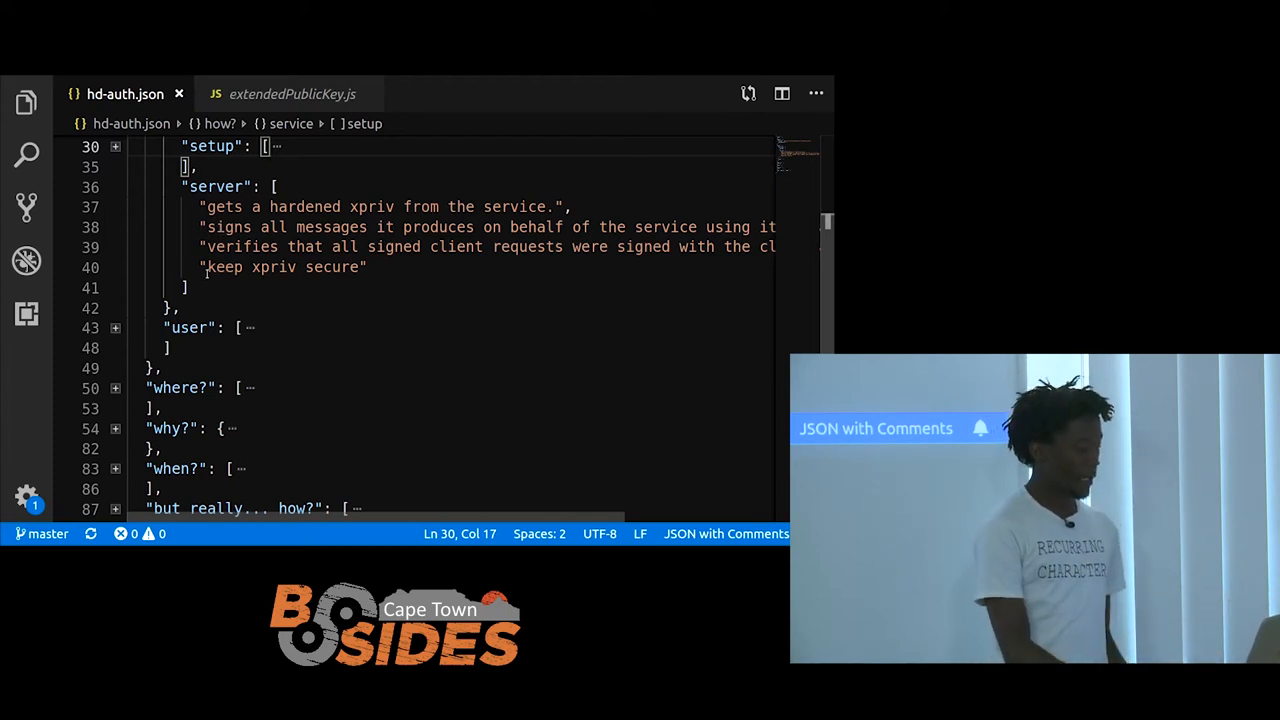
{"action": "left_click_drag", "start_coordinate": [207, 267], "coordinate": [360, 267]}
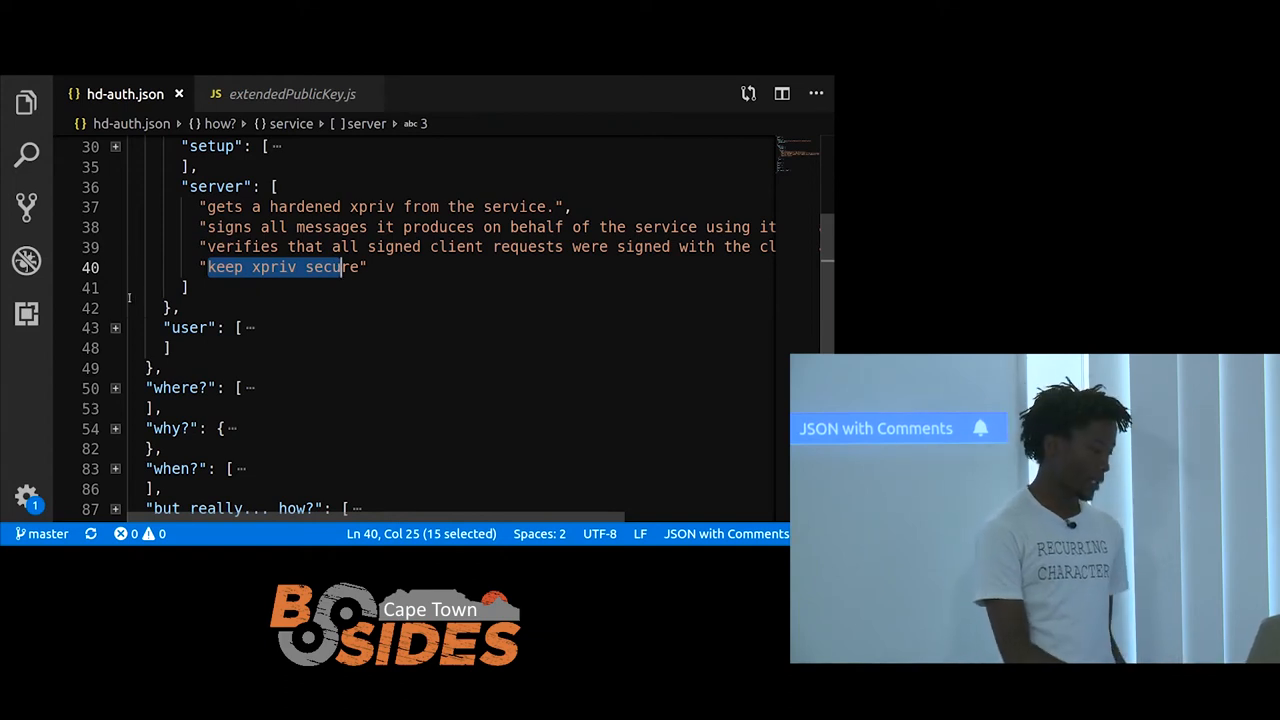
{"action": "left_click", "coordinate": [115, 327]}
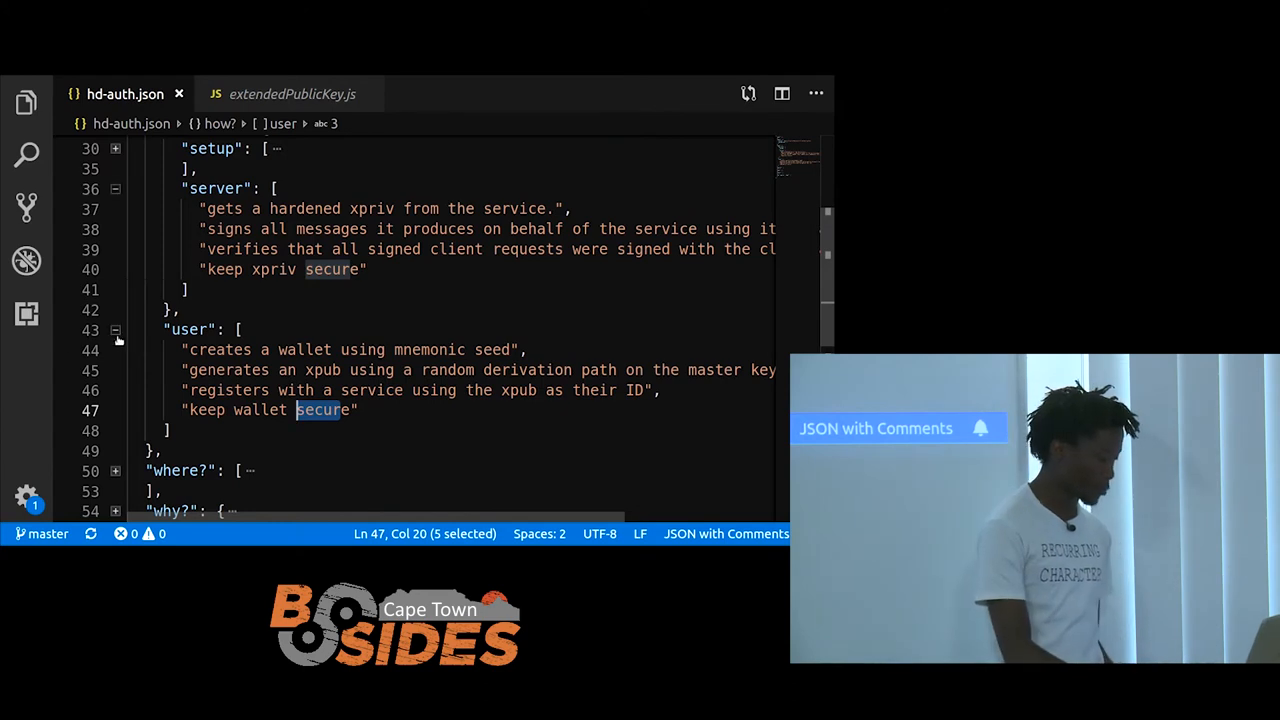
{"action": "left_click", "coordinate": [115, 329]}
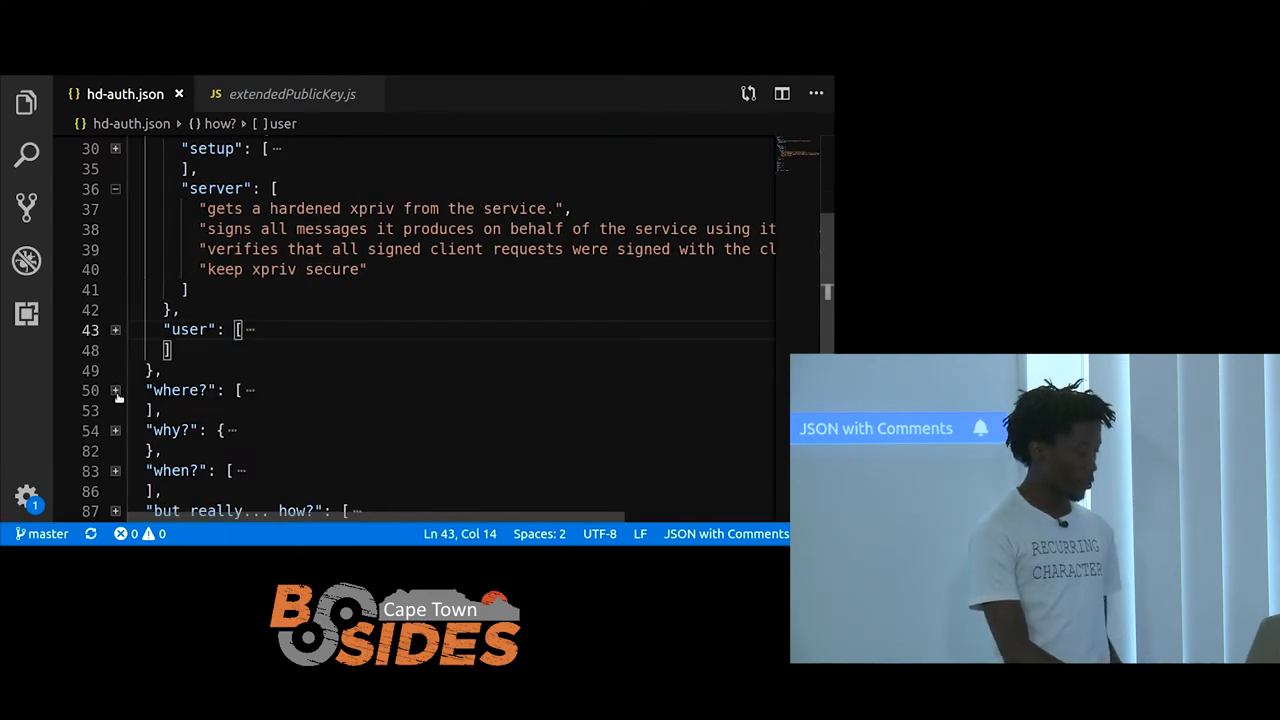
Unfold the where? section and select the hd-auth-wallet entry in hd-auth.json.
{"action": "left_click", "coordinate": [116, 390]}
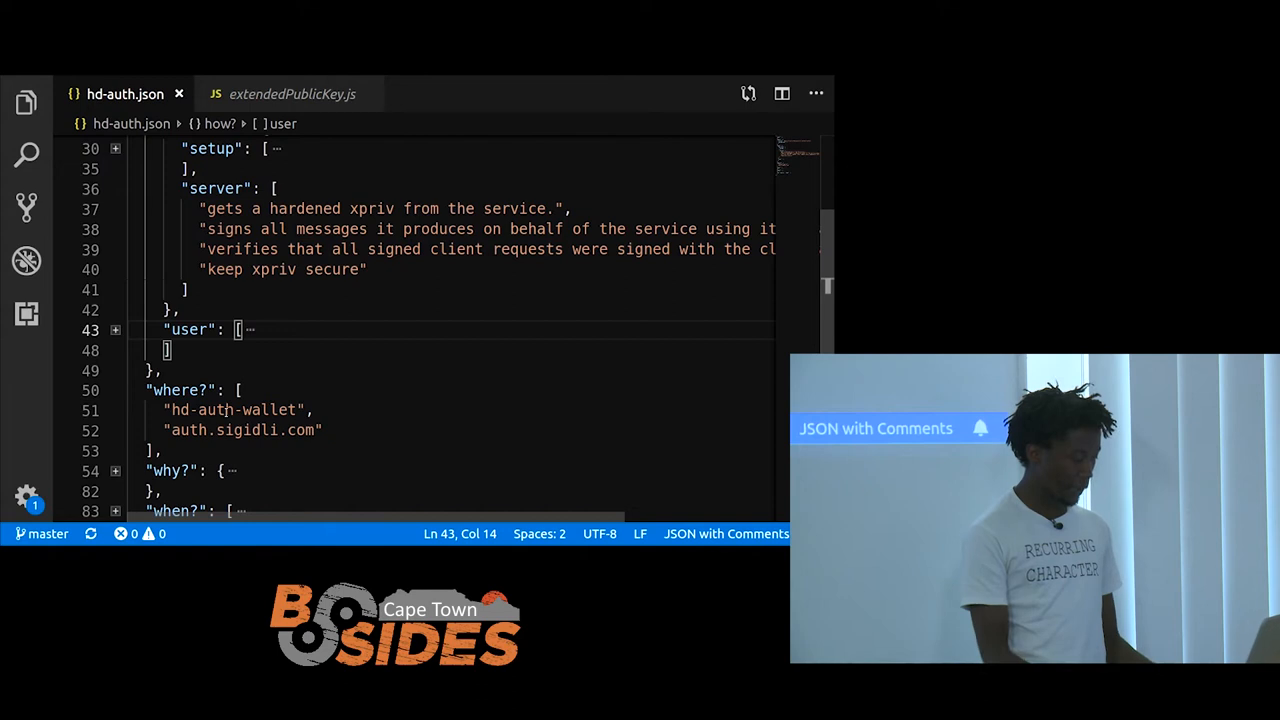
{"action": "double_click", "coordinate": [235, 409]}
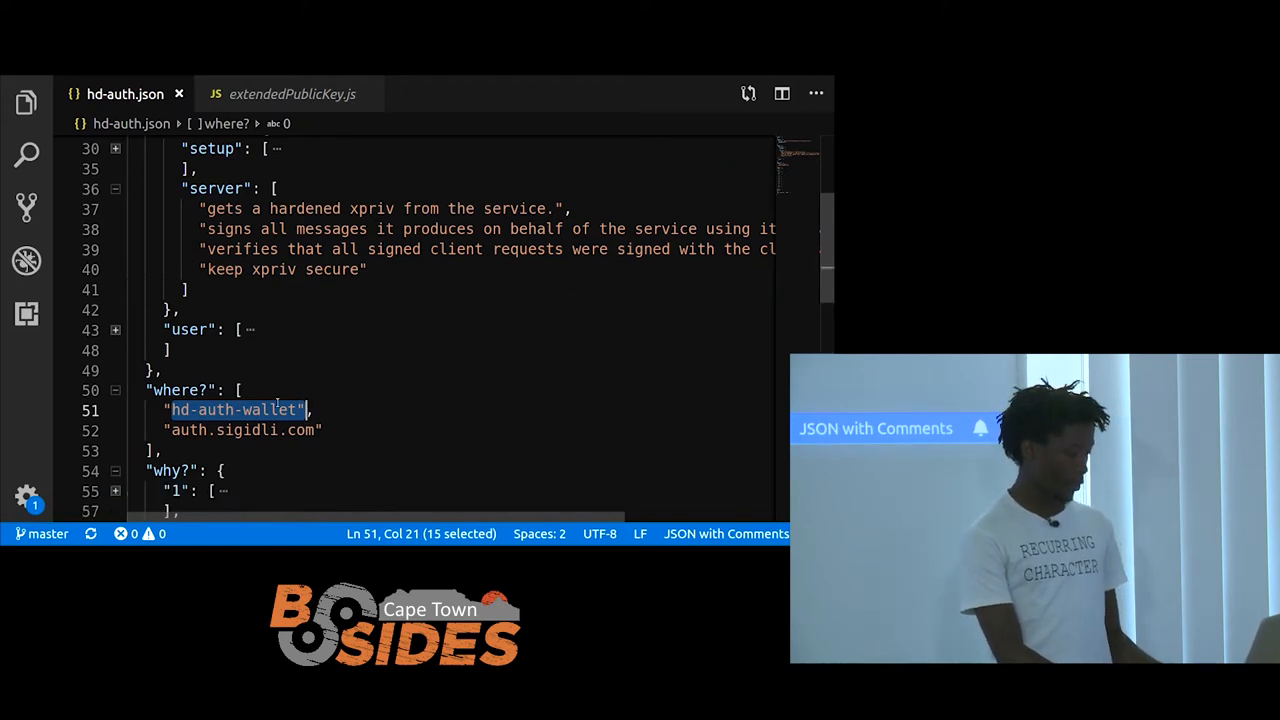
Scroll through the why? section to show reasons 1 and 2.
{"action": "scroll", "scroll_direction": "down", "scroll_amount": 3}
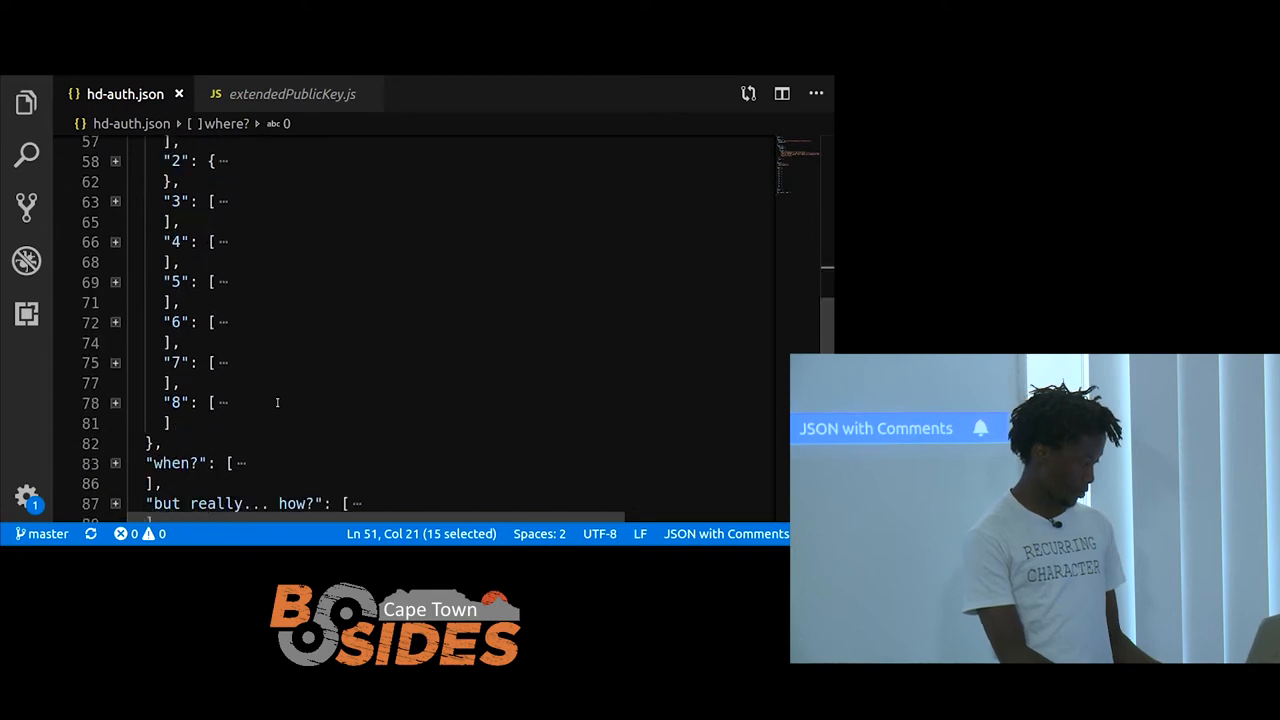
{"action": "scroll", "scroll_direction": "up", "scroll_amount": 3}
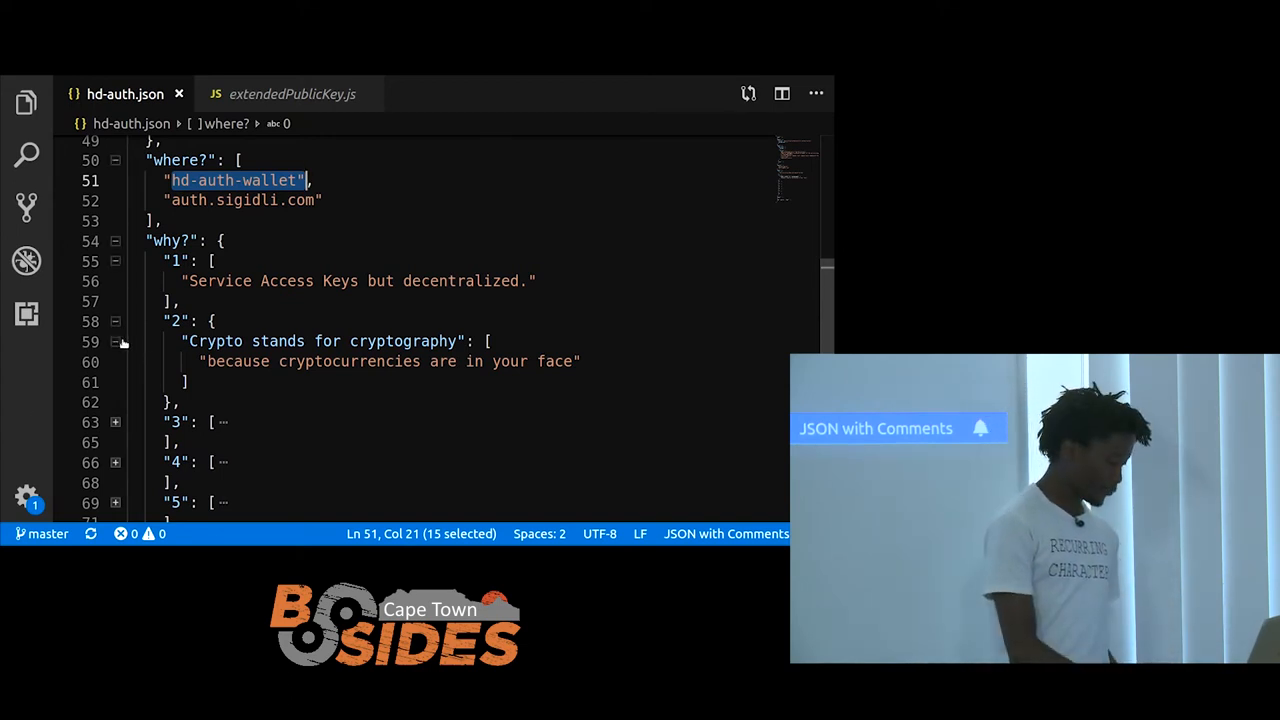
Expand why? item 3 to read Mutual Authentication and scroll down slightly.
{"action": "left_click", "coordinate": [116, 422]}
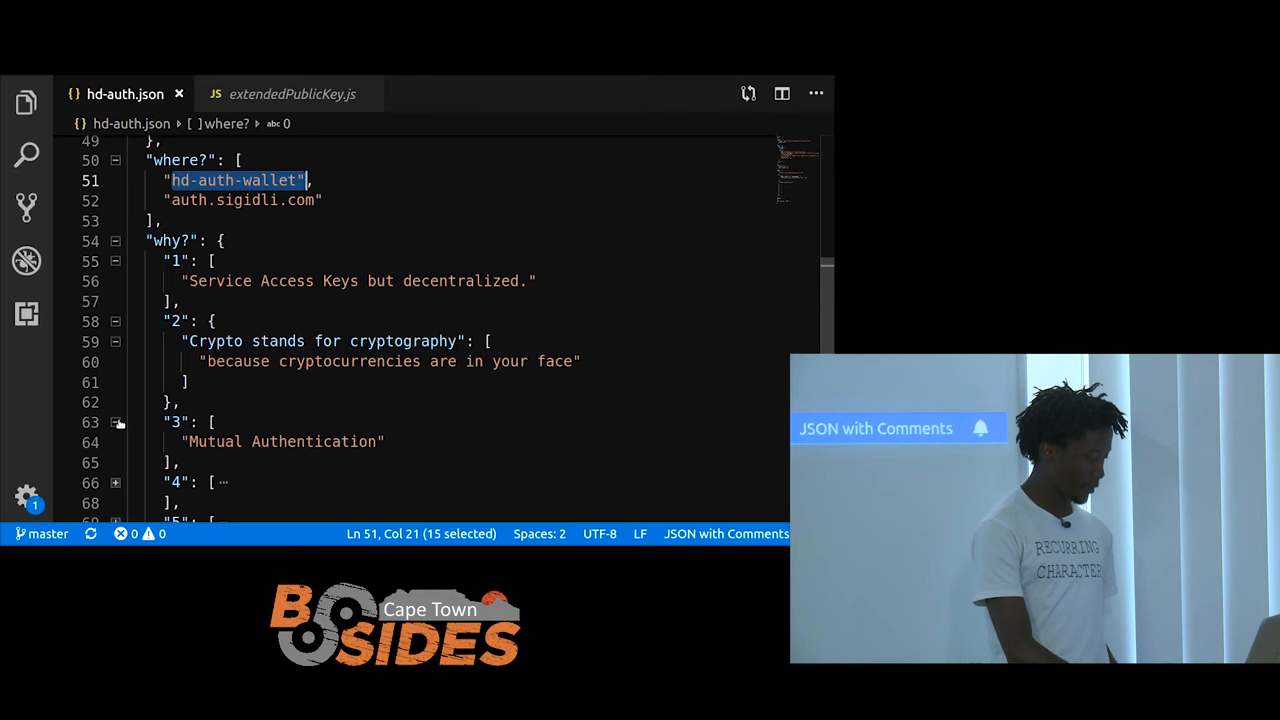
{"action": "scroll", "scroll_direction": "down", "scroll_amount": 3}
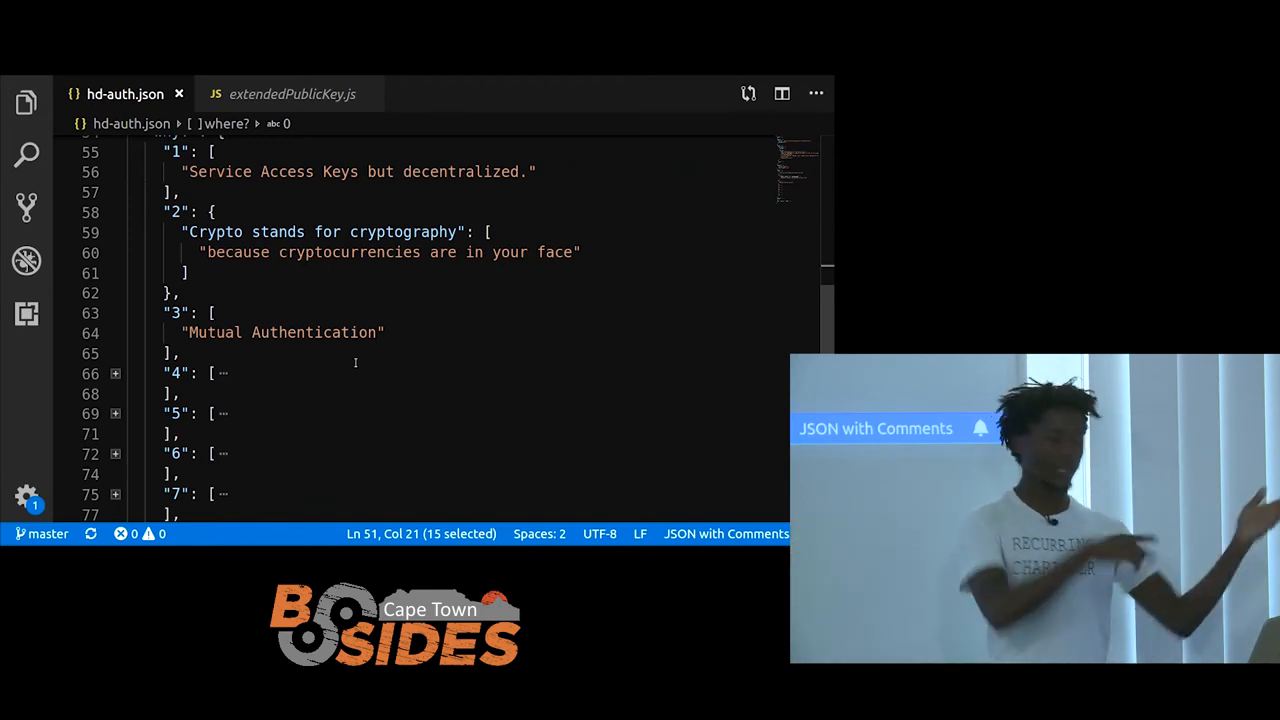
Switch to Firefox on auth.sigidli.com, greeting 'Hello bsides'.
{"action": "left_click", "coordinate": [115, 373]}
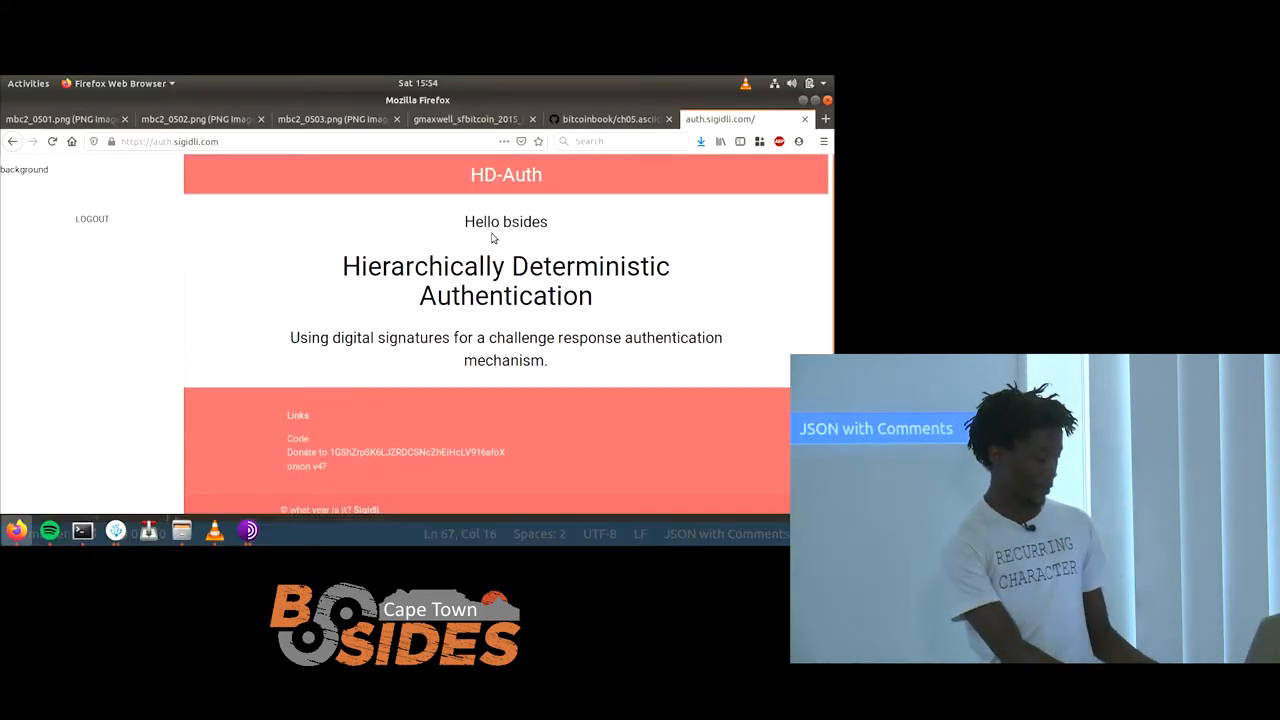
Load twitter.com/haveibeenpwned in a new Firefox tab.
{"action": "left_click", "coordinate": [824, 119]}
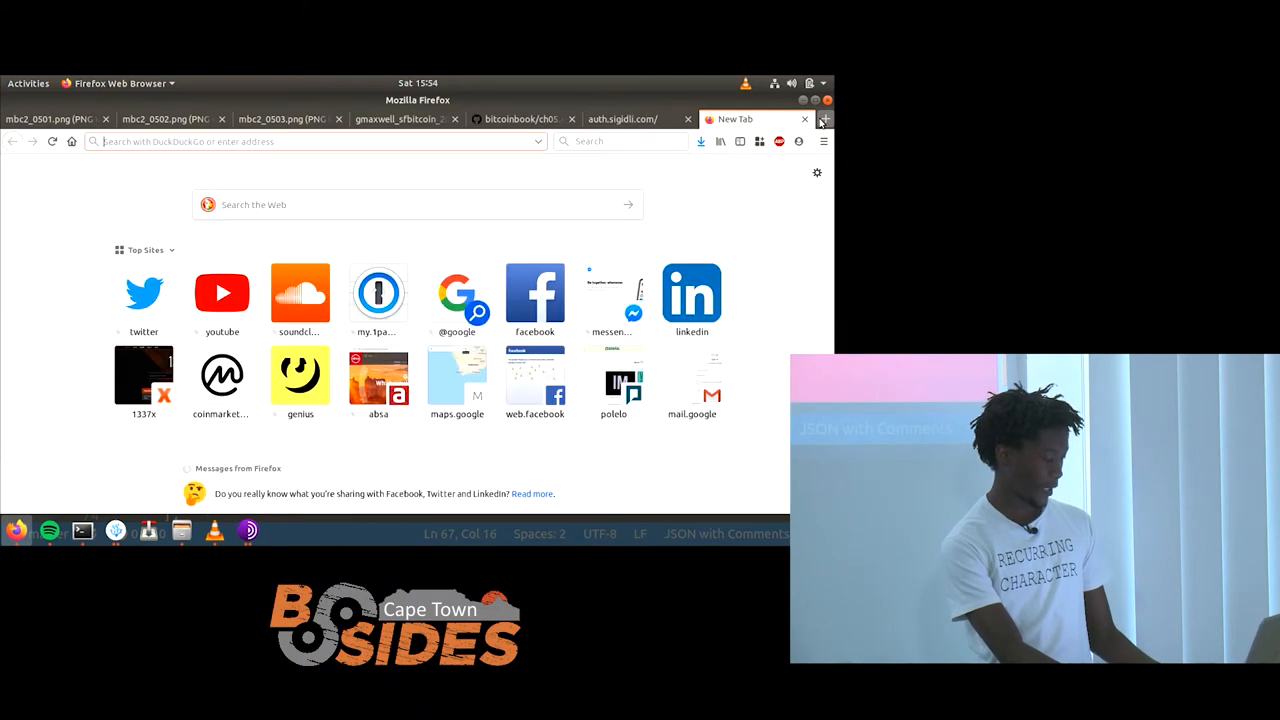
{"action": "type", "text": "takealot.com/"}
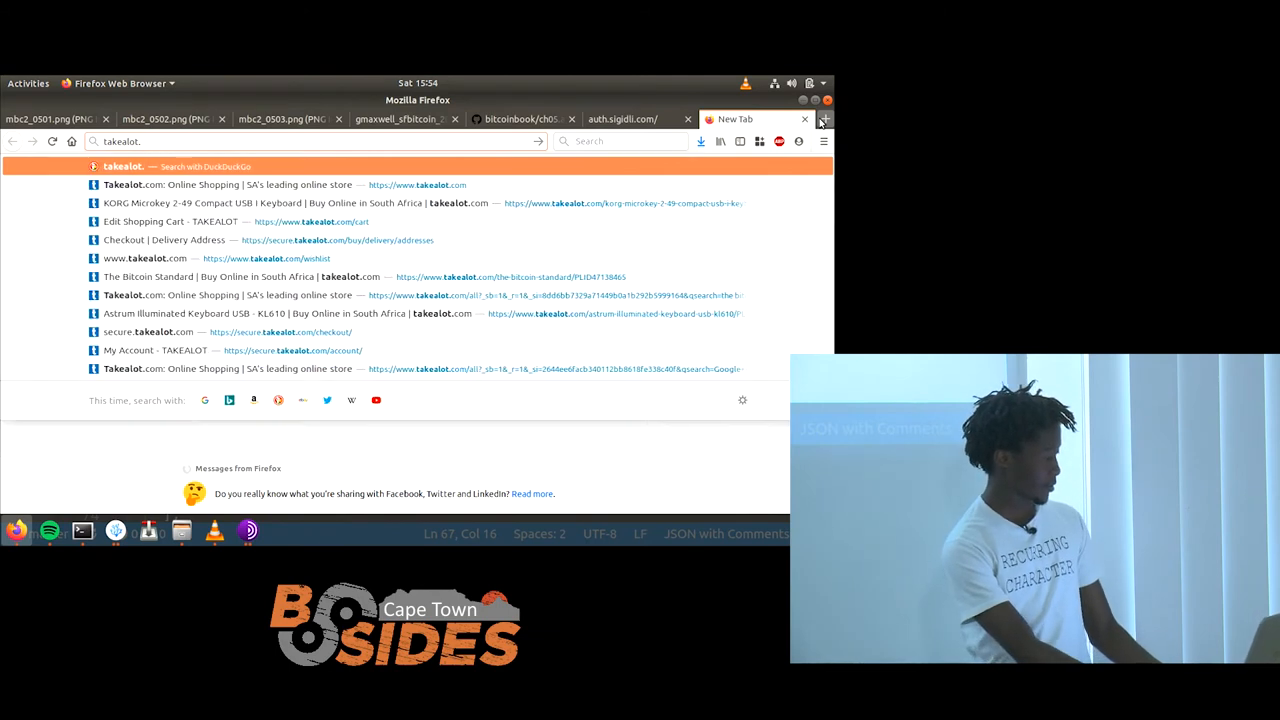
{"action": "type", "text": "twitter.com/hashtag"}
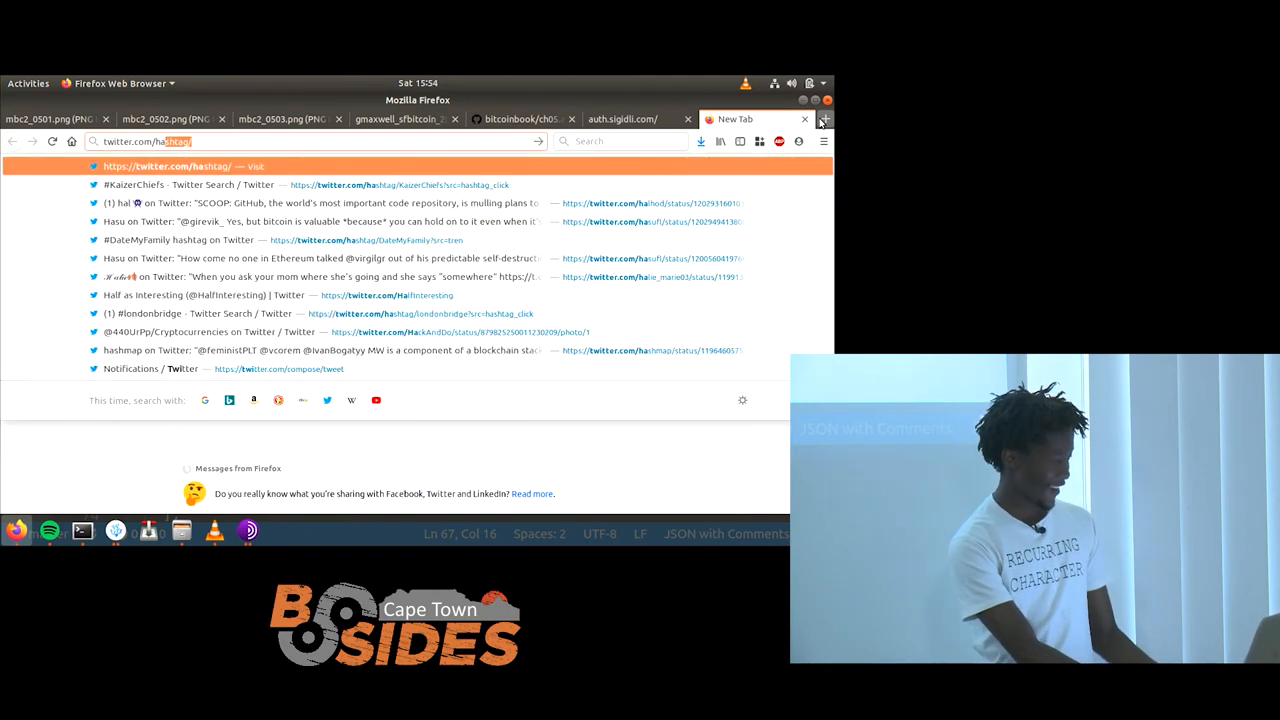
{"action": "type", "text": "haveibeenpwned"}
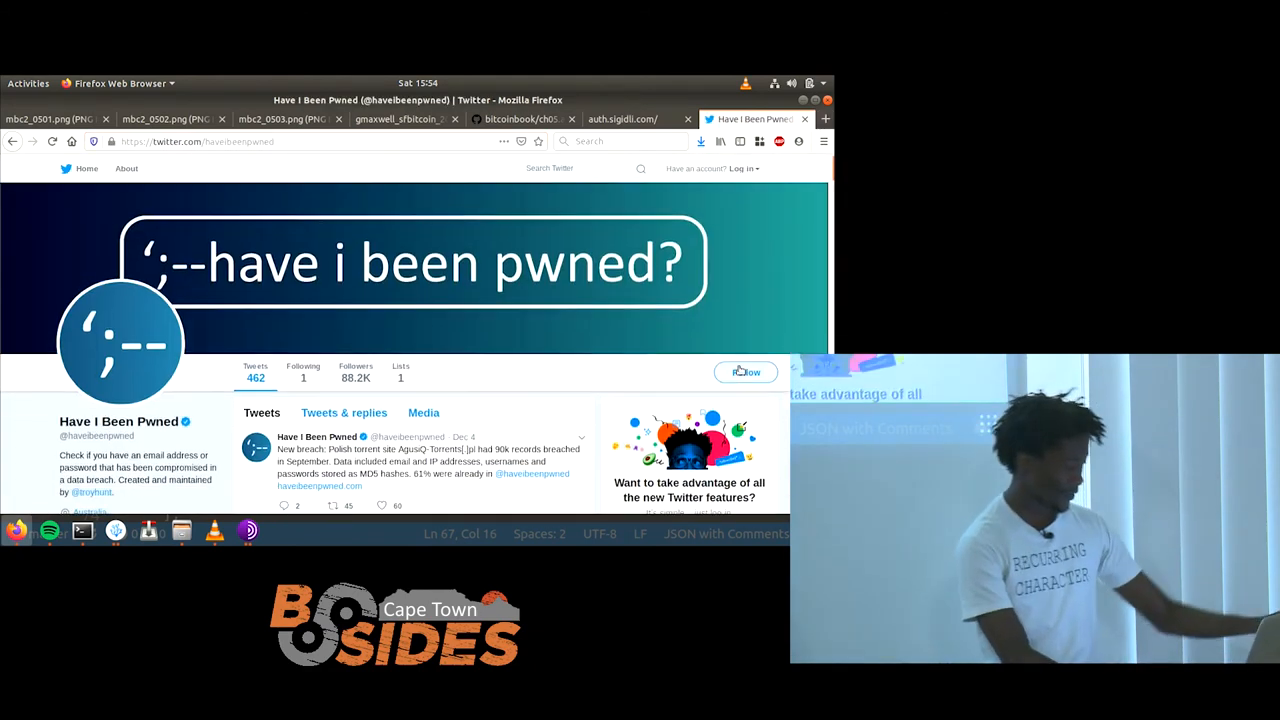
Scroll through Have I Been Pwned's recent data breach tweets.
{"action": "scroll", "scroll_direction": "down", "scroll_amount": 3}
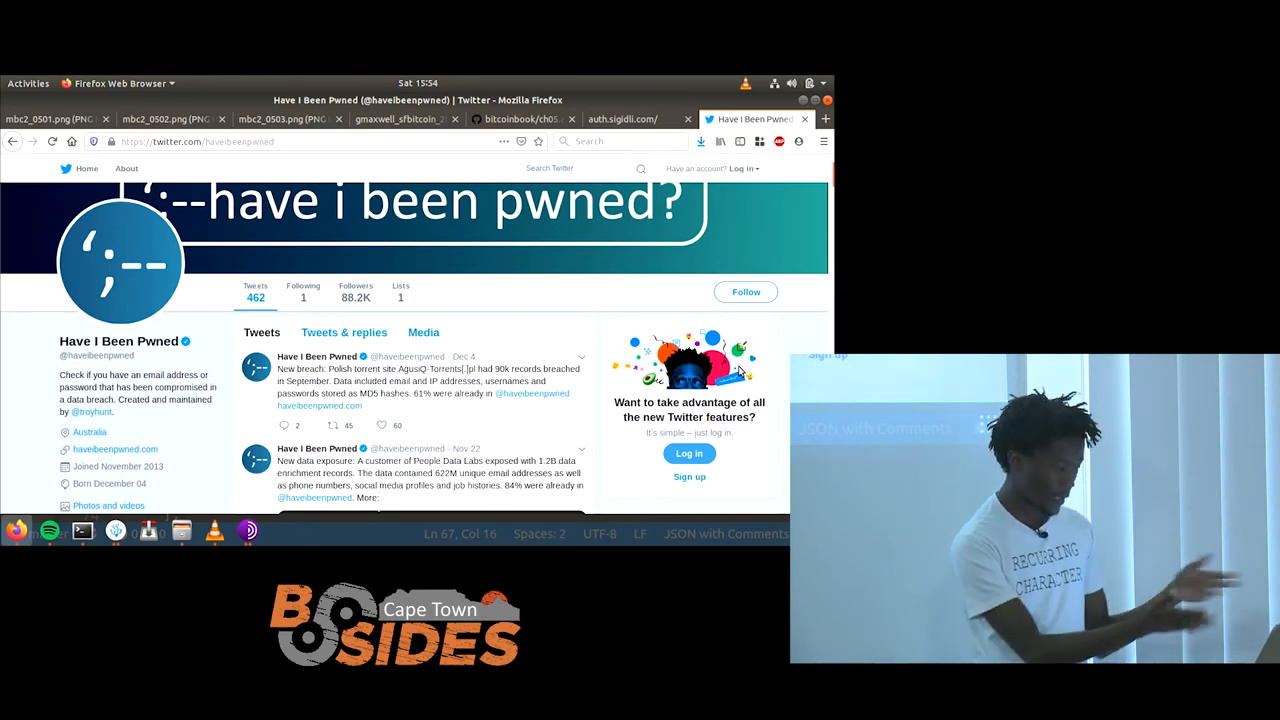
{"action": "mouse_move", "coordinate": [510, 458]}
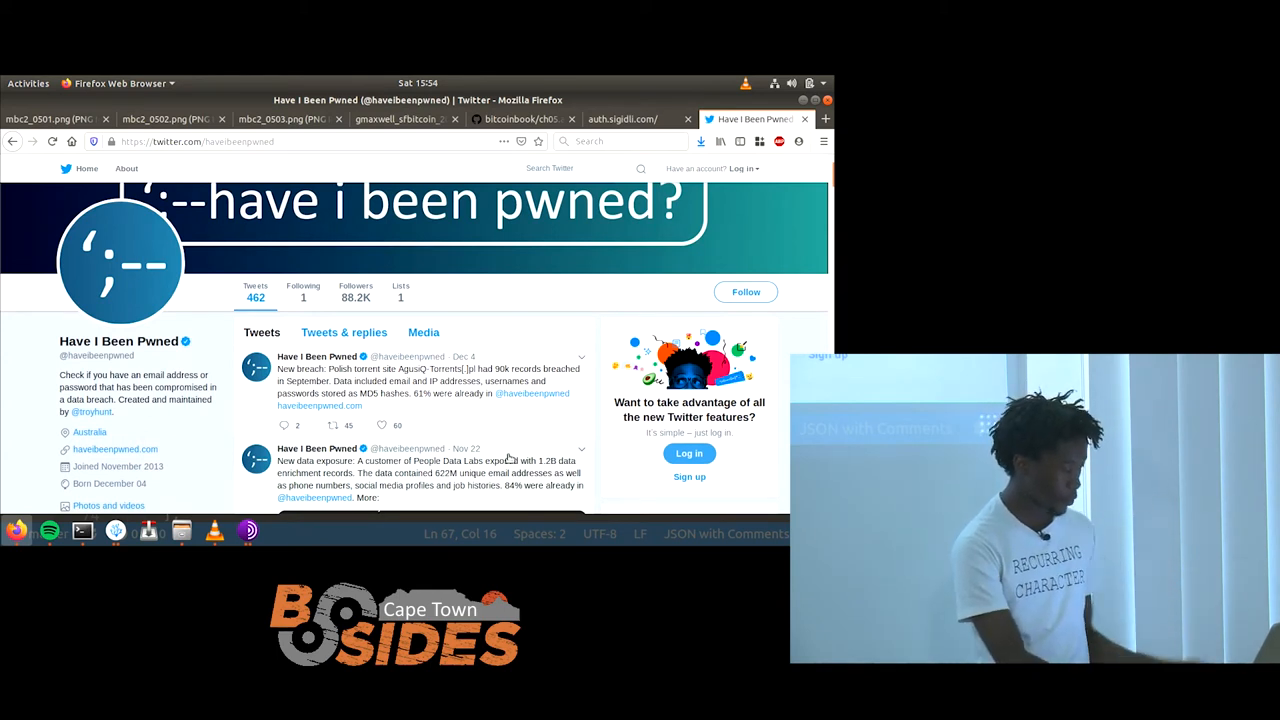
{"action": "scroll", "scroll_direction": "down", "scroll_amount": 3}
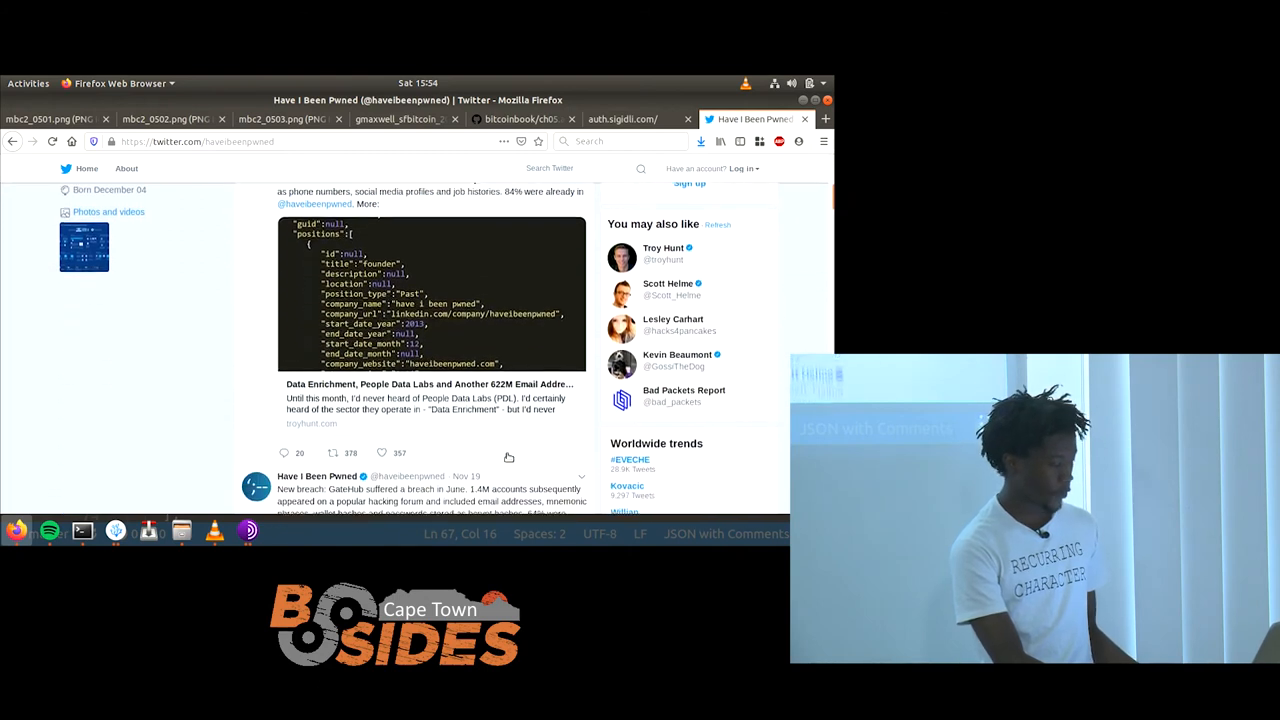
{"action": "scroll", "scroll_direction": "down", "scroll_amount": 3}
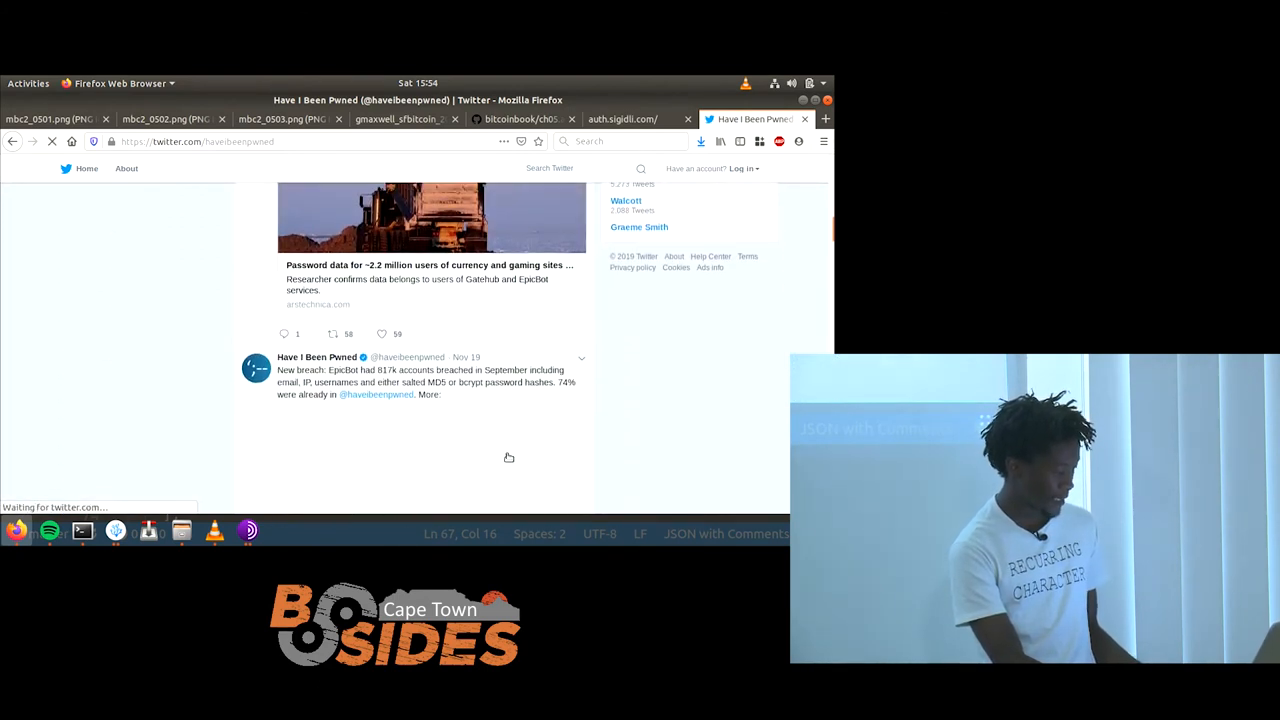
{"action": "scroll", "scroll_direction": "down", "scroll_amount": 3}
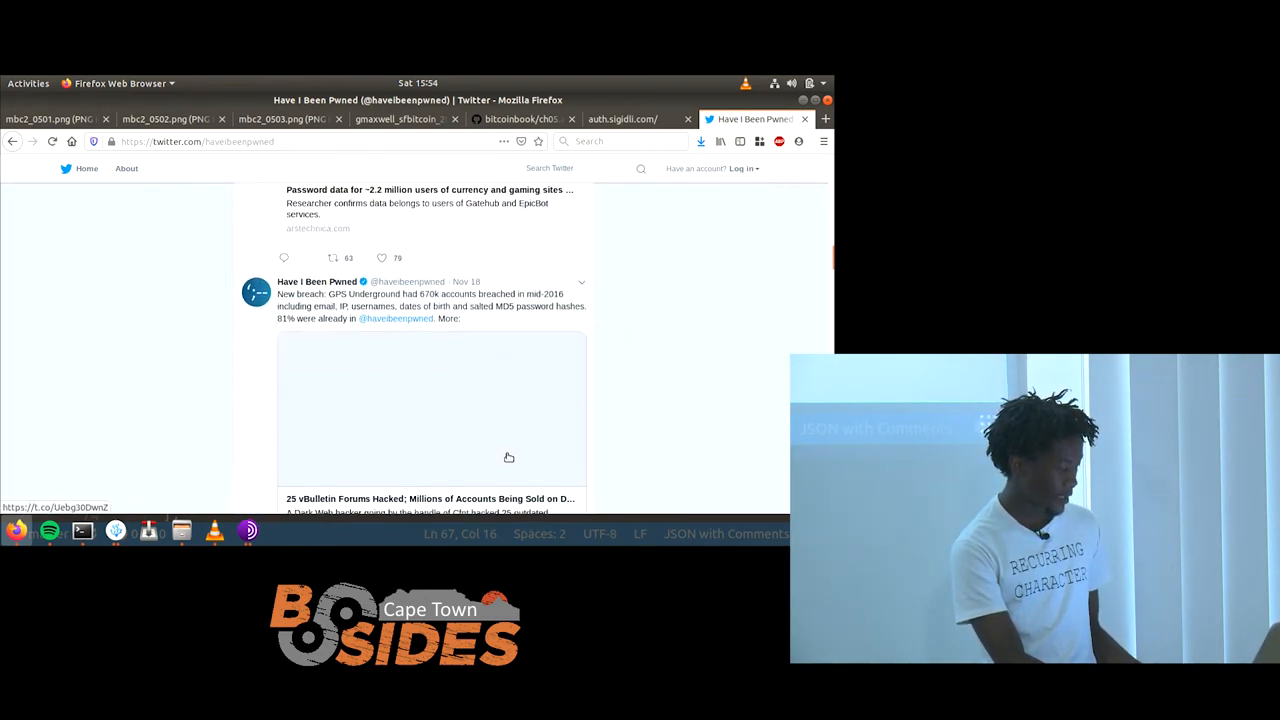
{"action": "scroll", "scroll_direction": "down", "scroll_amount": 3}
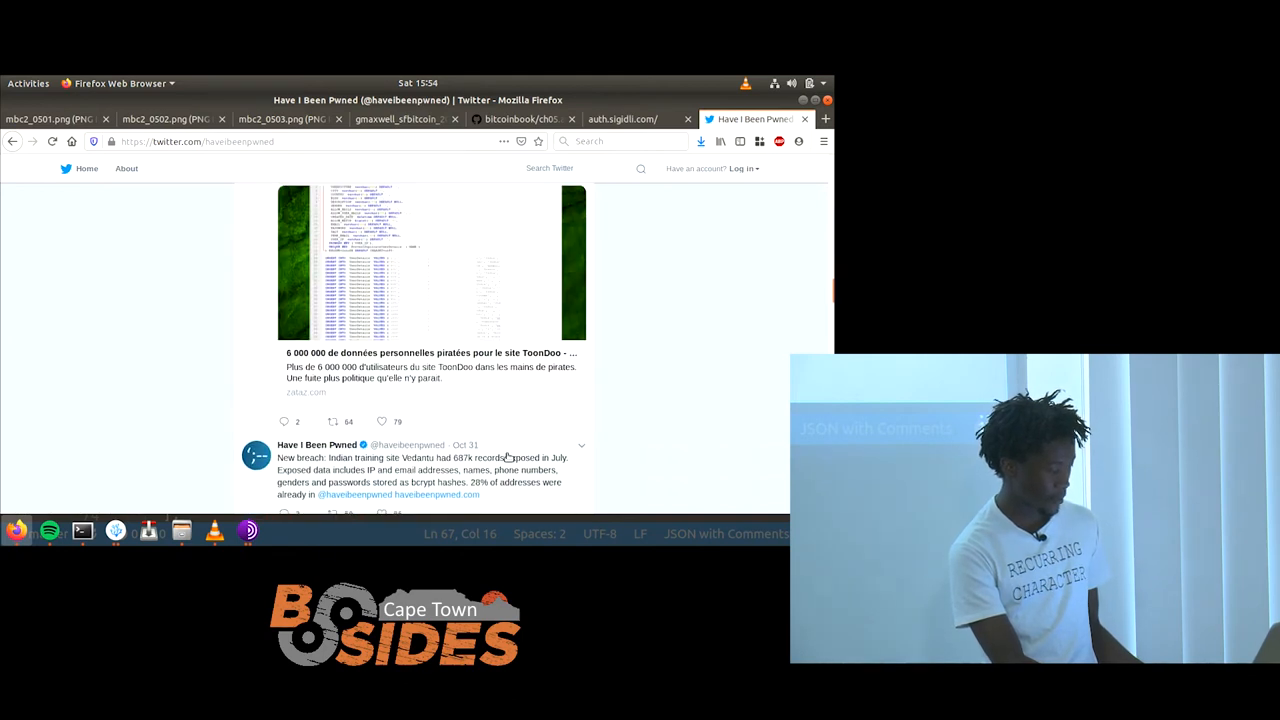
{"action": "scroll", "scroll_direction": "down", "scroll_amount": 3}
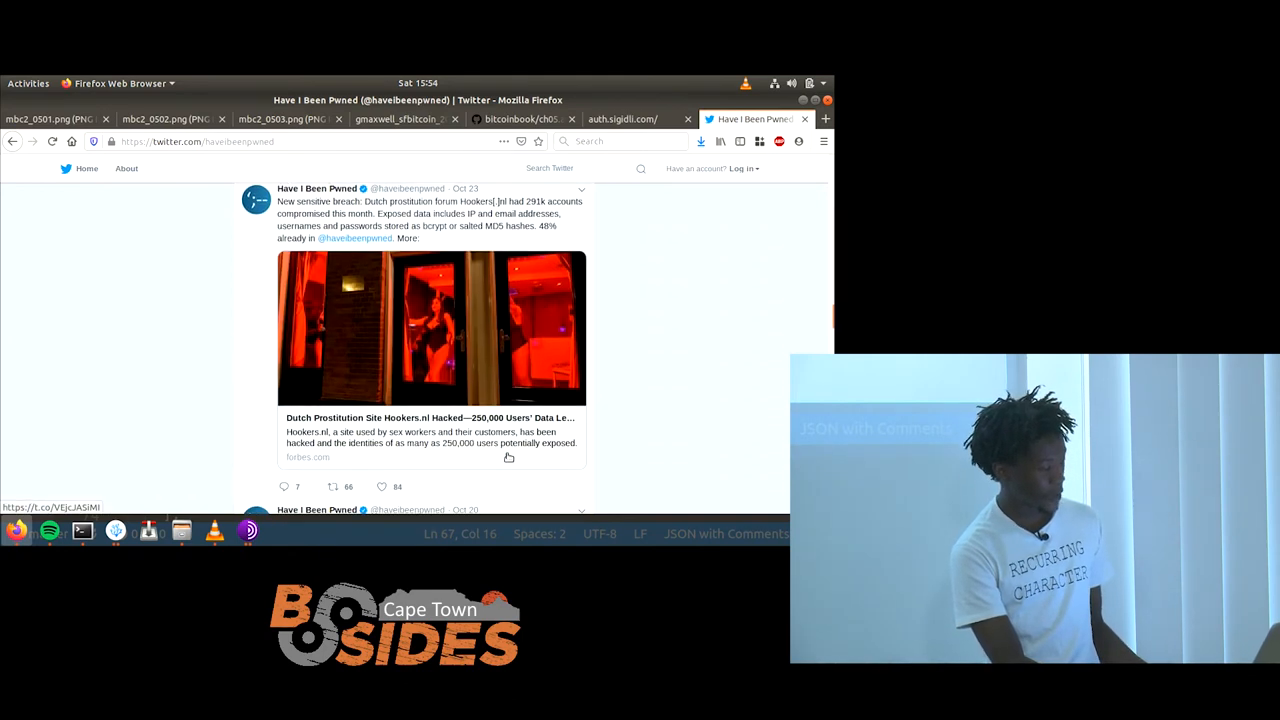
{"action": "scroll", "scroll_direction": "down", "scroll_amount": 3}
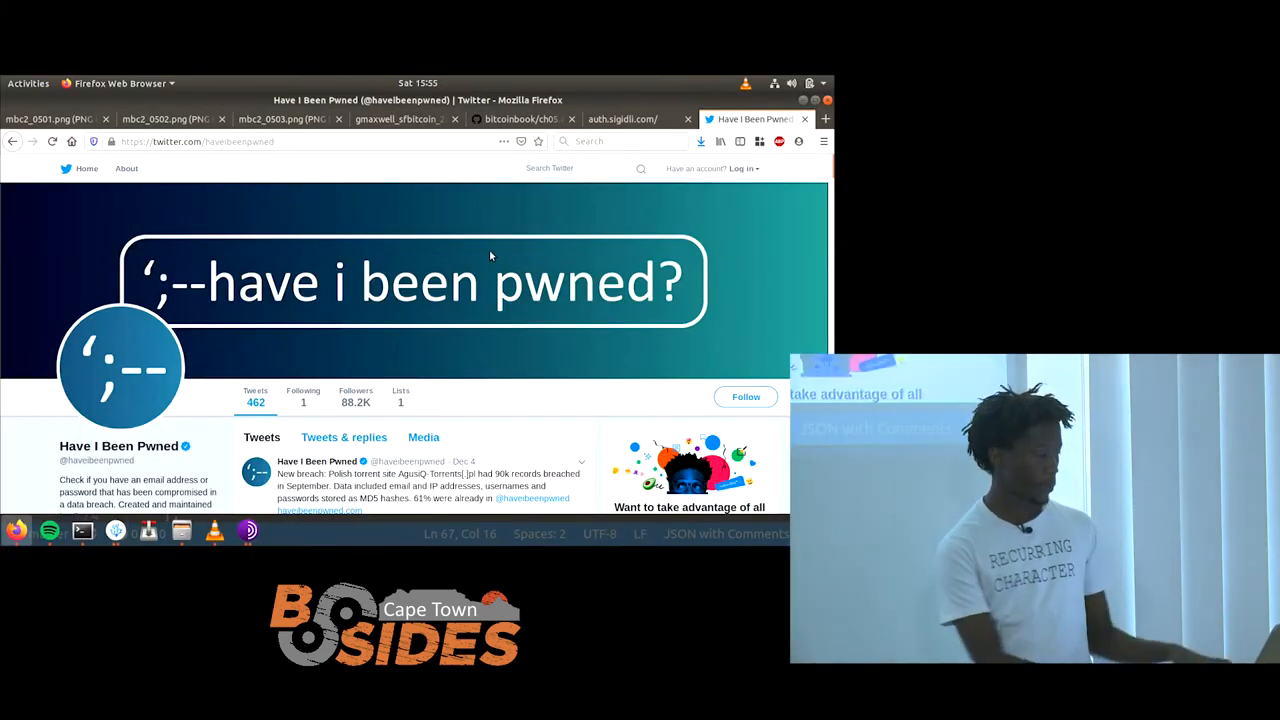
{"action": "left_click", "coordinate": [630, 119]}
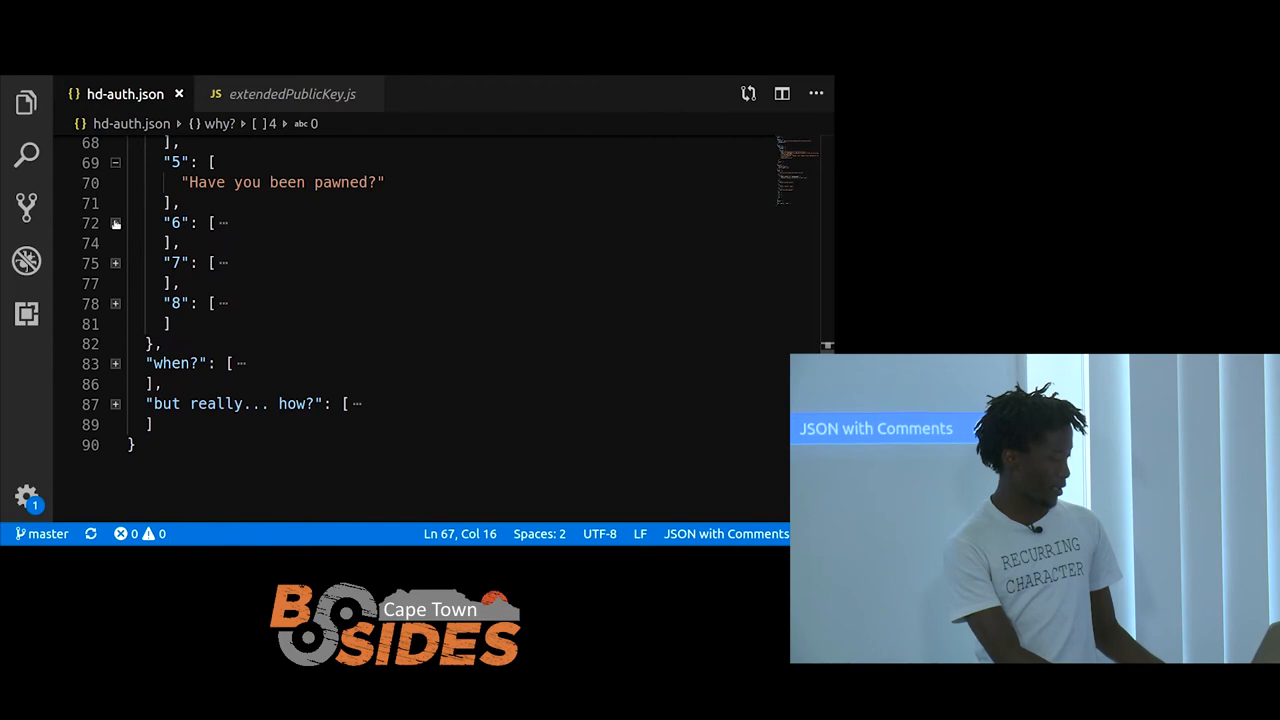
{"action": "left_click", "coordinate": [115, 223]}
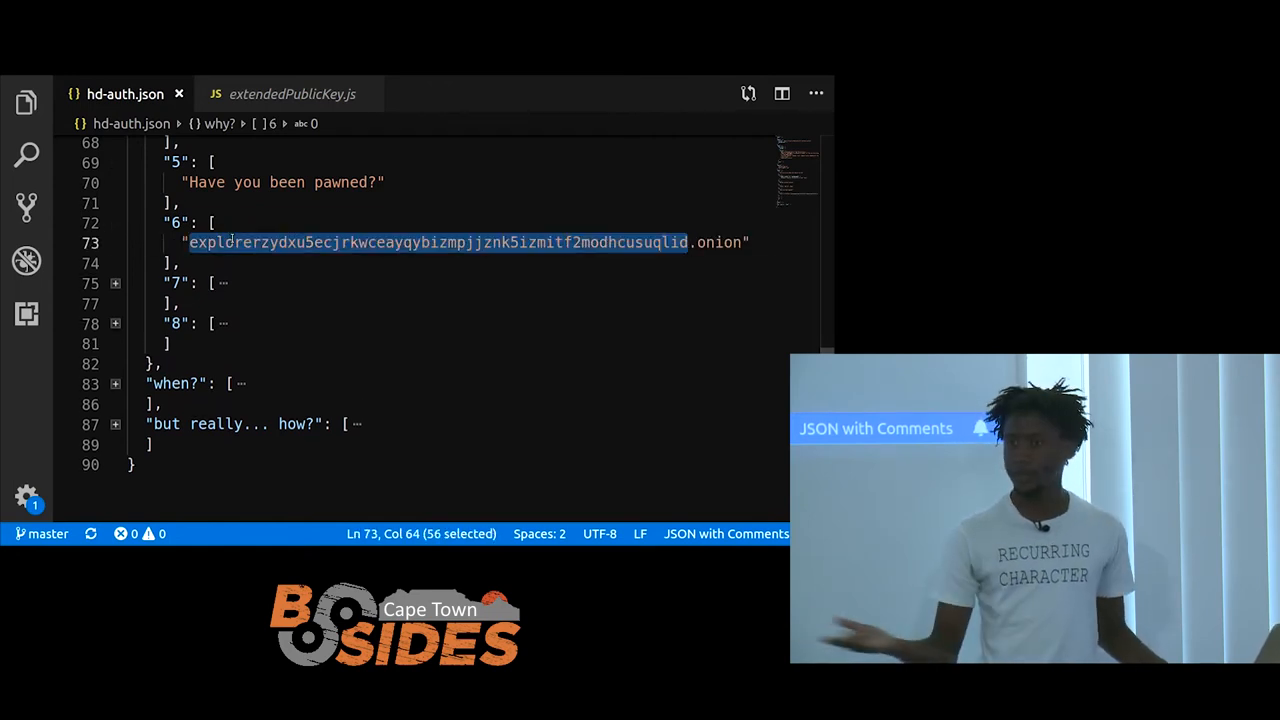
{"action": "left_click", "coordinate": [236, 242]}
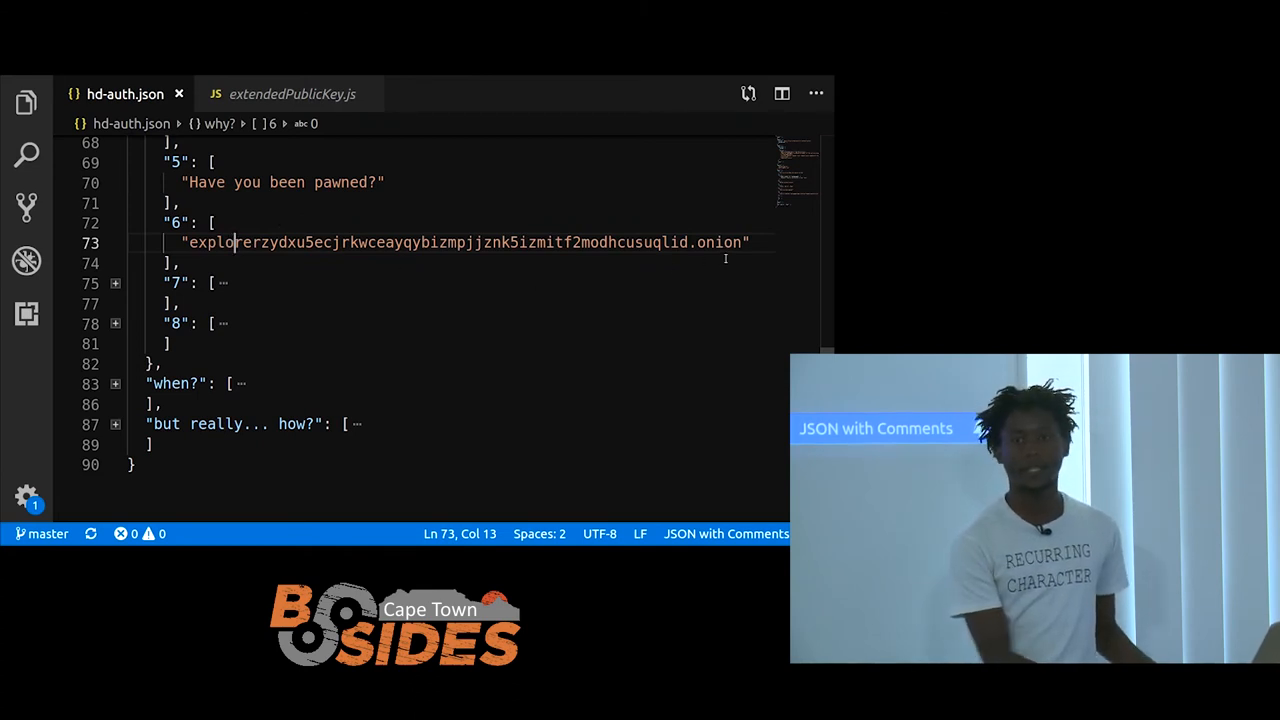
{"action": "left_click_drag", "start_coordinate": [235, 242], "coordinate": [688, 242]}
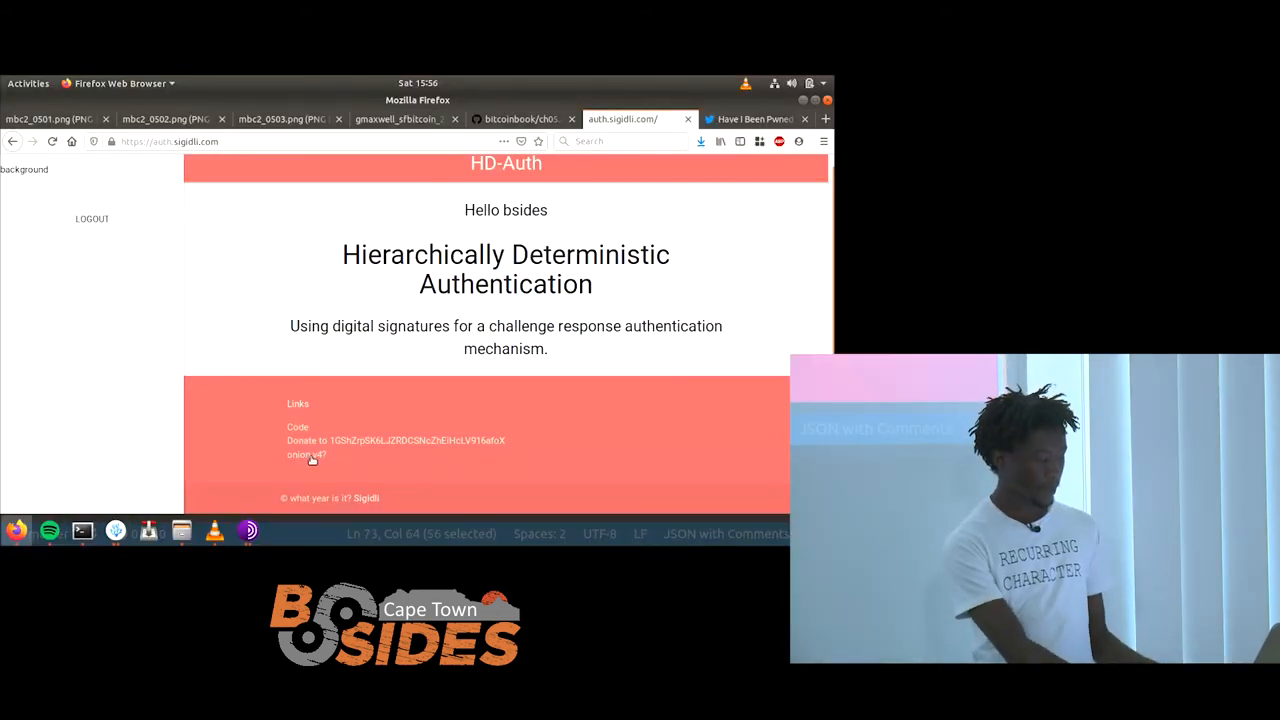
{"action": "mouse_move", "coordinate": [305, 455]}
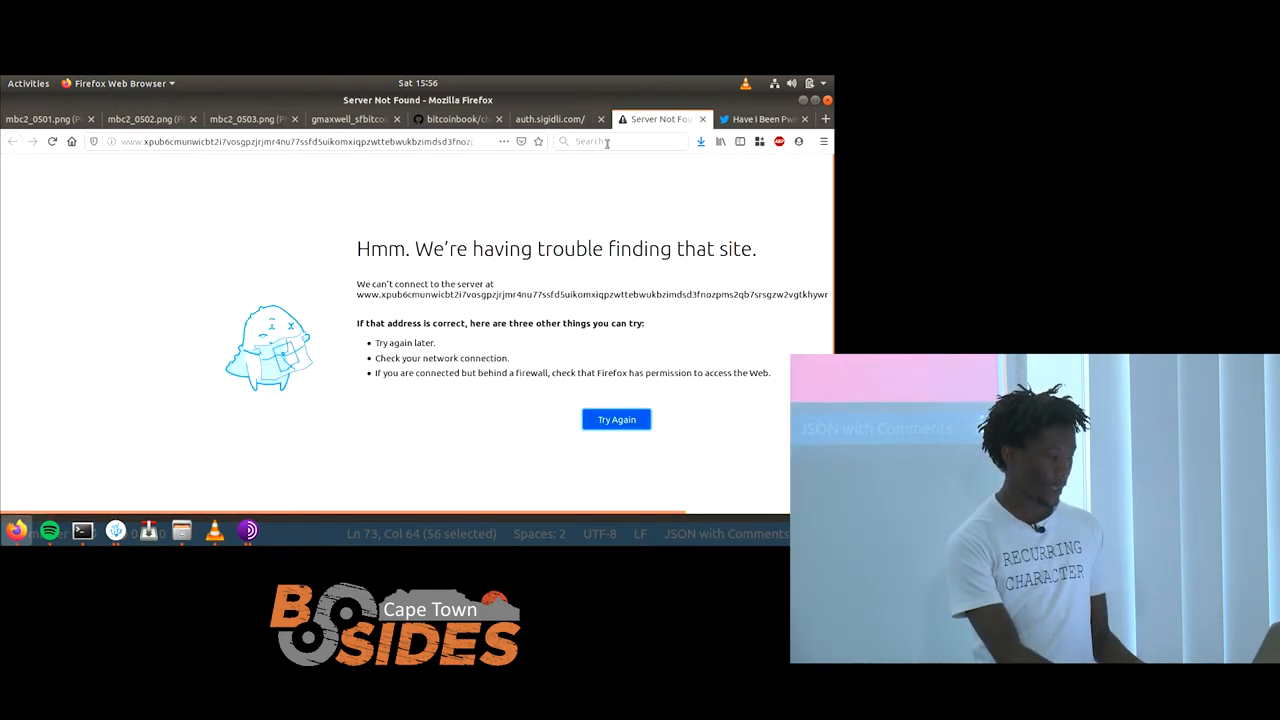
Follow the xpub onion link and inspect the failing address on Server Not Found.
{"action": "left_click", "coordinate": [300, 141]}
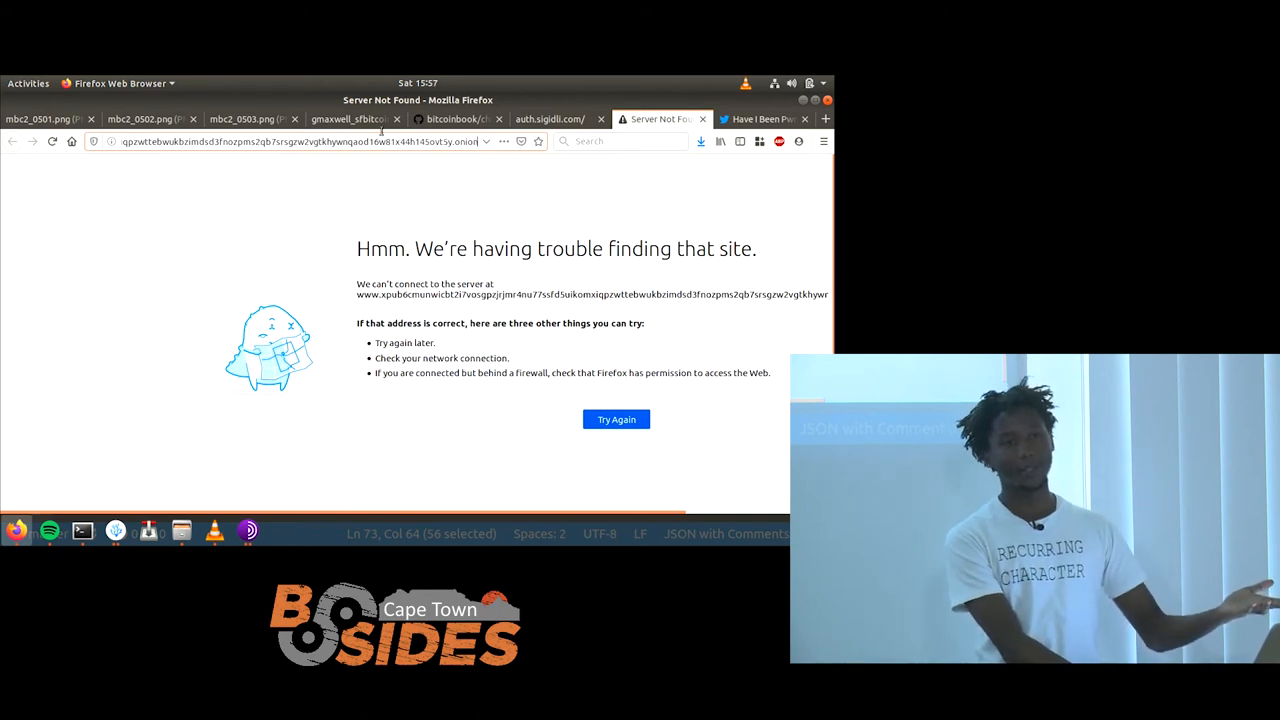
{"action": "left_click", "coordinate": [549, 119]}
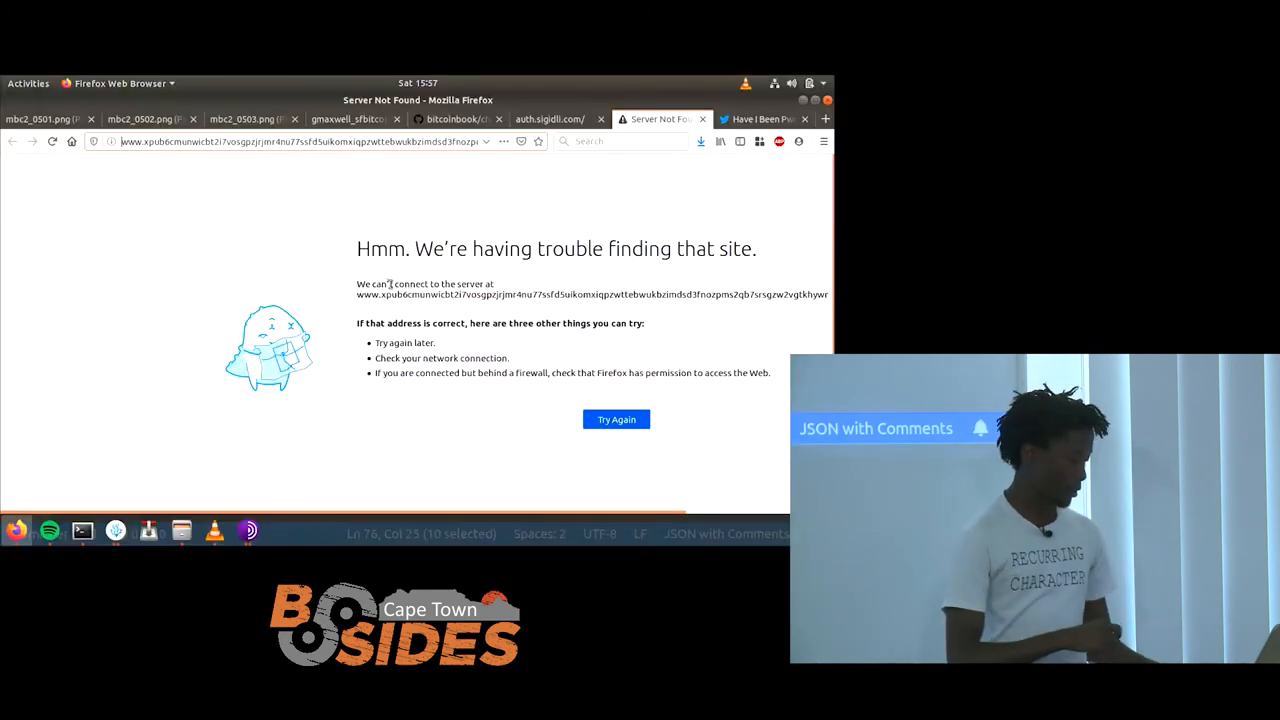
Return to the Have I Been Pwned Twitter tab.
{"action": "left_click", "coordinate": [762, 119]}
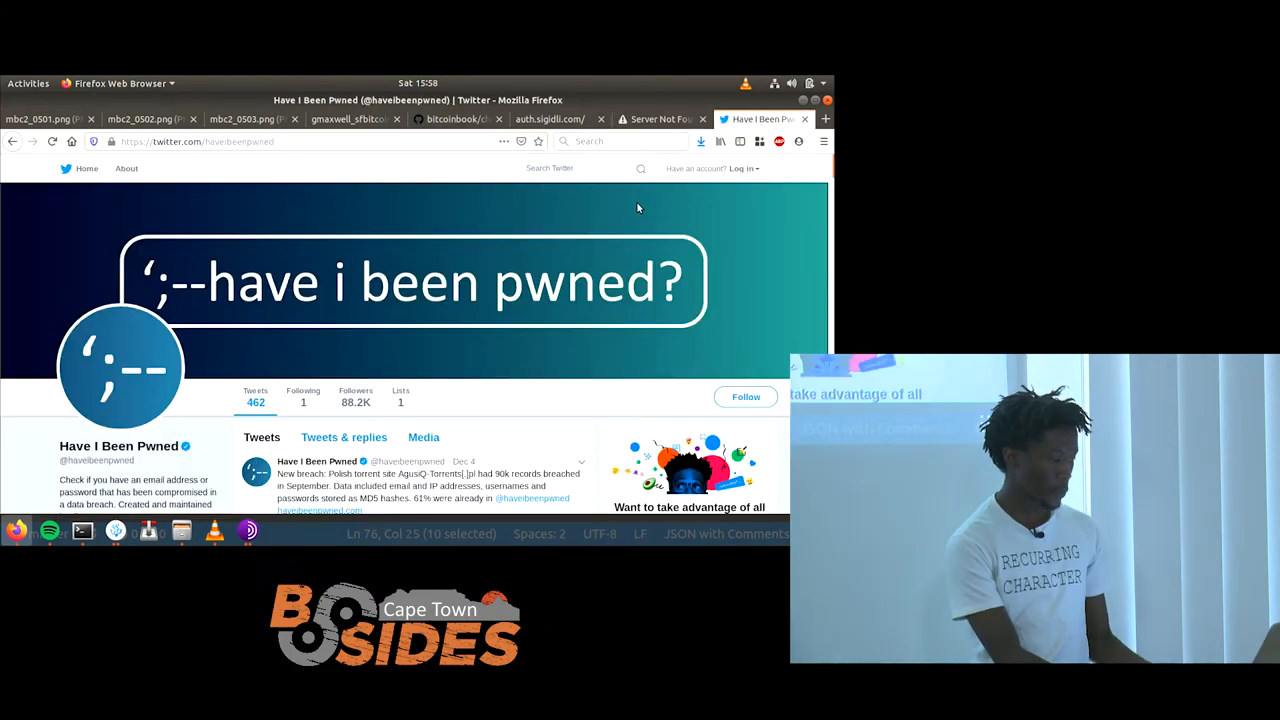
{"action": "mouse_move", "coordinate": [760, 167]}
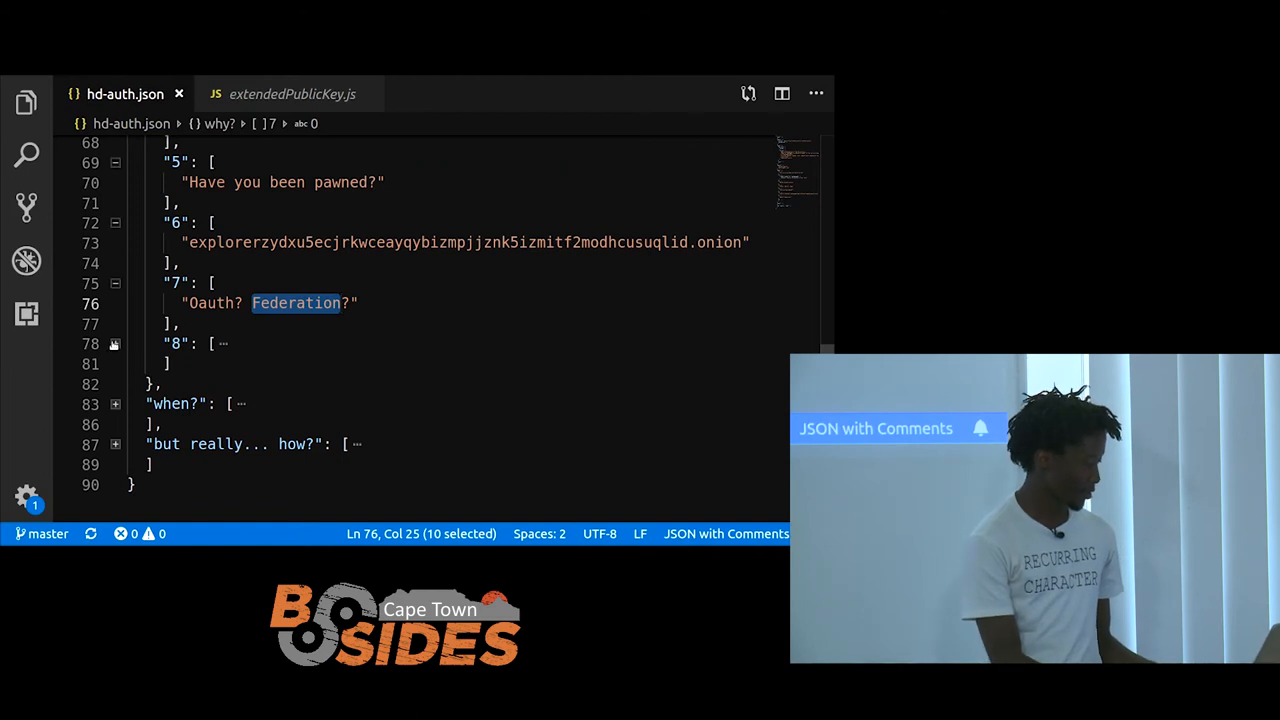
Add 'photoshop' to the social media posts entry under why? reason 8.
{"action": "left_click", "coordinate": [115, 343]}
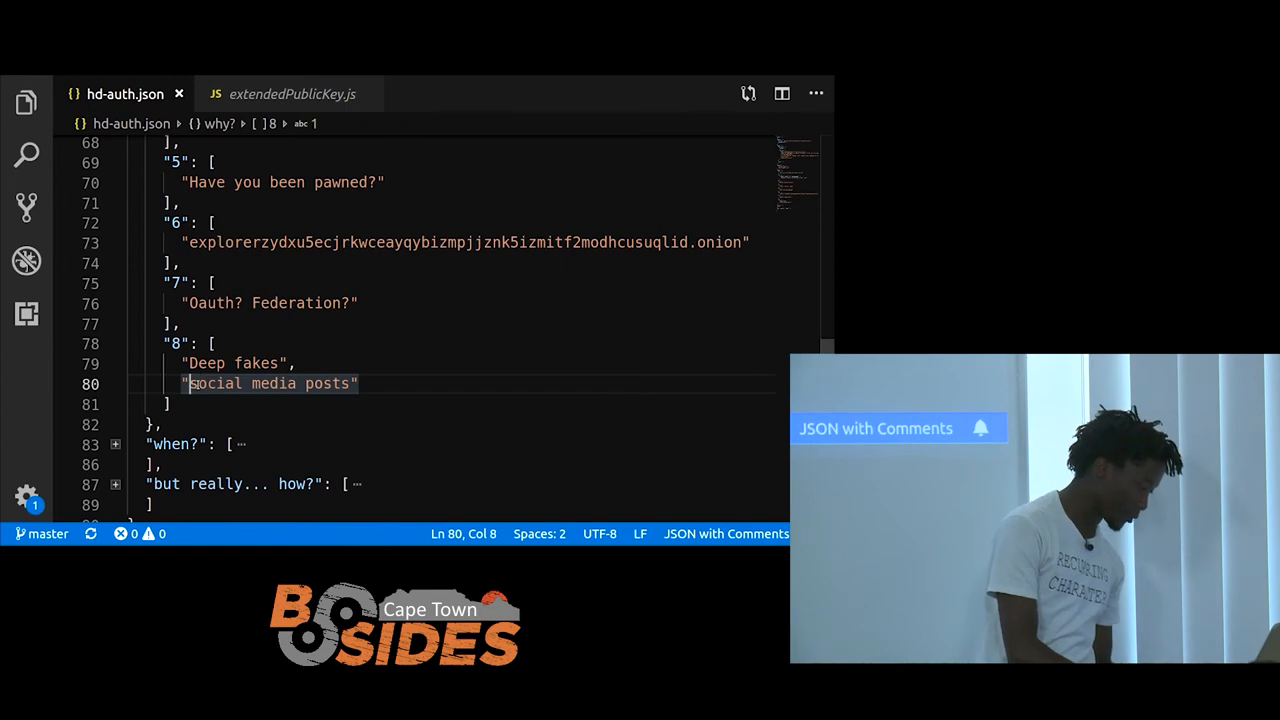
{"action": "type", "text": "photosh"}
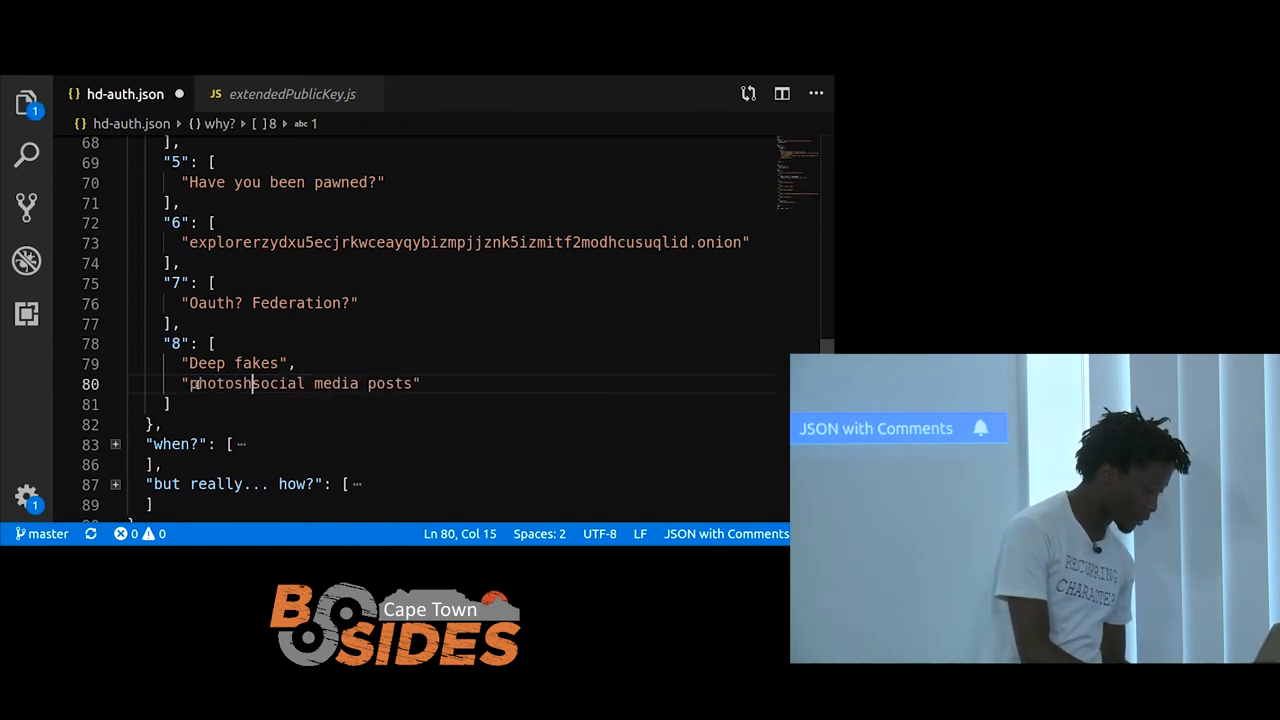
{"action": "type", "text": "op"}
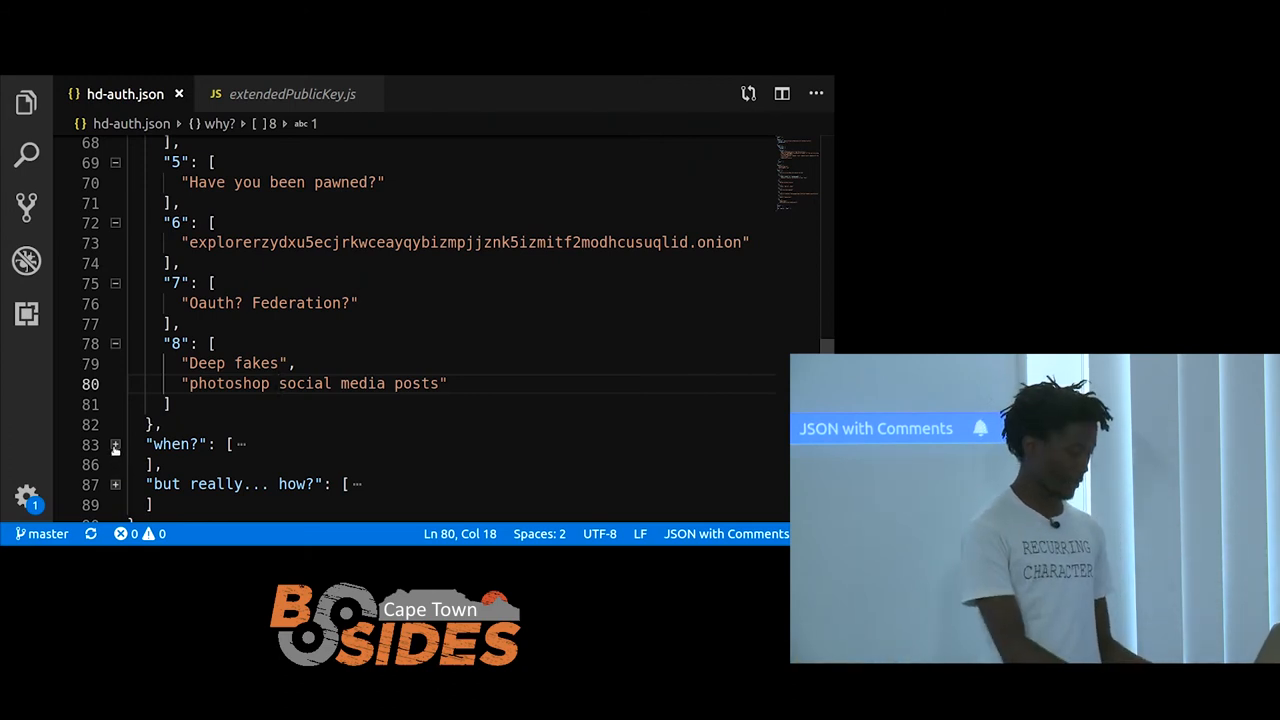
{"action": "left_click", "coordinate": [115, 444]}
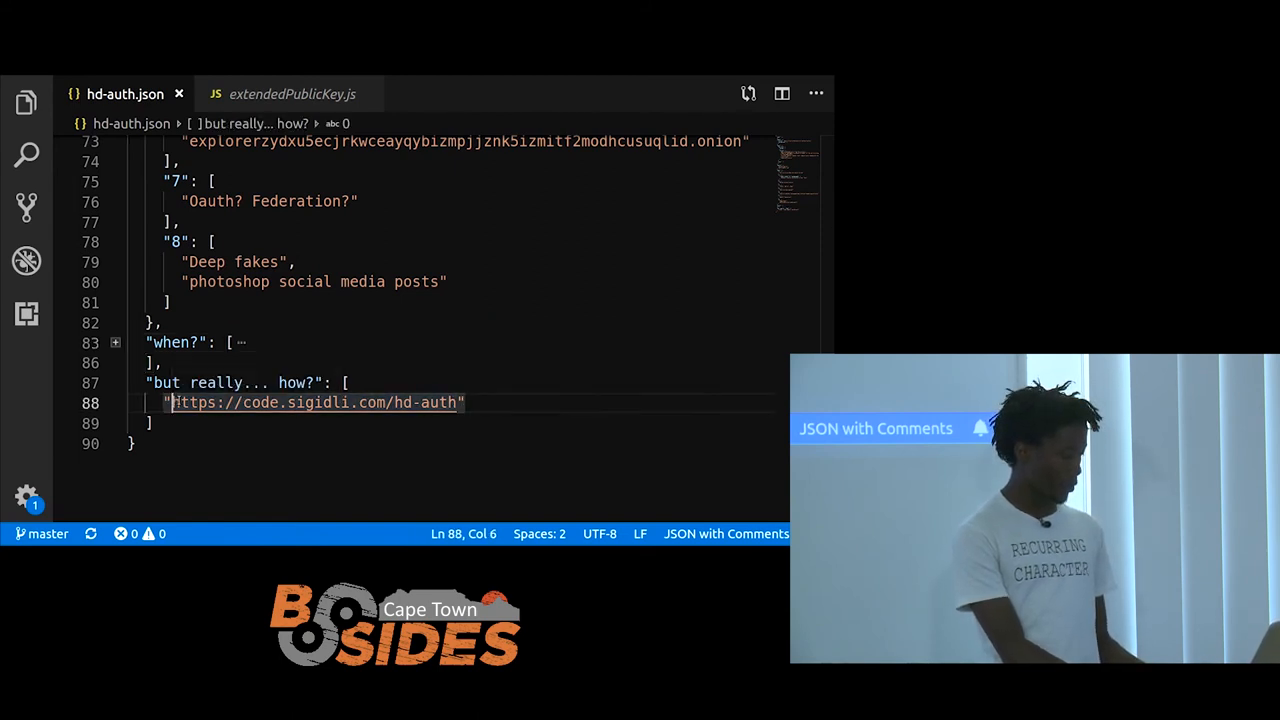
Select the code.sigidli.com/hd-auth link in hd-auth.json.
{"action": "double_click", "coordinate": [310, 402]}
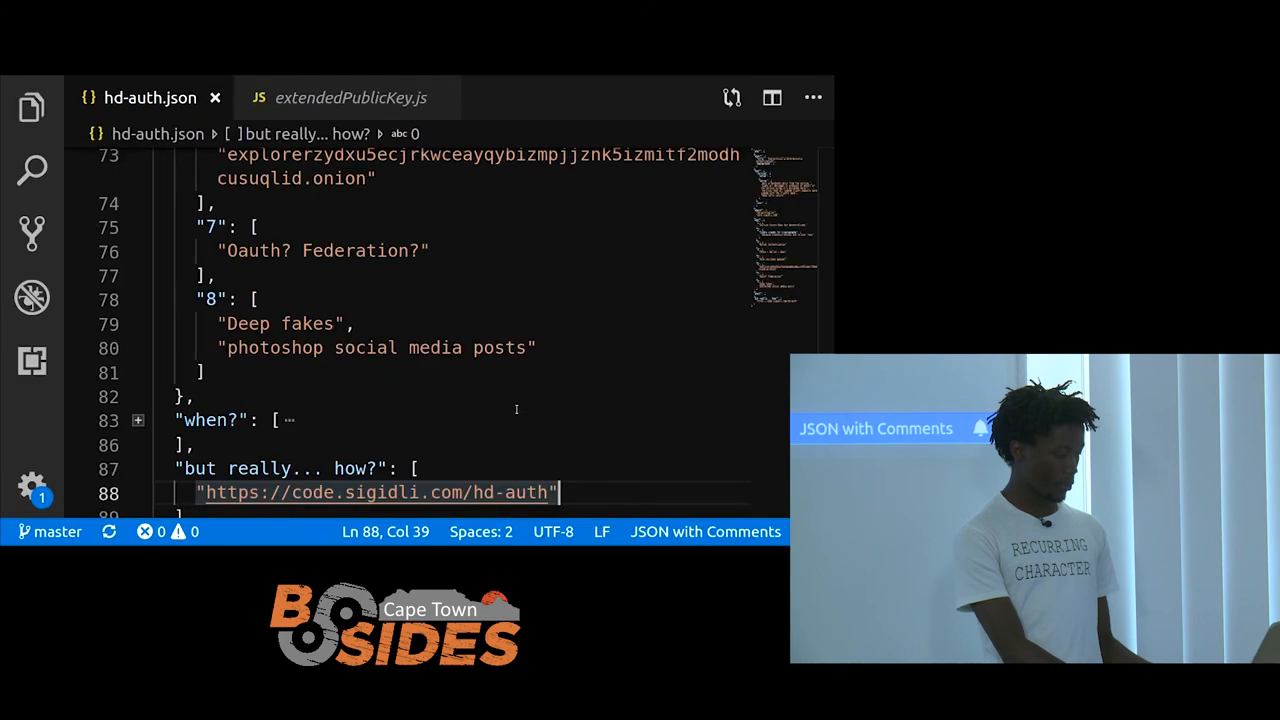
{"action": "scroll", "scroll_direction": "down", "scroll_amount": 3}
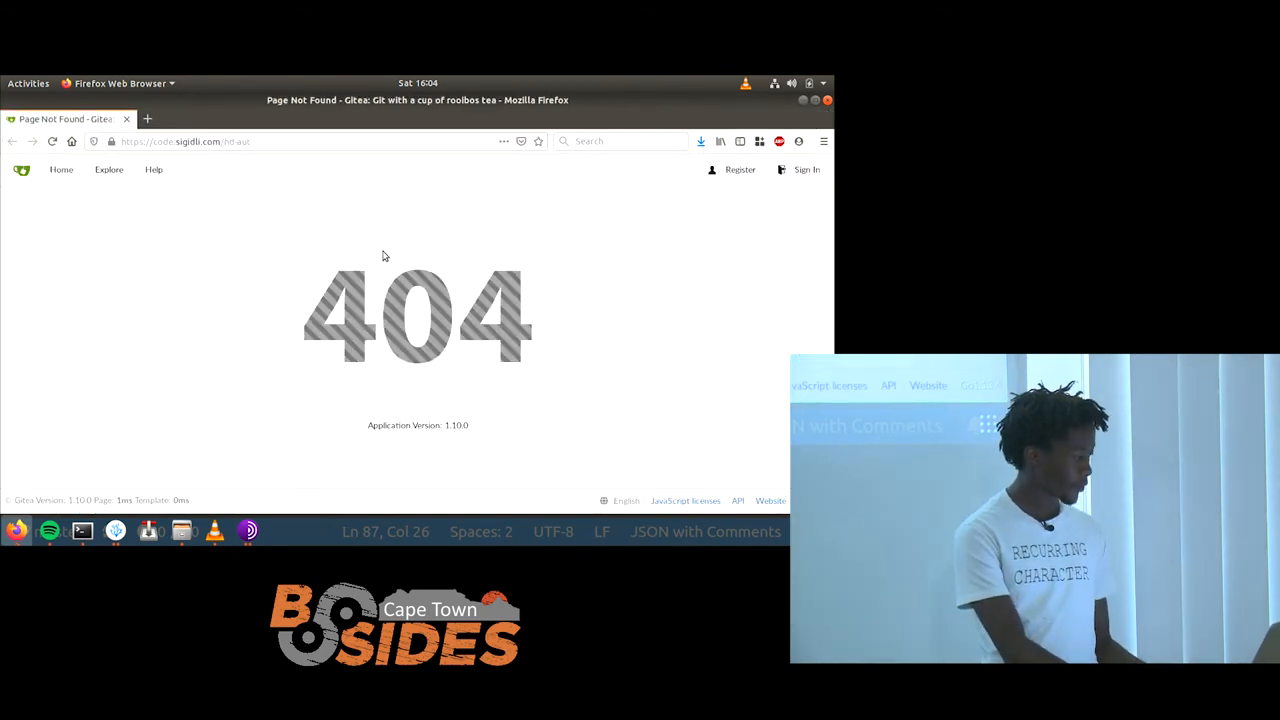
Correct the address to code.sigidli.com/hd-auth/ and scroll the repository list.
{"action": "left_click", "coordinate": [255, 141]}
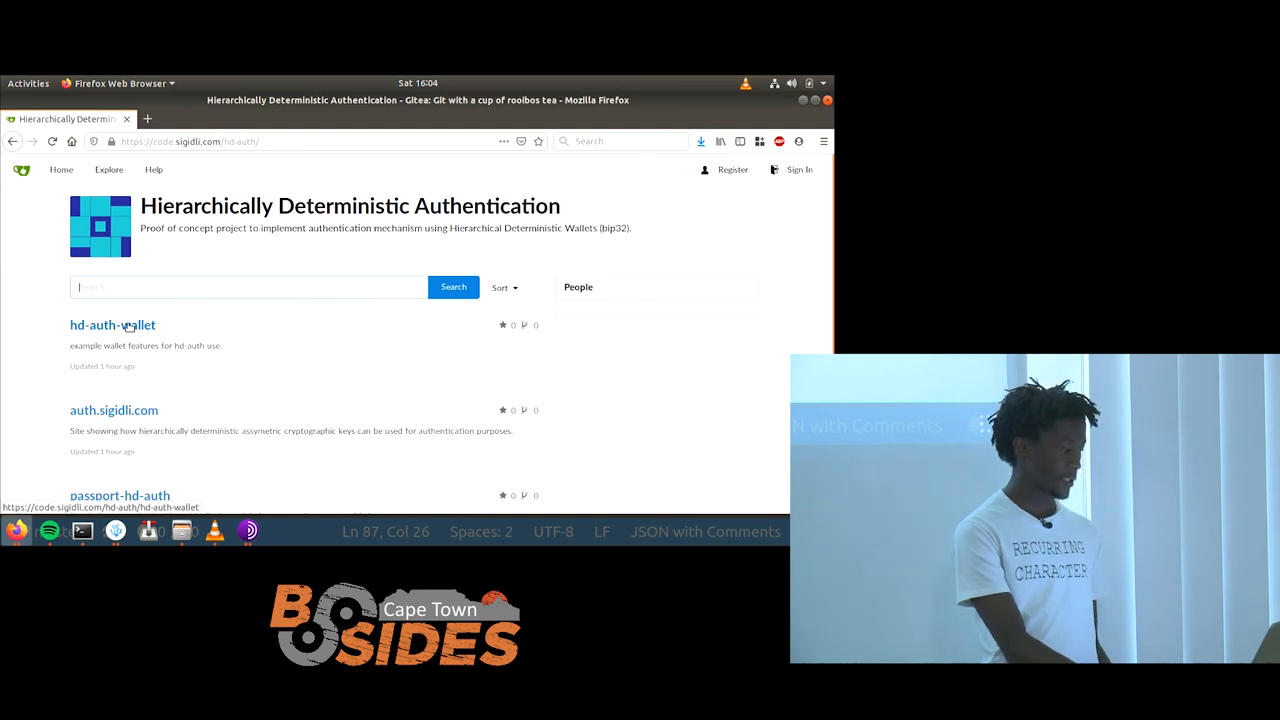
{"action": "scroll", "scroll_direction": "down", "scroll_amount": 3}
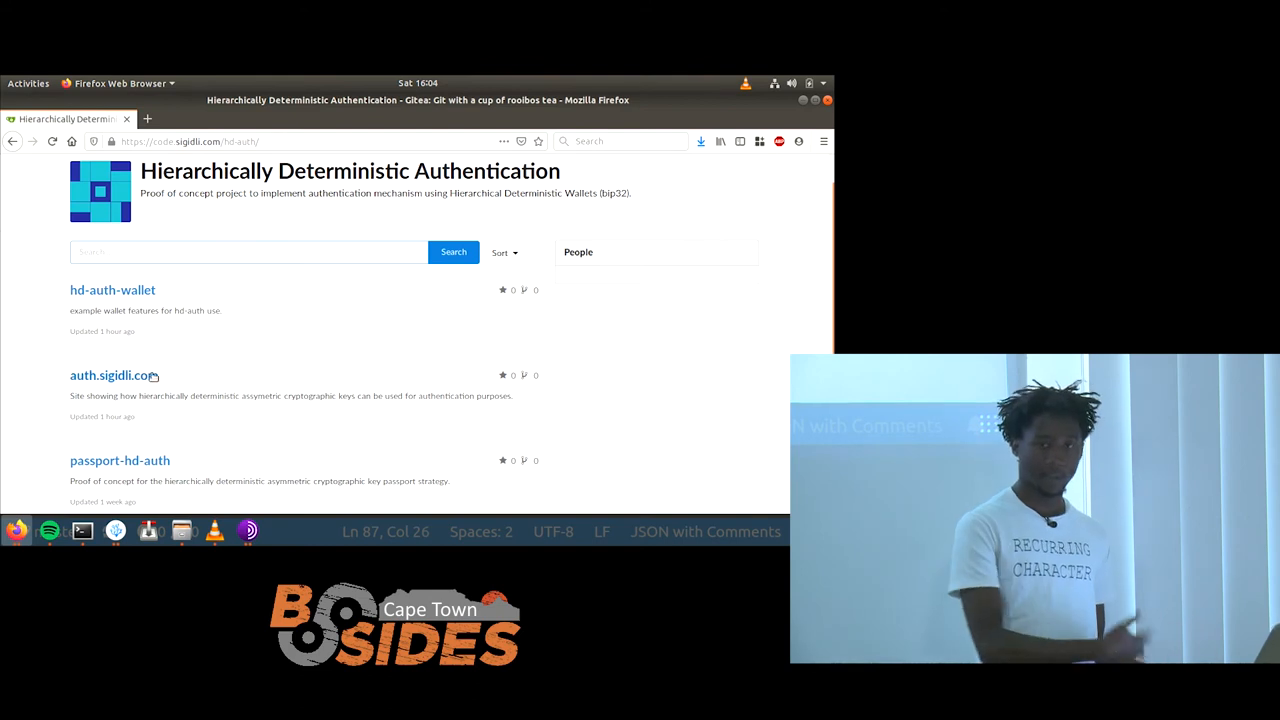
{"action": "mouse_move", "coordinate": [231, 462]}
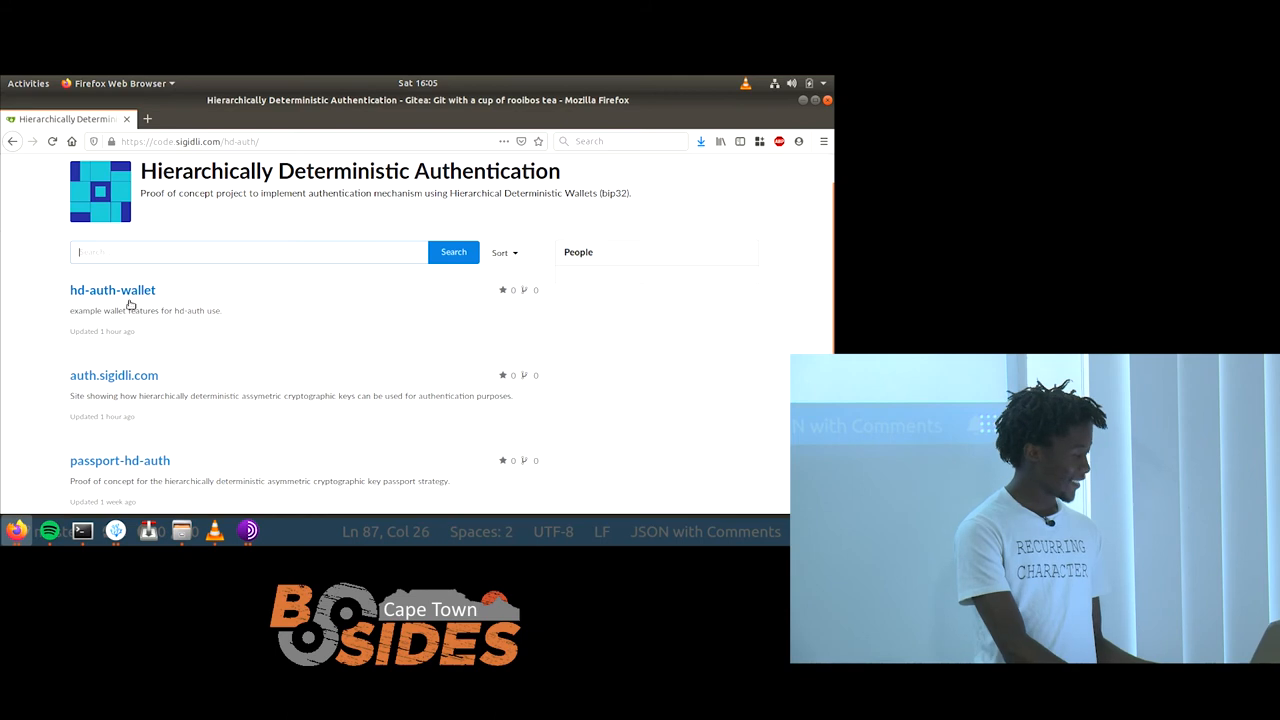
{"action": "mouse_move", "coordinate": [113, 375]}
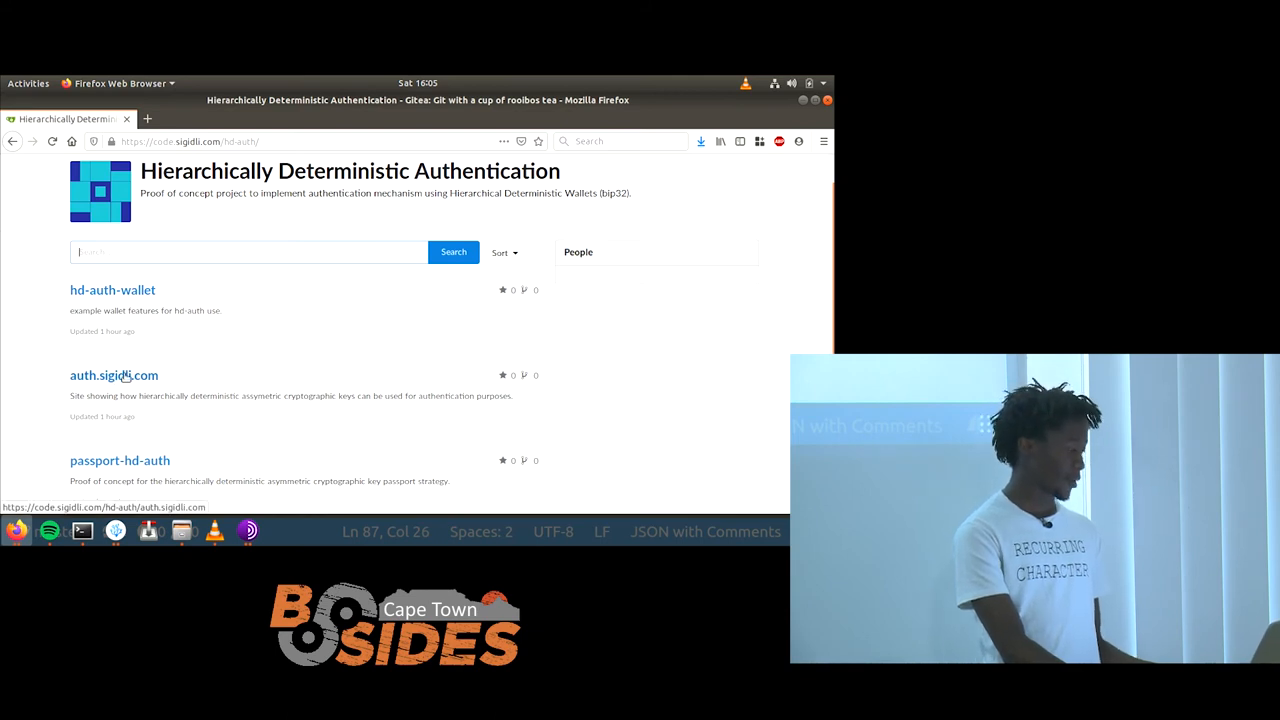
{"action": "mouse_move", "coordinate": [147, 118]}
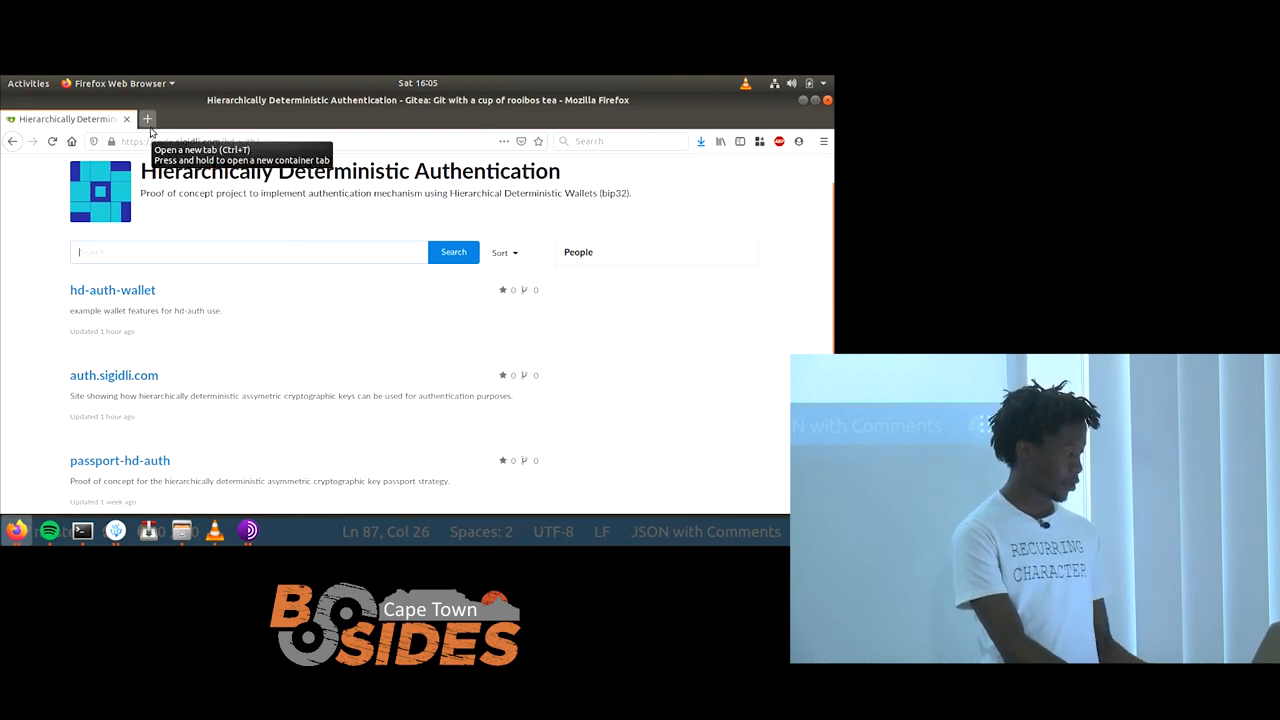
Open a second Firefox tab showing the auth.sigidli.com HD-Auth page greeting 'Hello bsides'.
{"action": "left_click", "coordinate": [147, 118]}
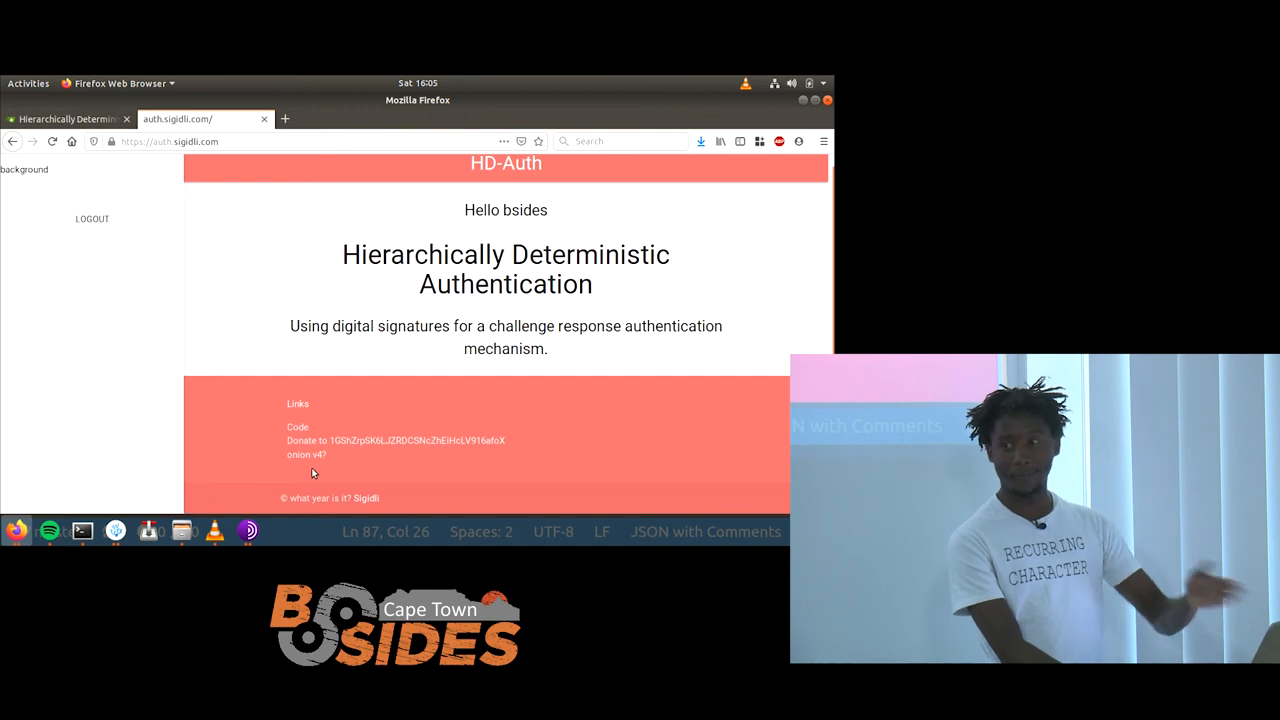
{"action": "mouse_move", "coordinate": [307, 454]}
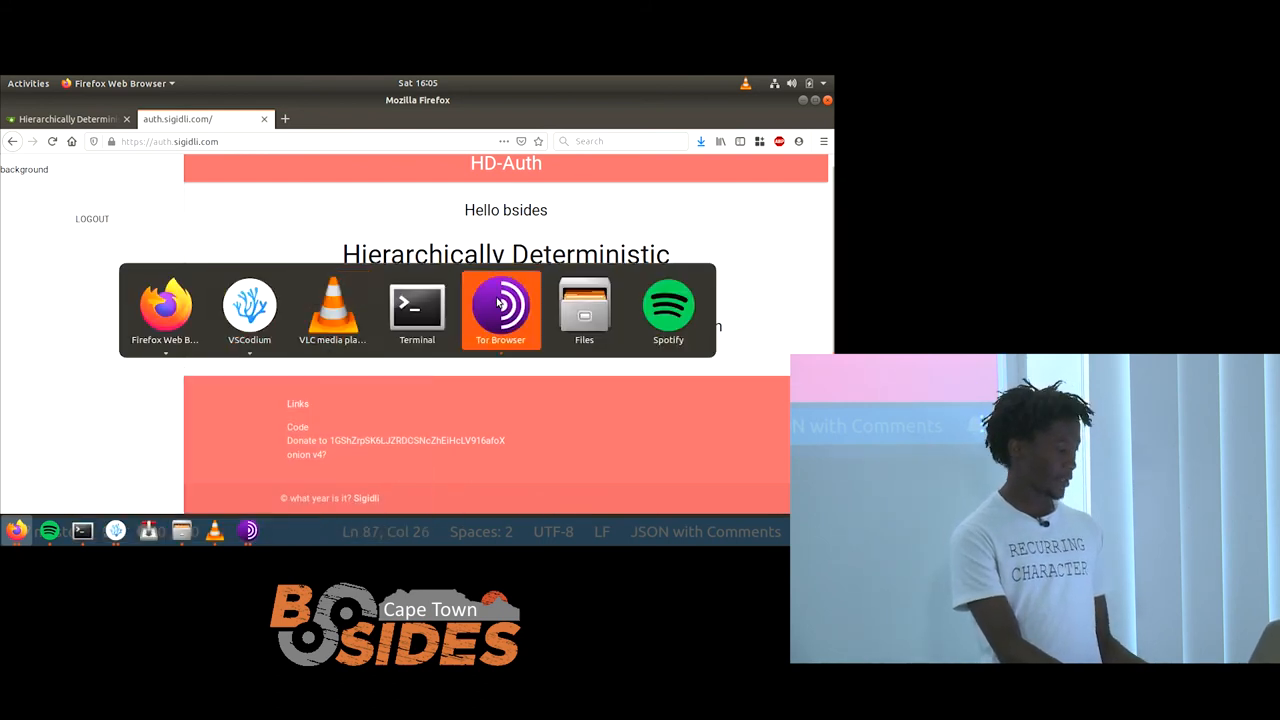
In Tor Browser, reveal the facebookcorewwwi.onion address and view that page's source.
{"action": "left_click", "coordinate": [500, 307]}
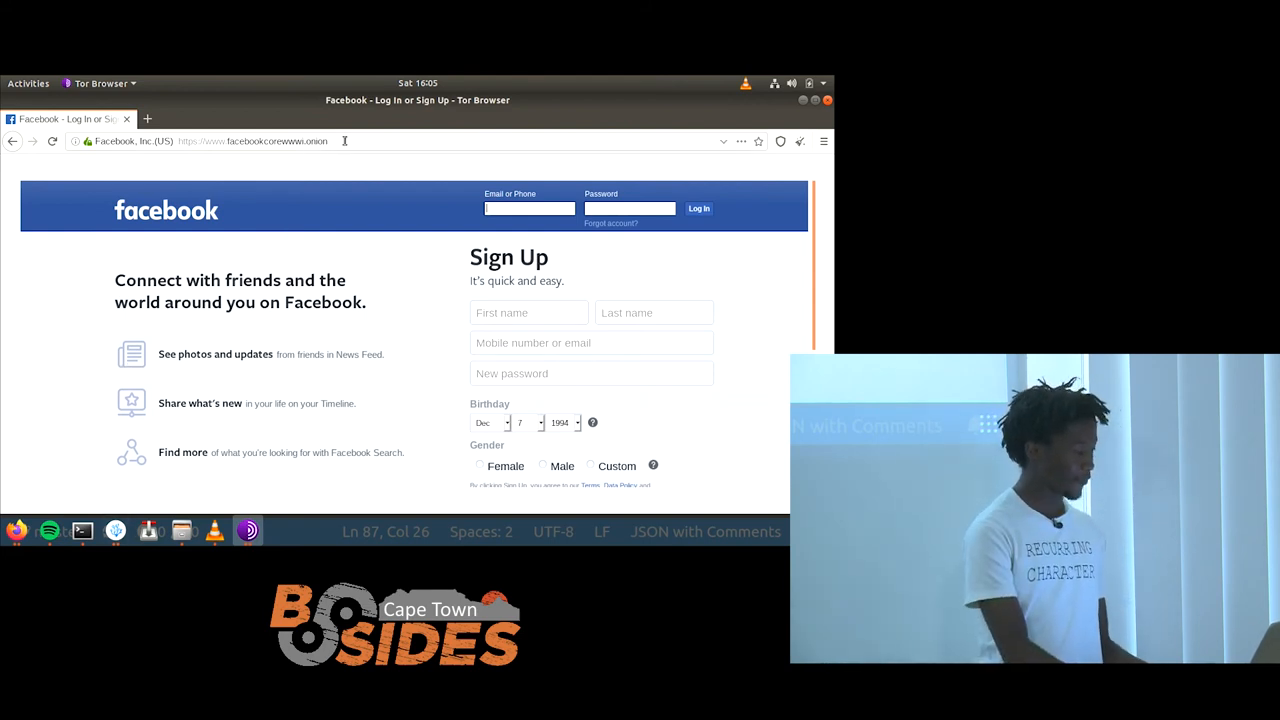
{"action": "left_click", "coordinate": [250, 141]}
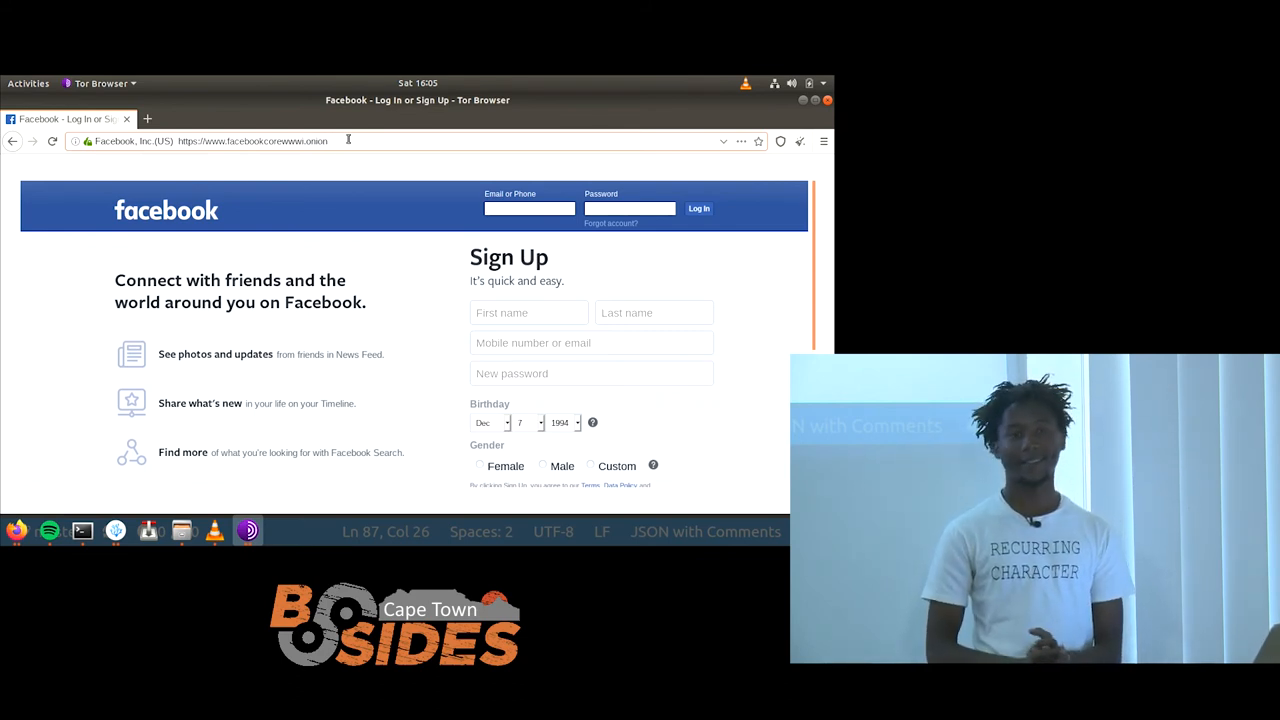
{"action": "mouse_move", "coordinate": [373, 252]}
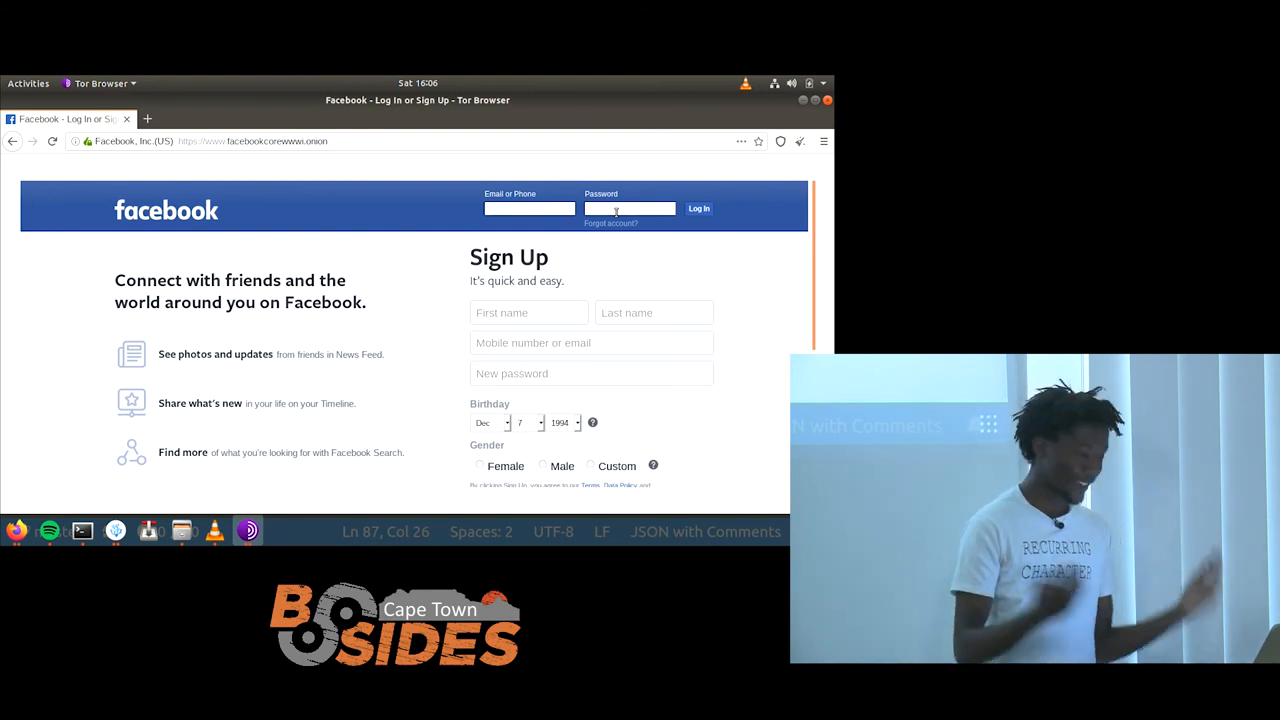
{"action": "scroll", "scroll_direction": "down", "scroll_amount": 3}
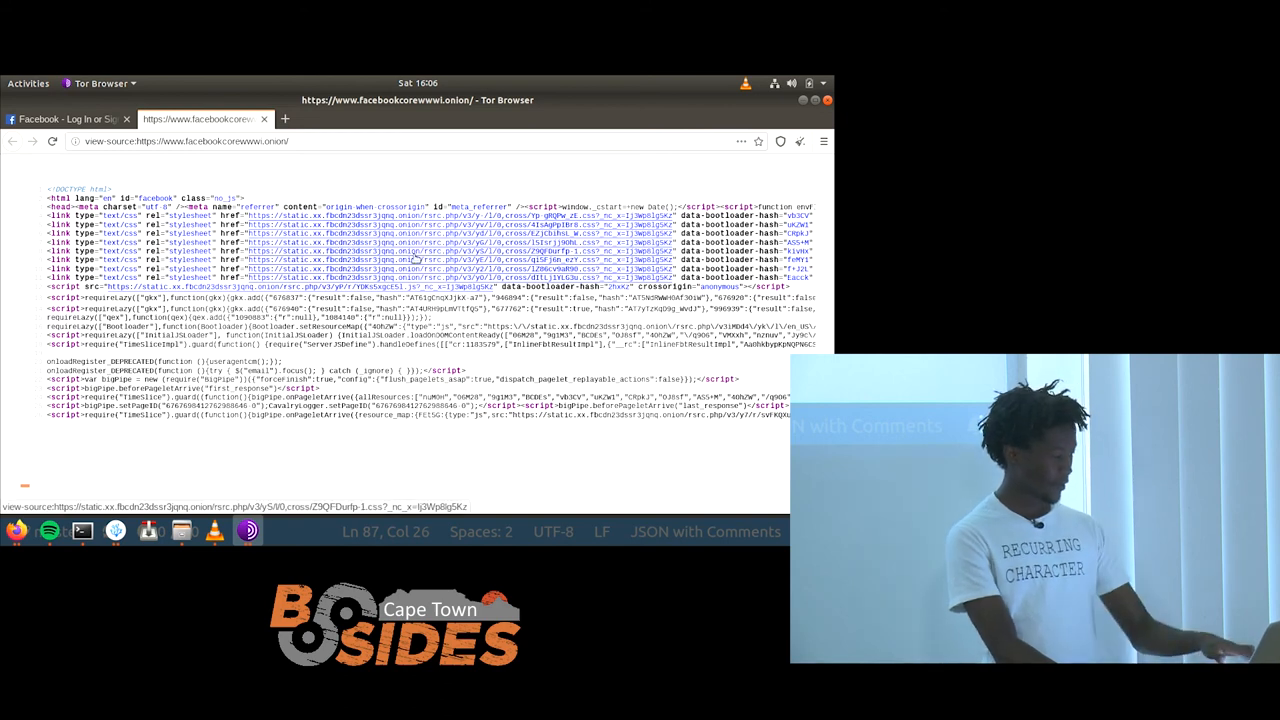
Return to the 'Facebook - Log In or Sign Up' onion tab from view-source.
{"action": "left_click", "coordinate": [67, 119]}
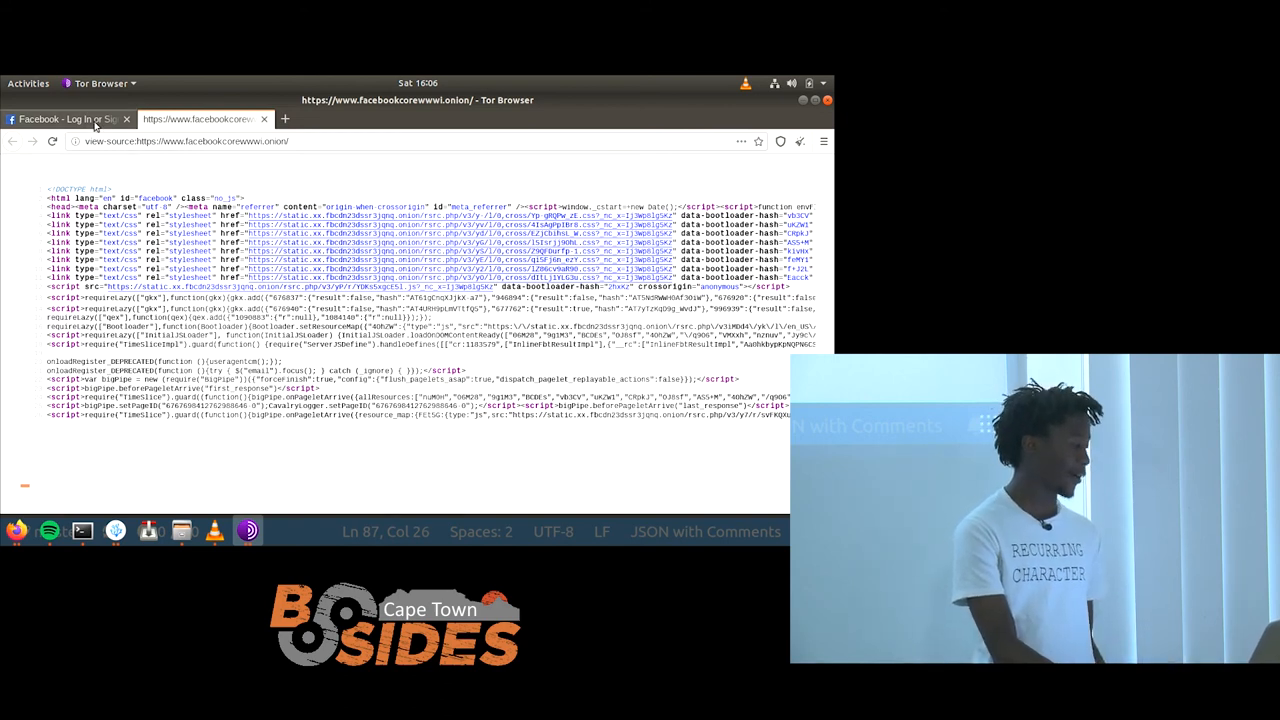
{"action": "mouse_move", "coordinate": [70, 119]}
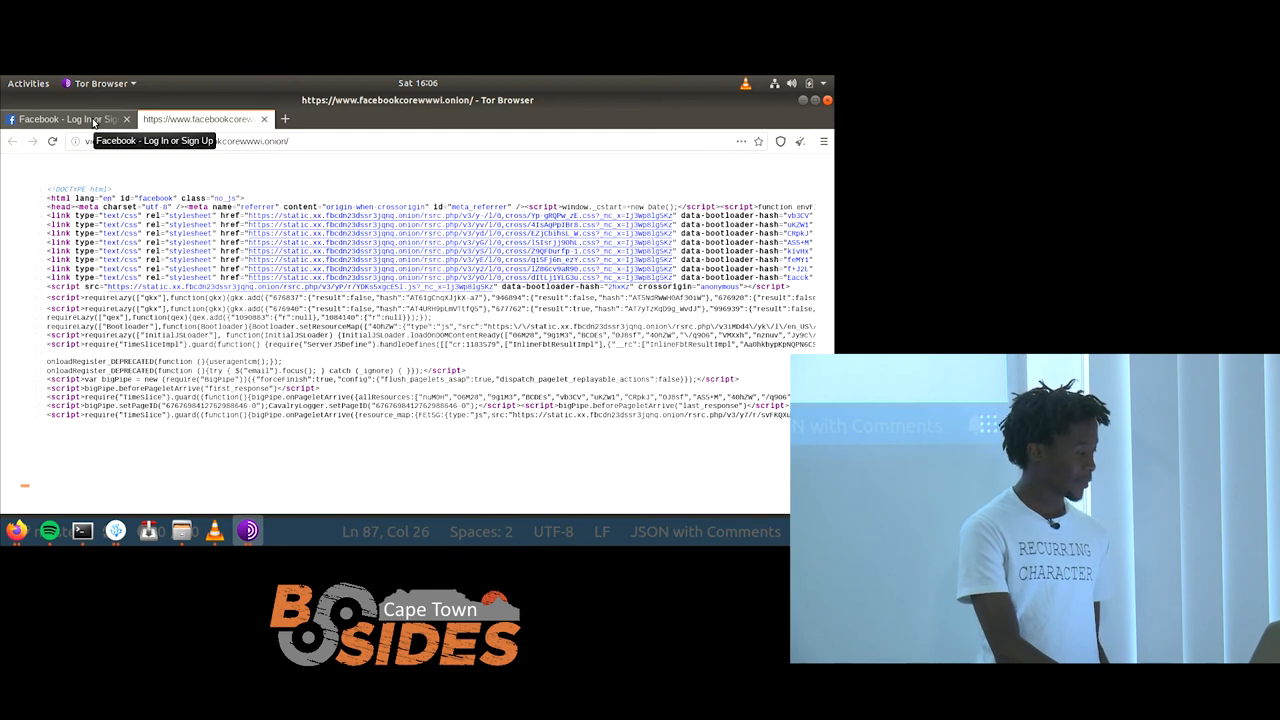
{"action": "left_click", "coordinate": [65, 119]}
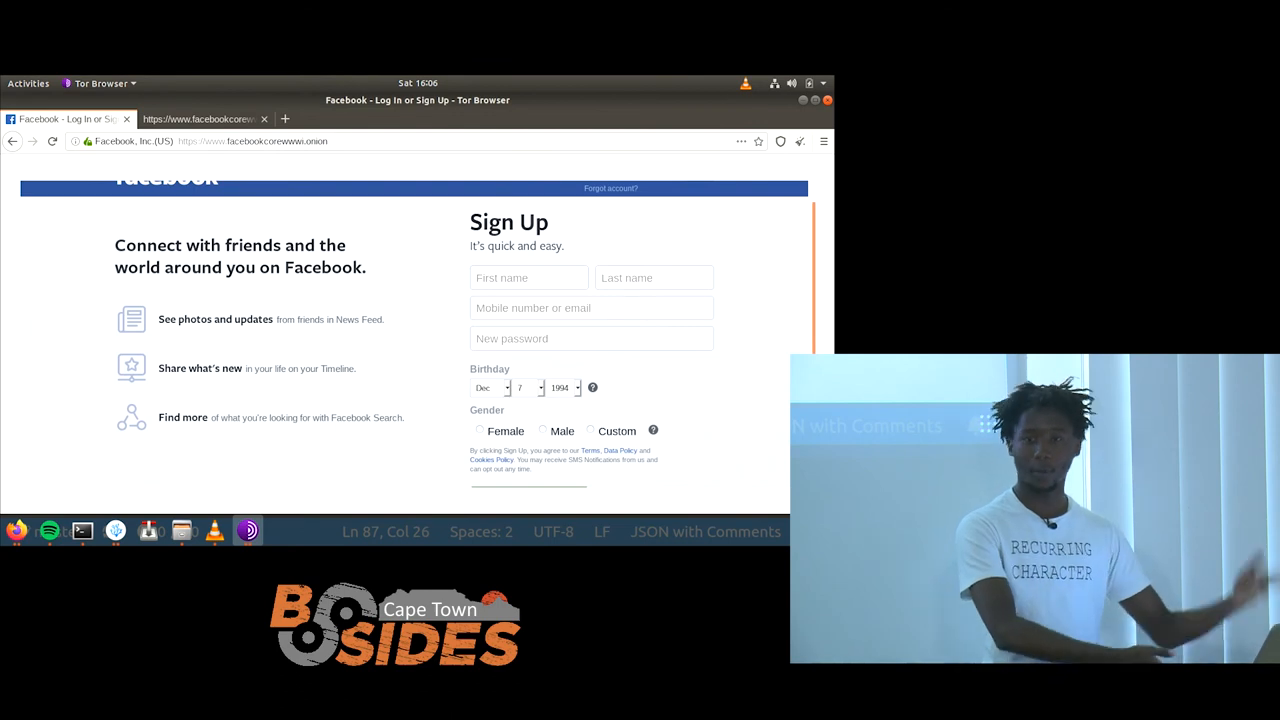
Switch back to Firefox and open a new tab for a 'squirel' search.
{"action": "left_click", "coordinate": [827, 99]}
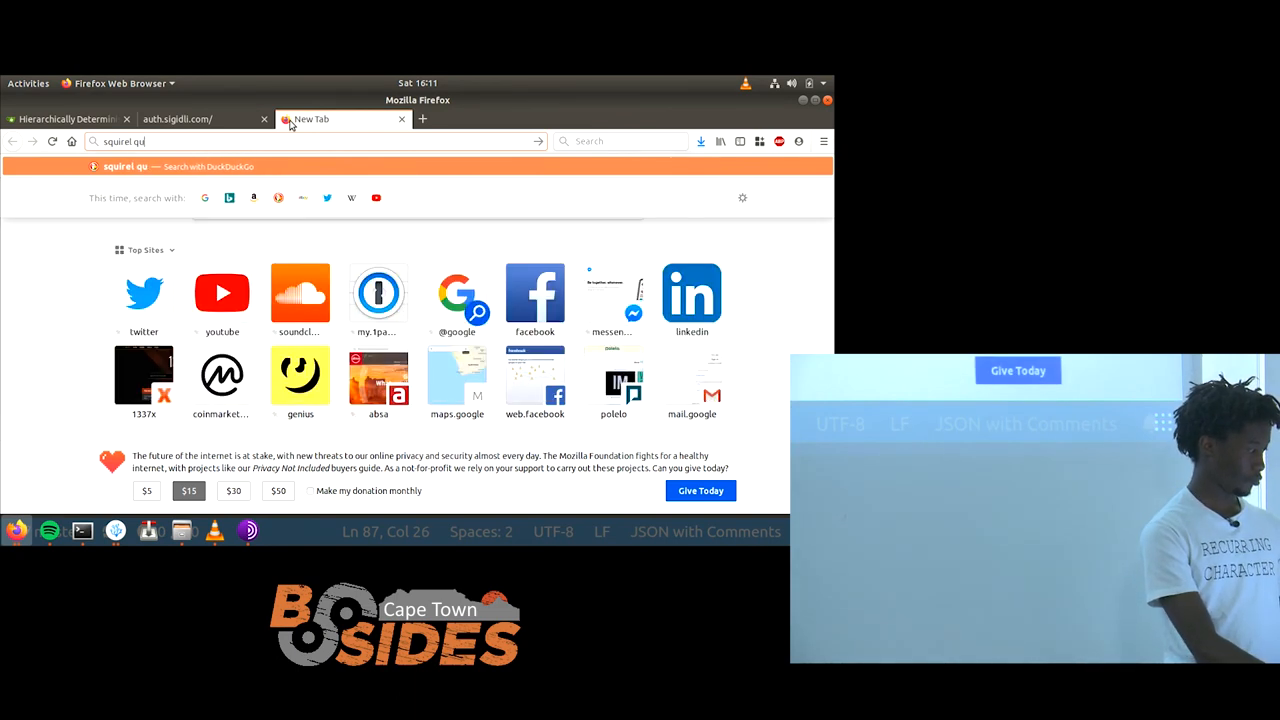
Search 'squirel authentication' and open GRC's SQRL Secure Quick Reliable Login result.
{"action": "type", "text": "authentication&t=canonical&ia=web"}
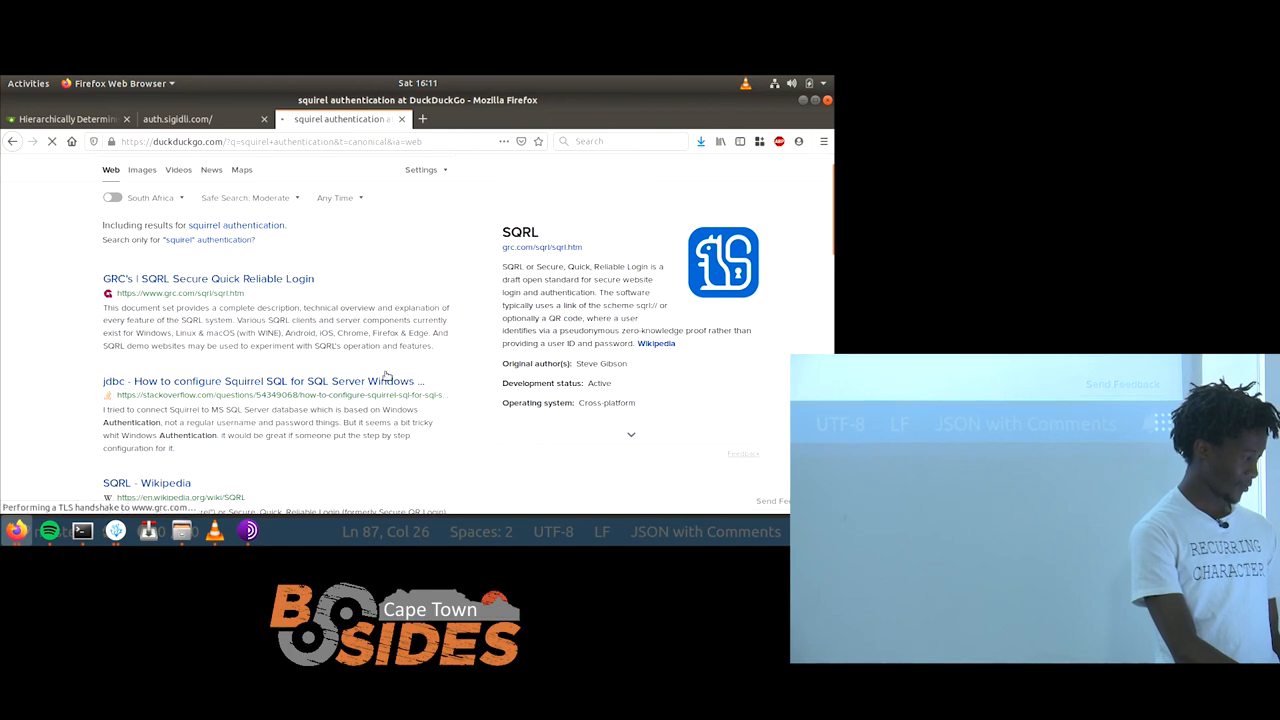
{"action": "left_click", "coordinate": [208, 278]}
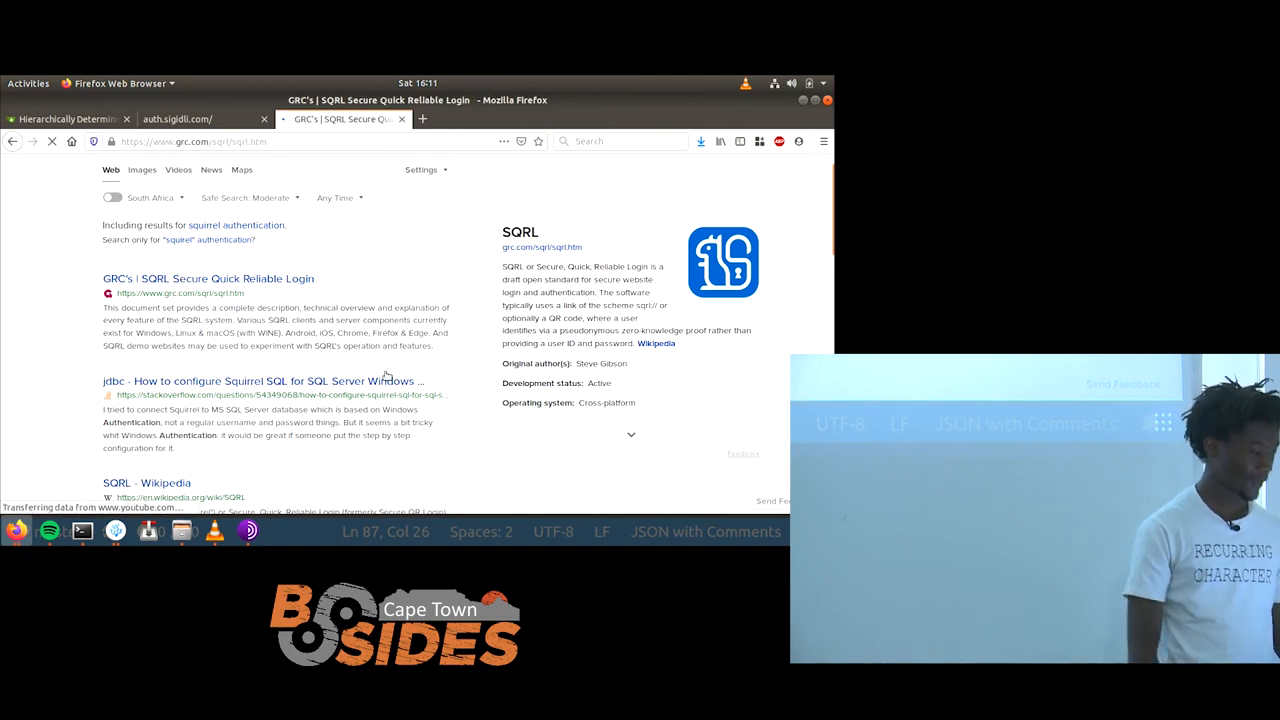
{"action": "left_click", "coordinate": [208, 278]}
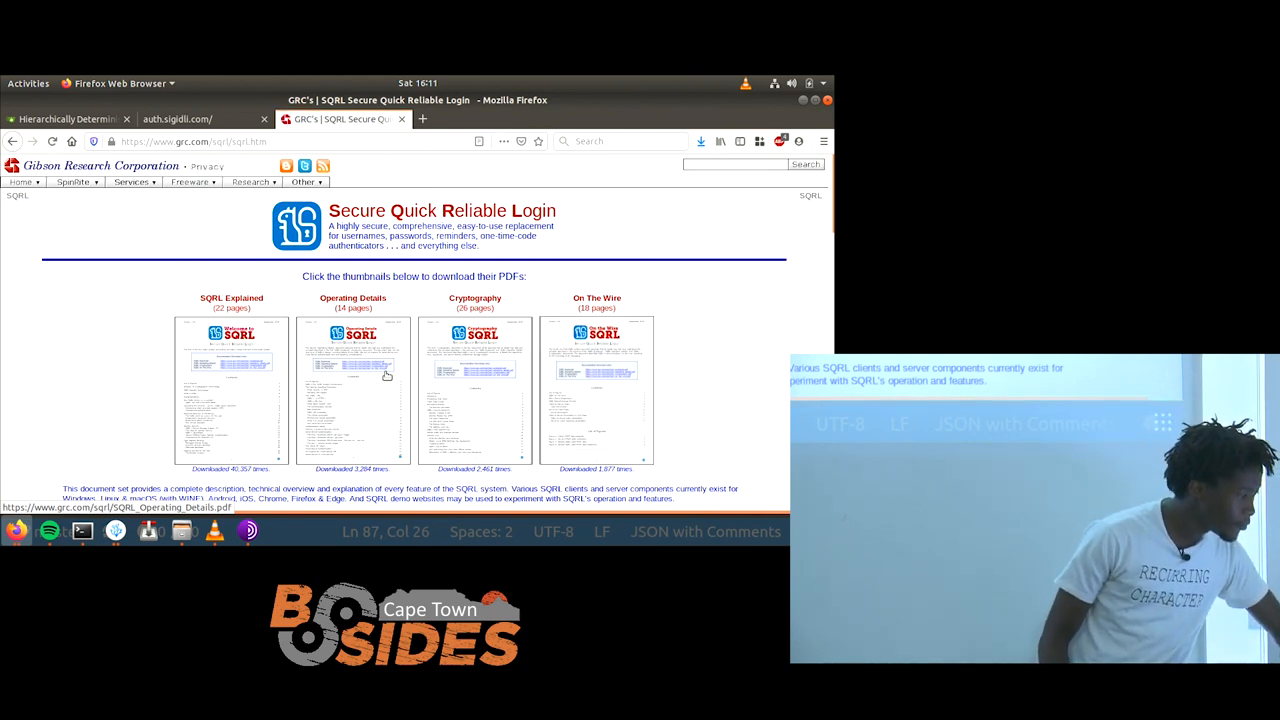
Scroll past the SQRL PDFs to Steve Gibson's OWASP Dublin presentation video.
{"action": "scroll", "scroll_direction": "down", "scroll_amount": 3}
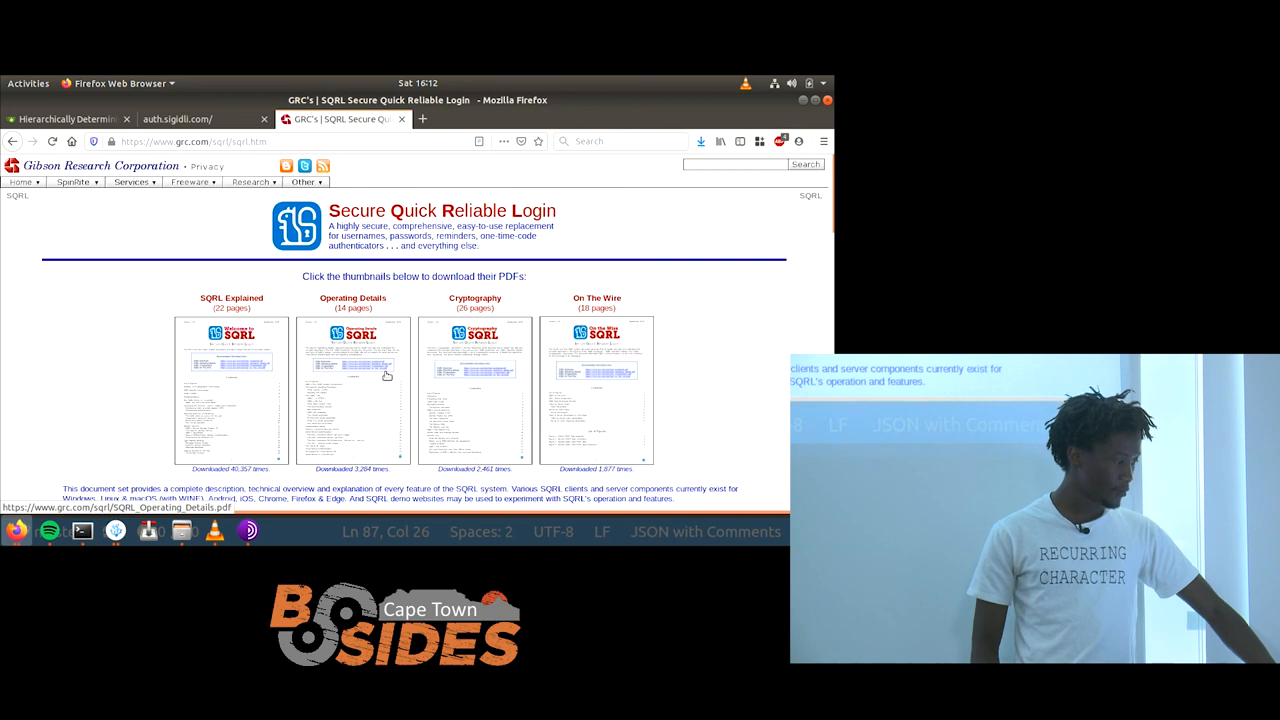
{"action": "scroll", "scroll_direction": "down", "scroll_amount": 3}
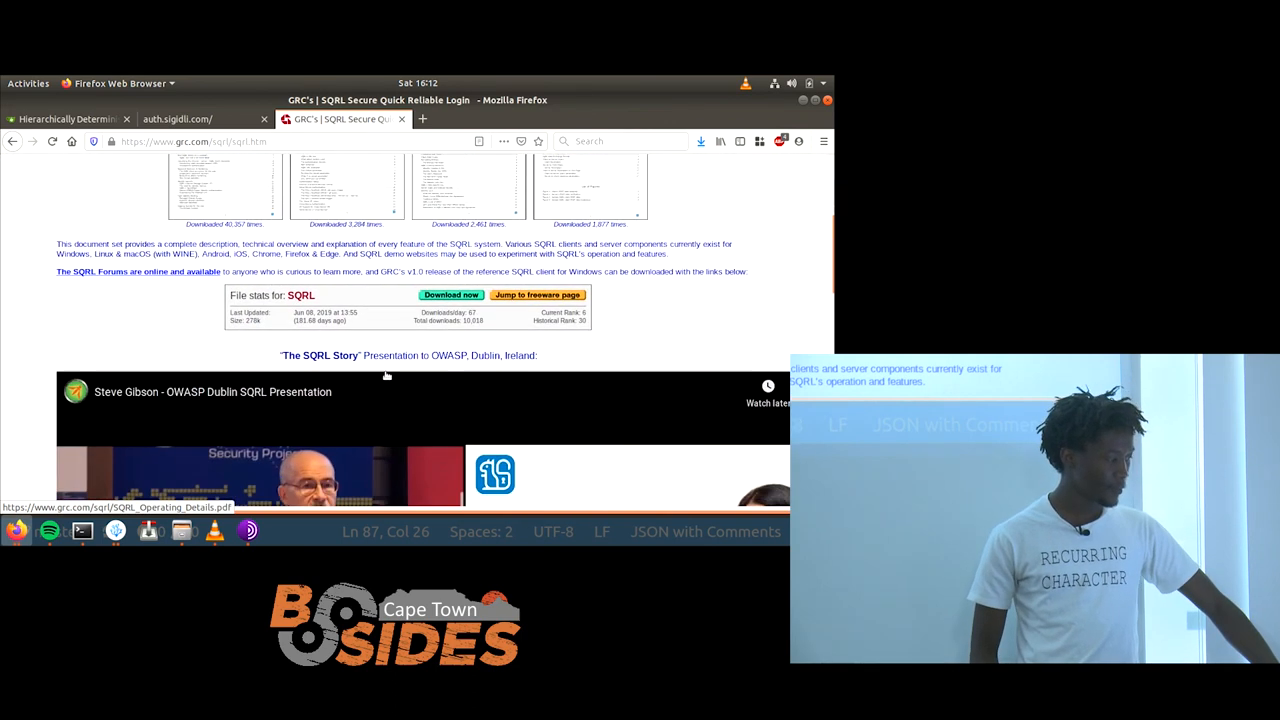